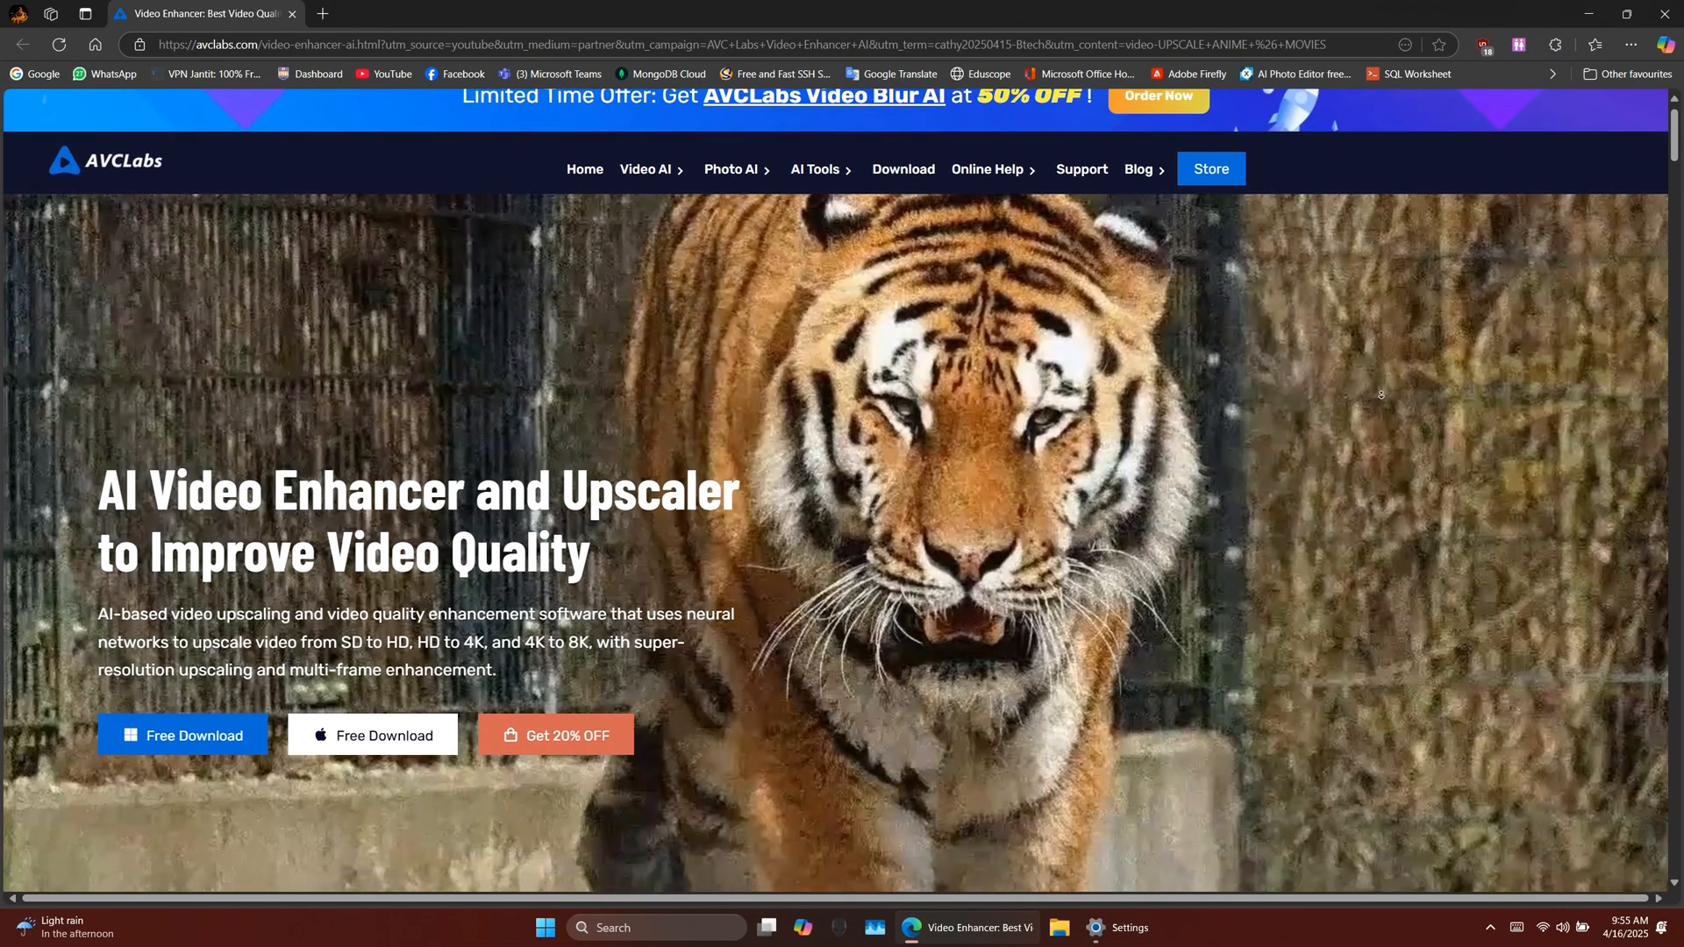
Highlight the recommended NVIDIA graphics card requirement, then bring up Task Manager's Processes list.
scroll(down, 3)
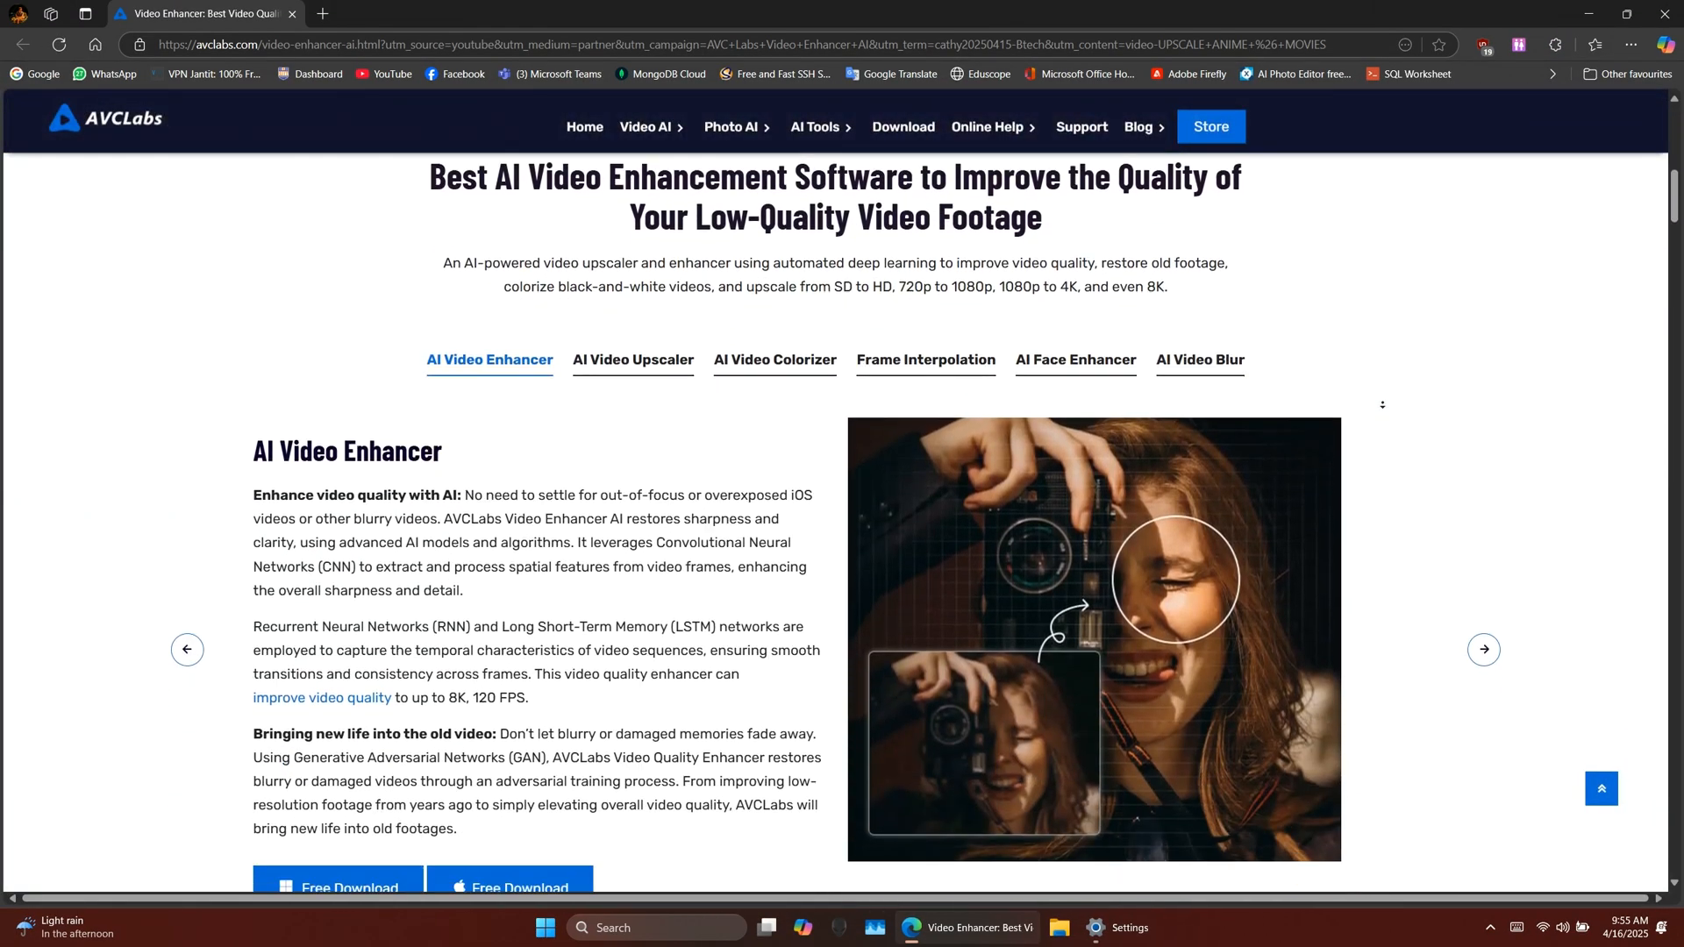
scroll(down, 3)
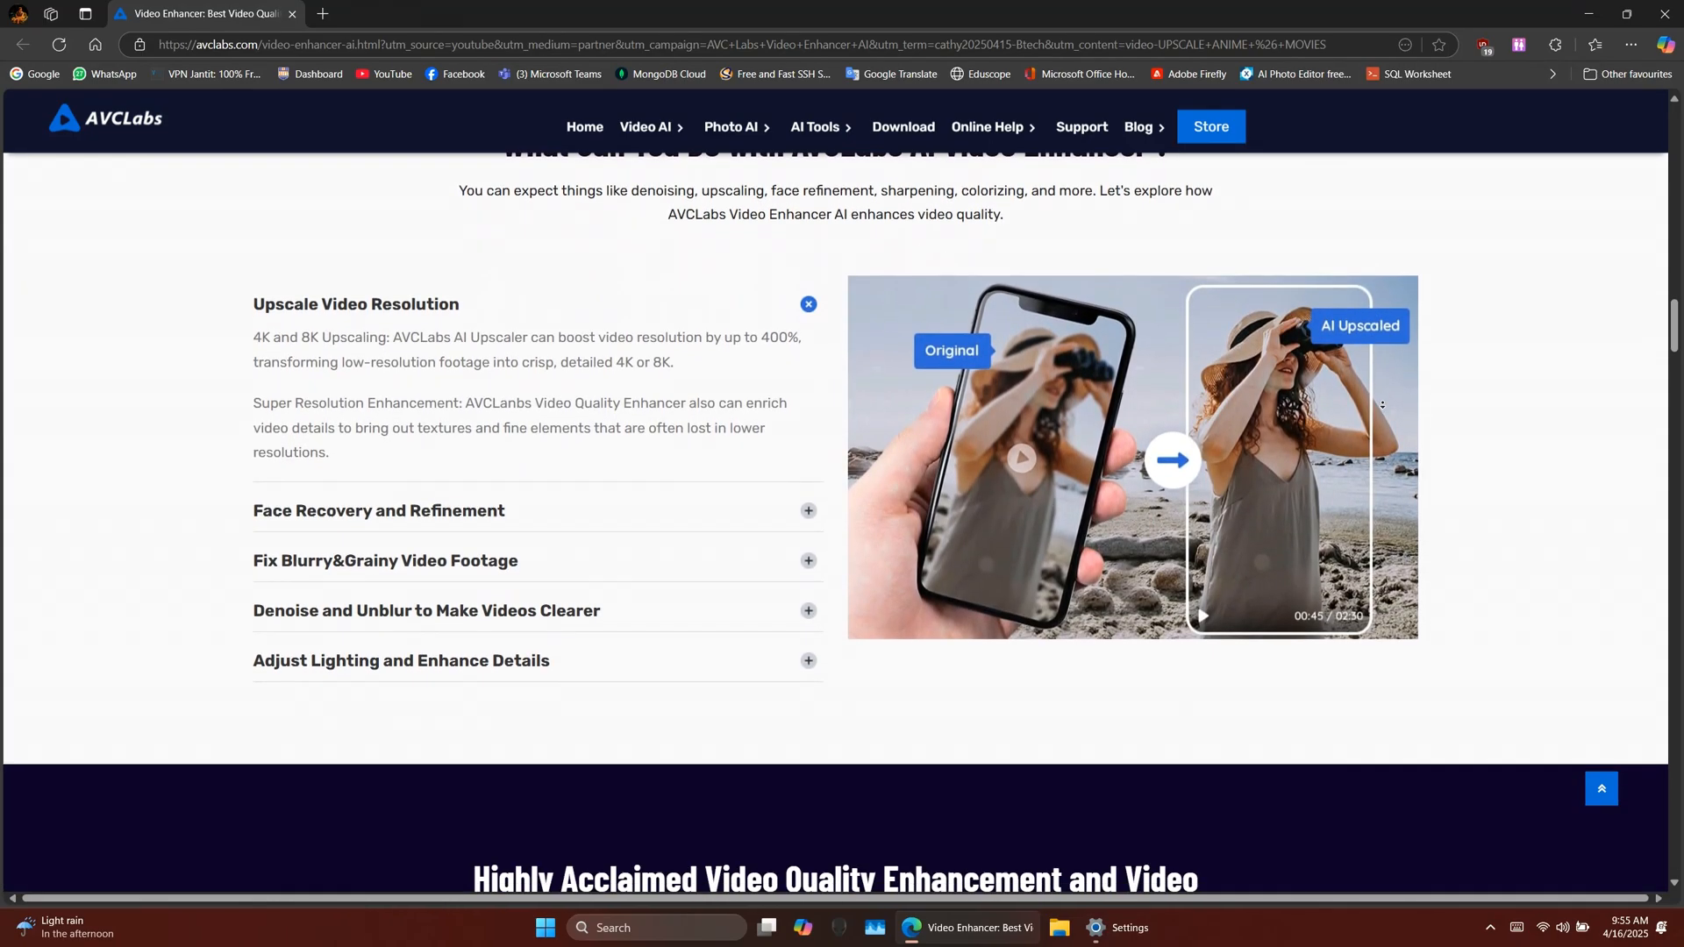
scroll(down, 3)
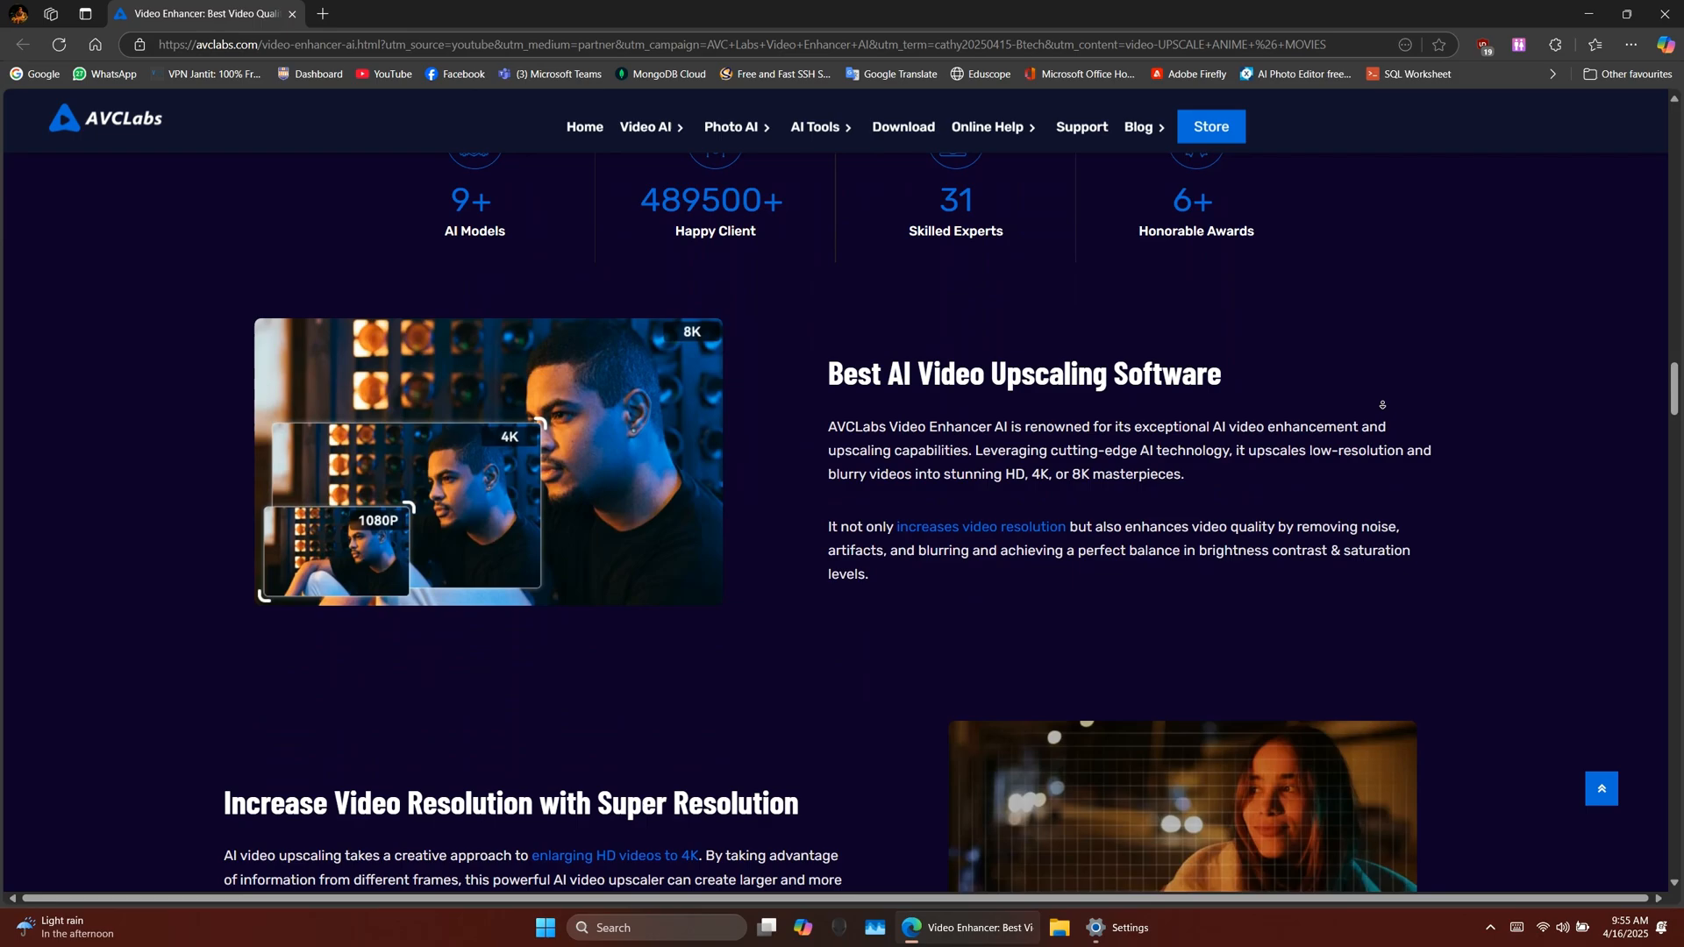
scroll(down, 3)
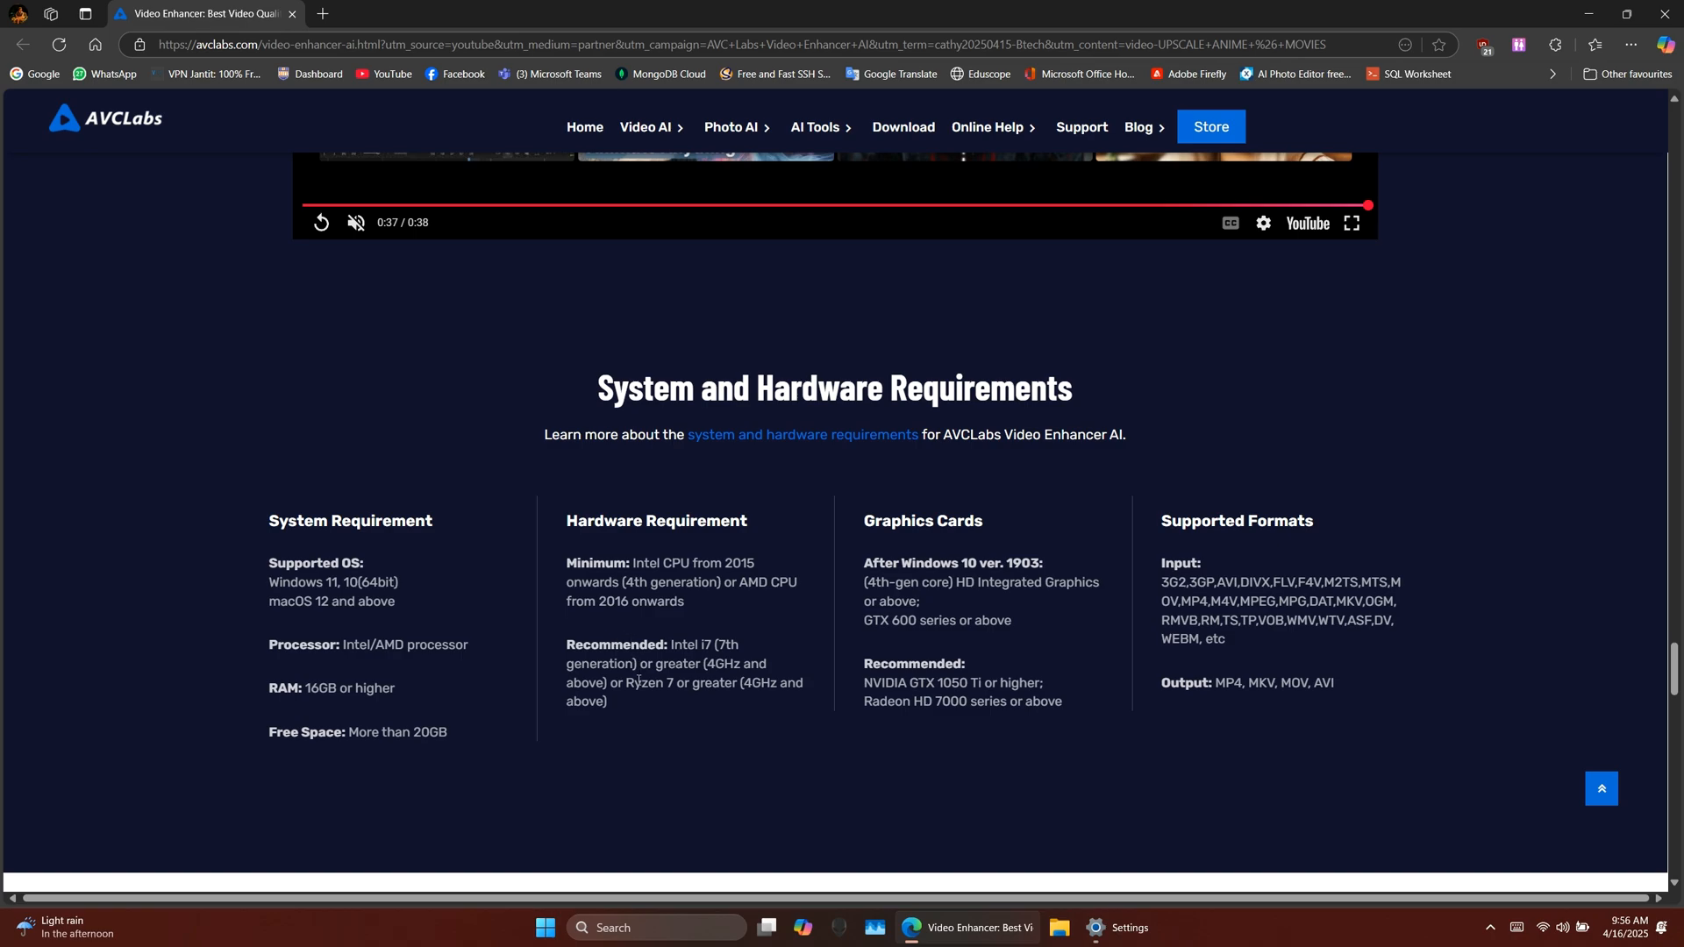
mouse_move(840, 580)
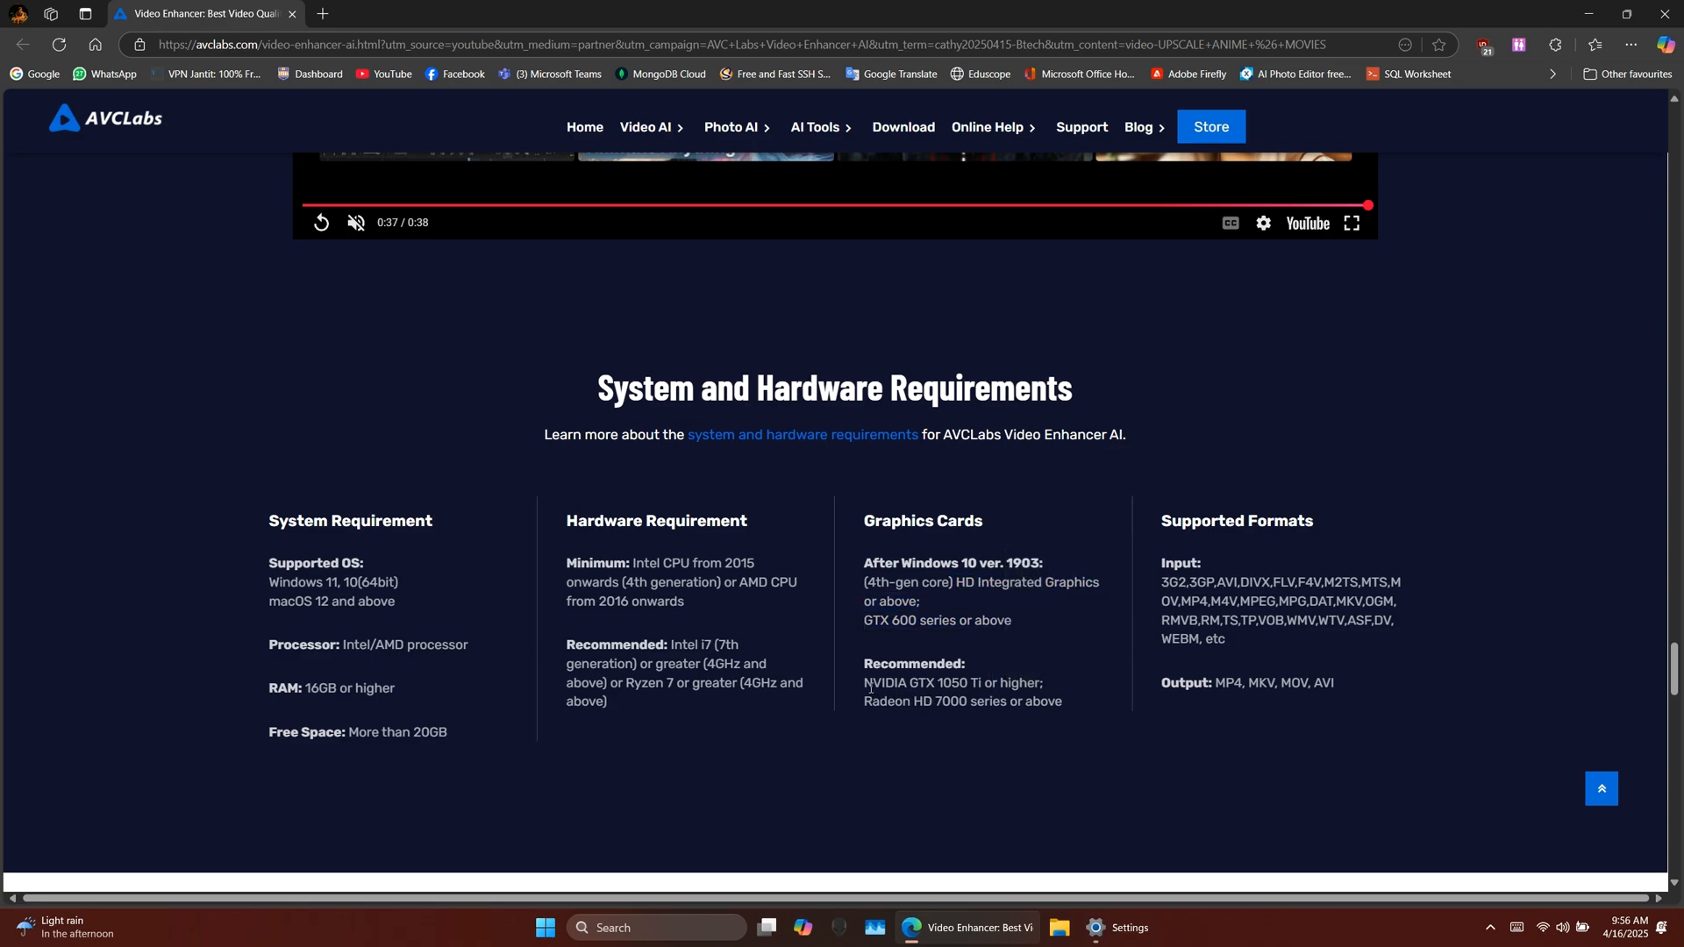
drag(863, 683, 1006, 683)
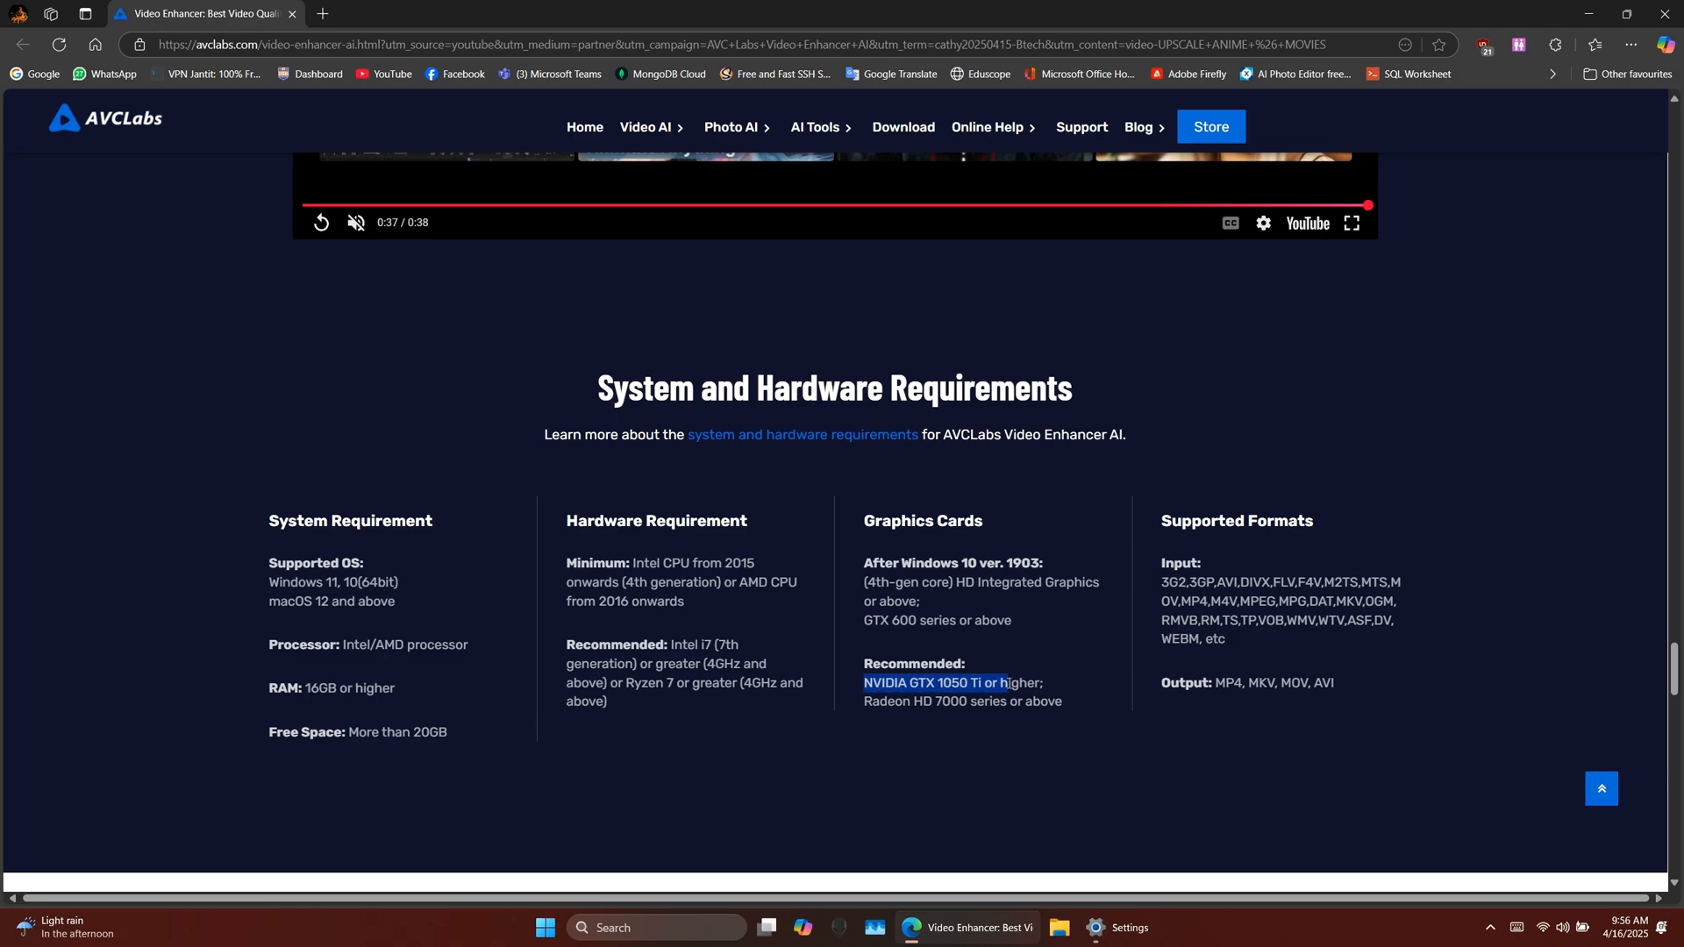
click(1211, 579)
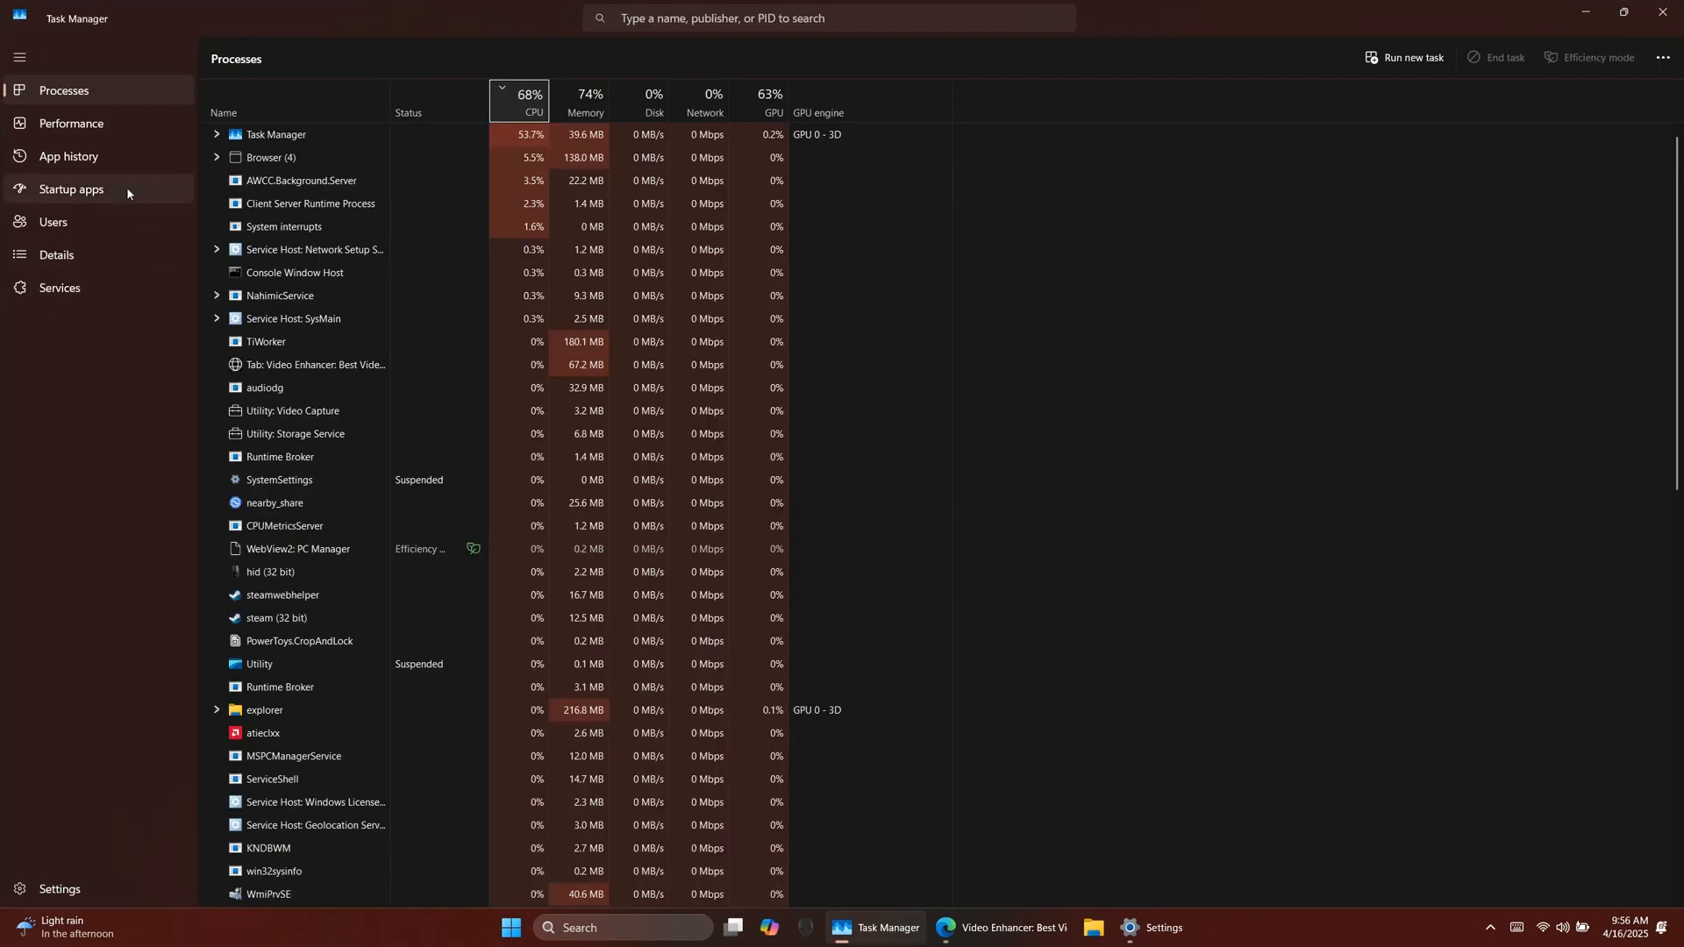
Compare GPU 0 and GPU 1 (AMD Radeon RX 5600M) performance graphs, then return to the browser.
click(71, 122)
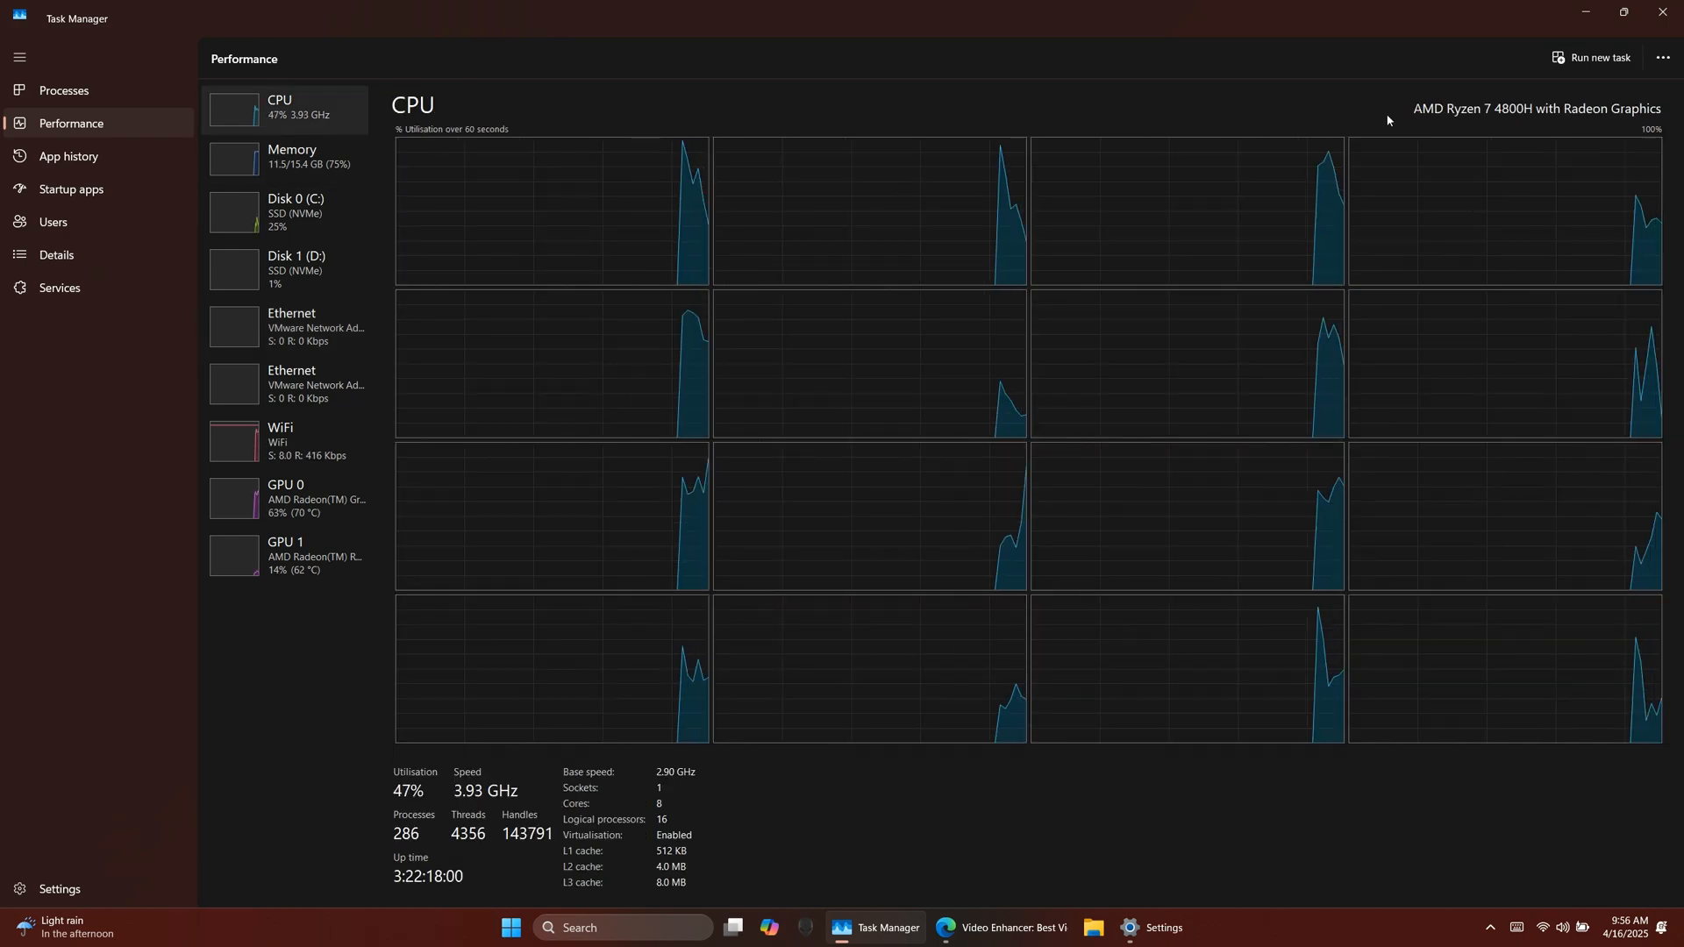
mouse_move(722, 142)
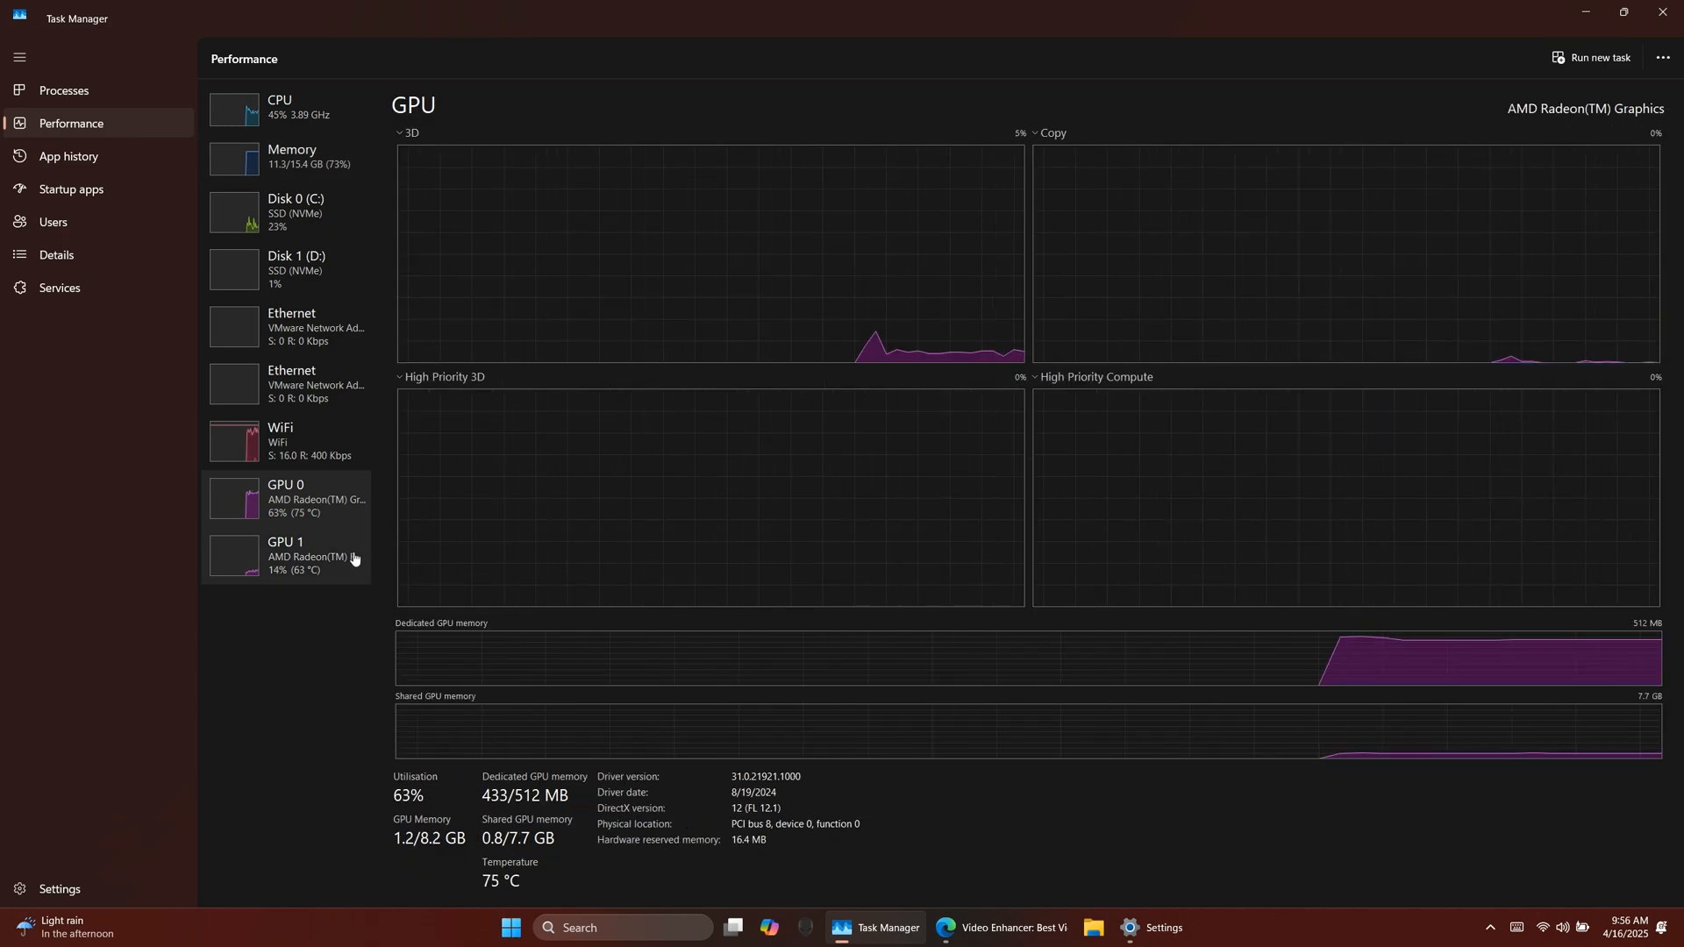
click(286, 555)
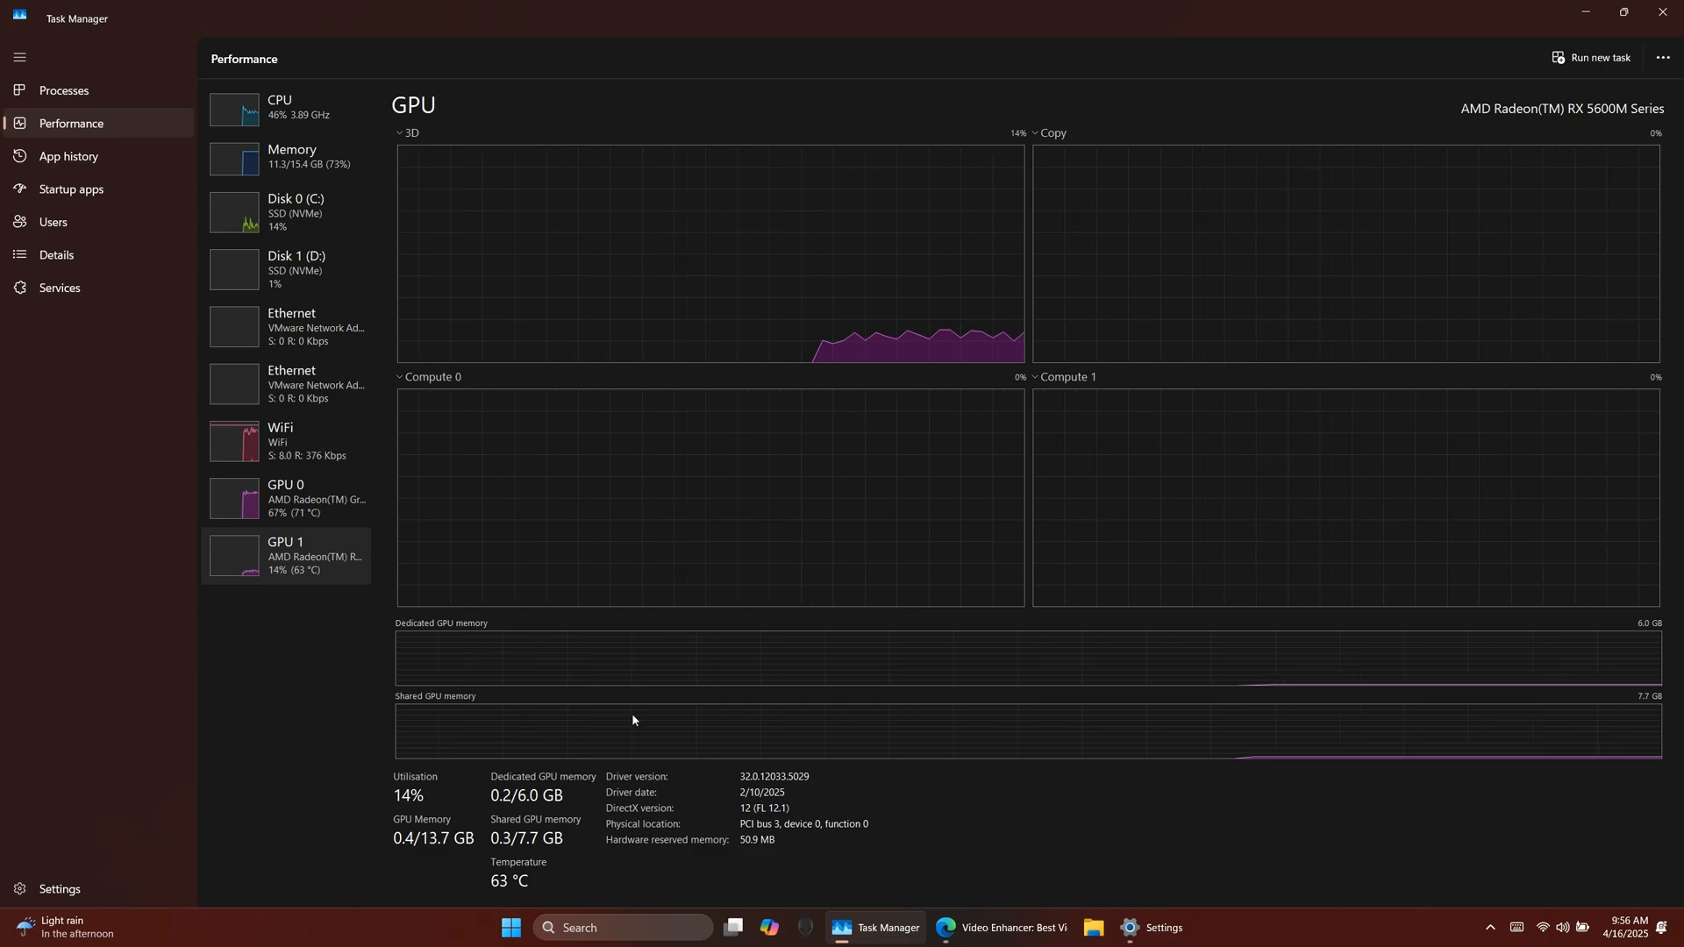
click(979, 934)
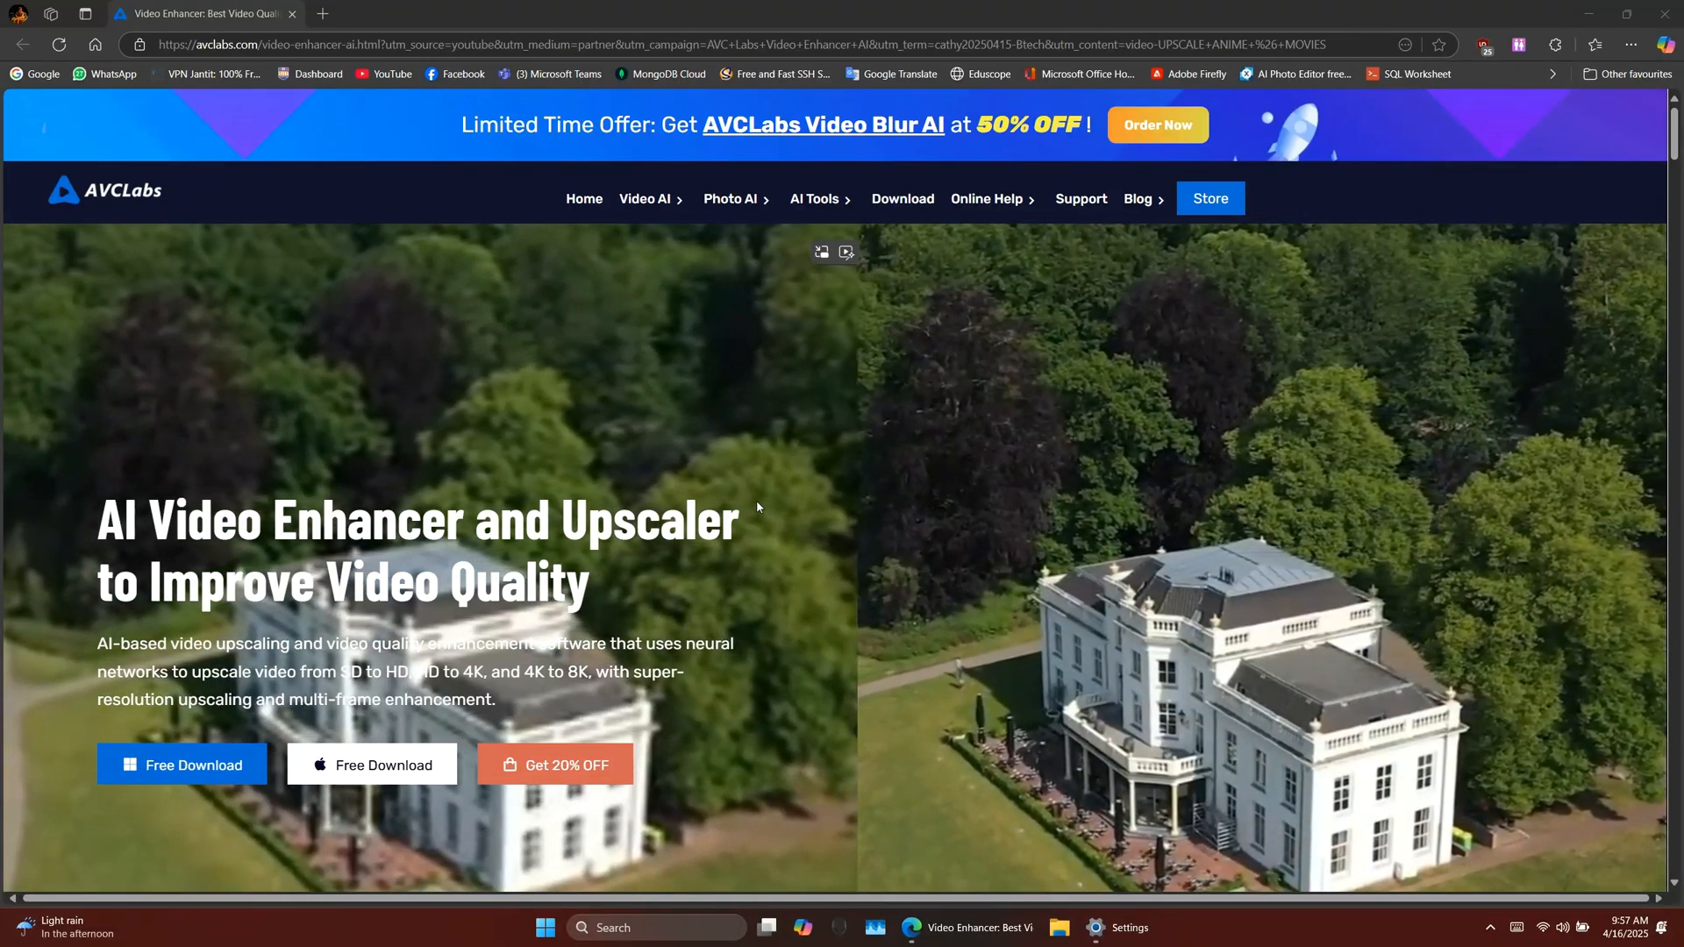
Start downloading the Windows Free Download installer of Video Enhancer AI.
click(182, 764)
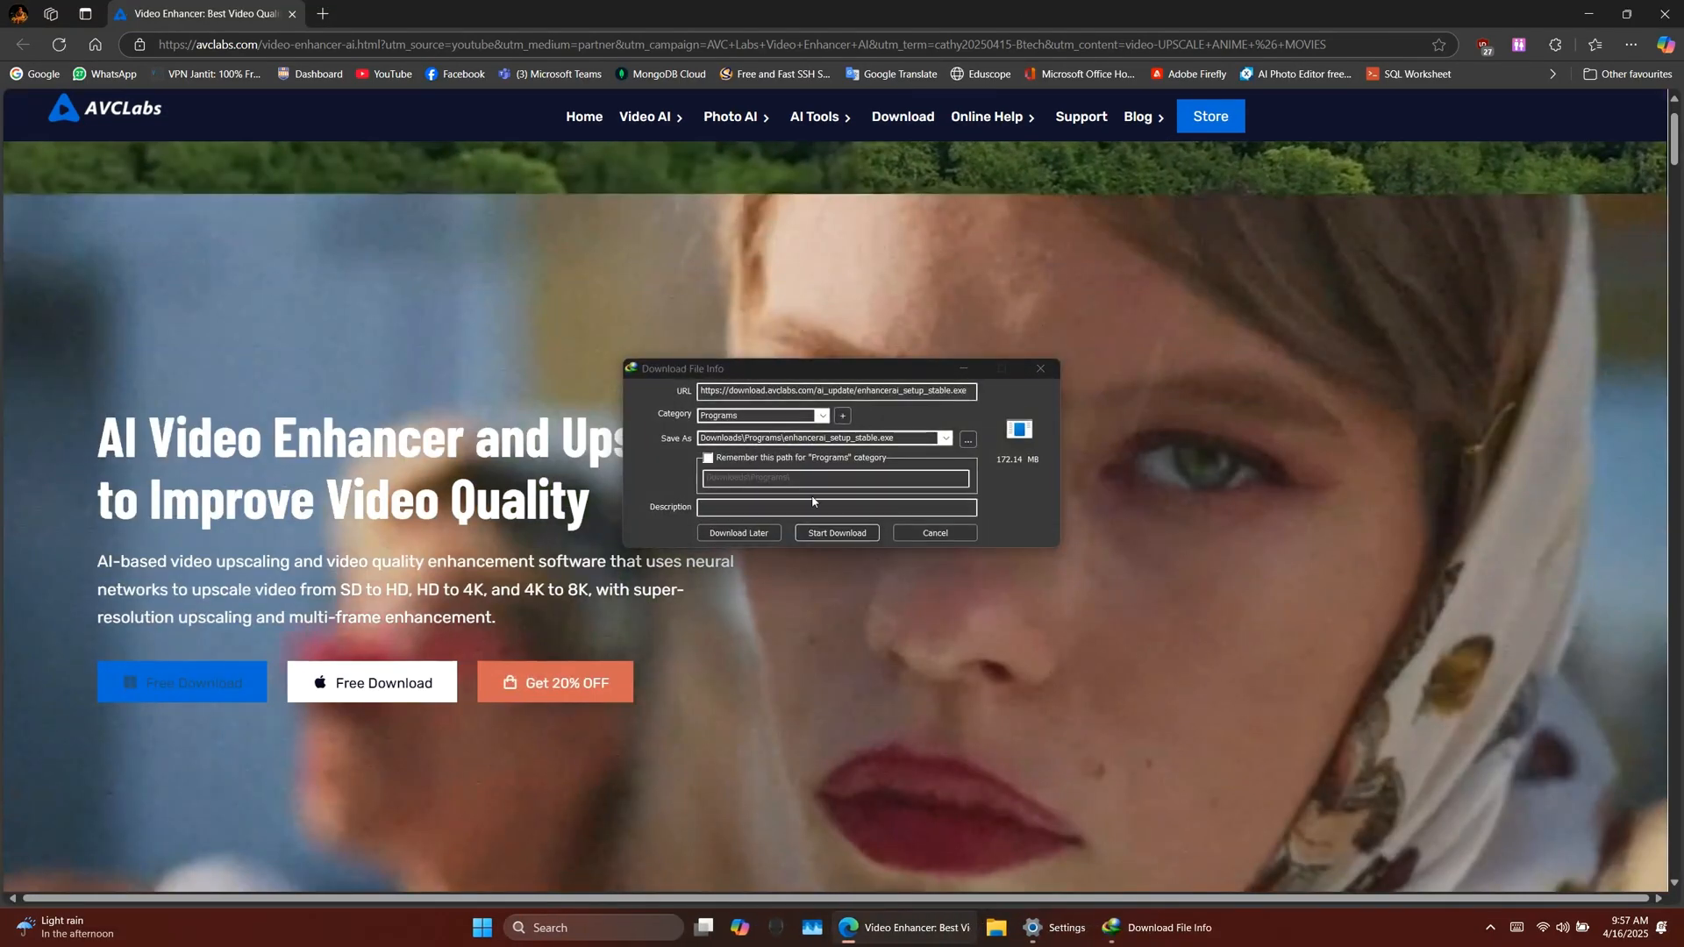
click(836, 532)
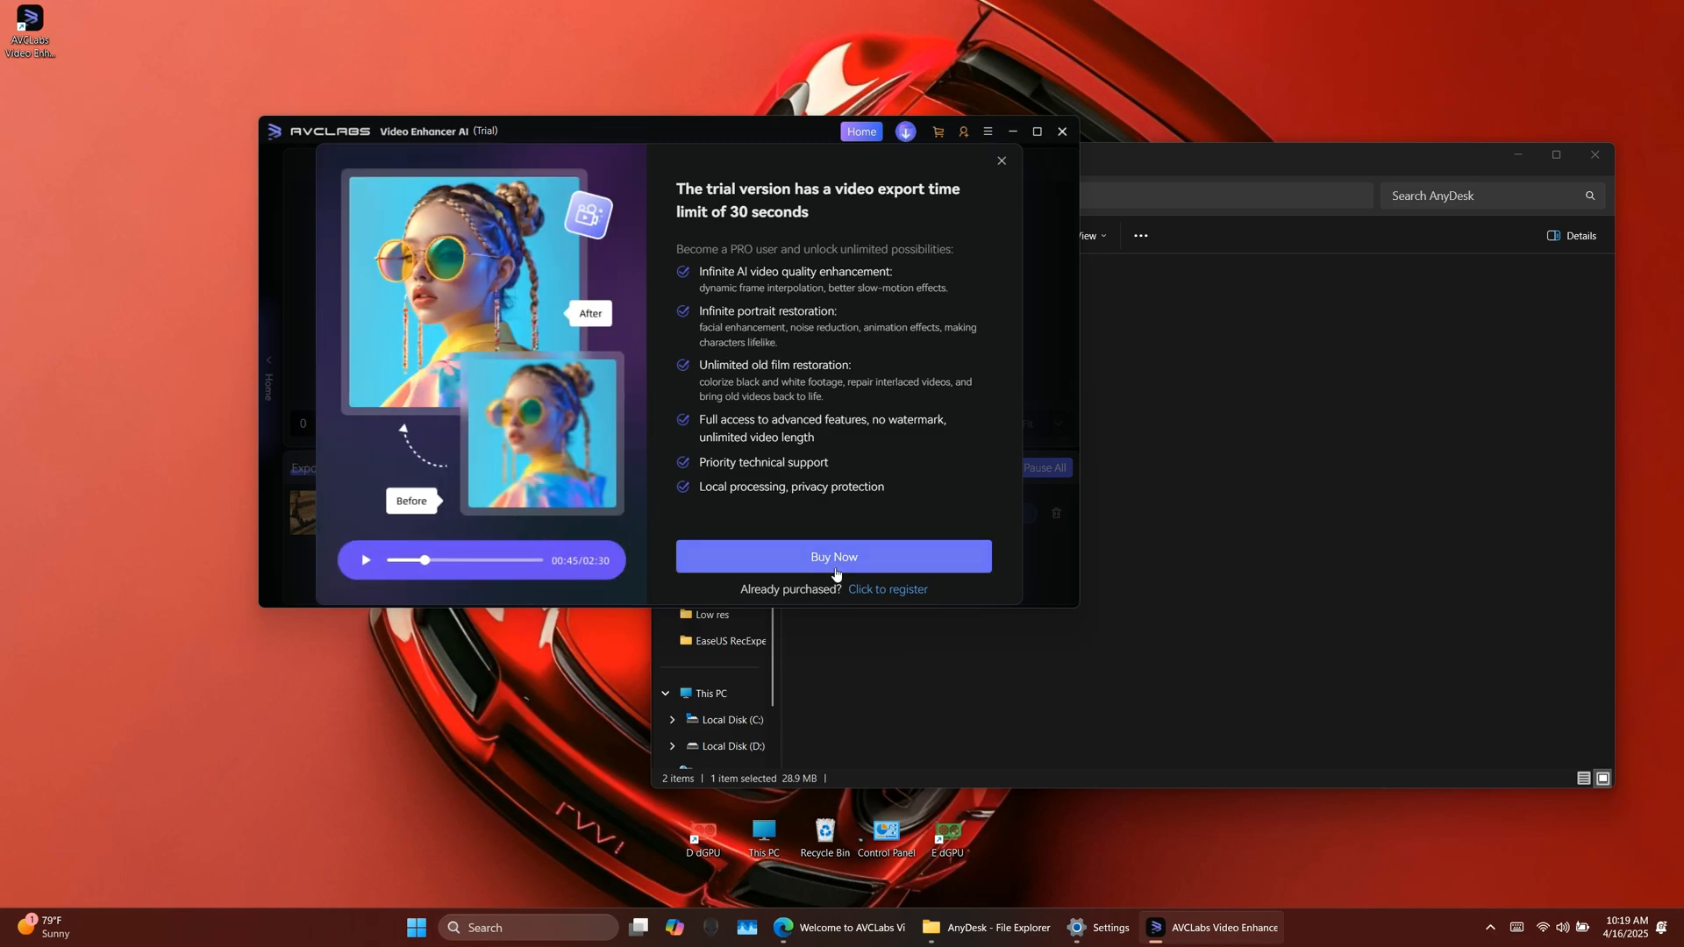
Browse the Windows pricing plans via Buy Now, then return to the Video Enhancer AI window.
click(833, 556)
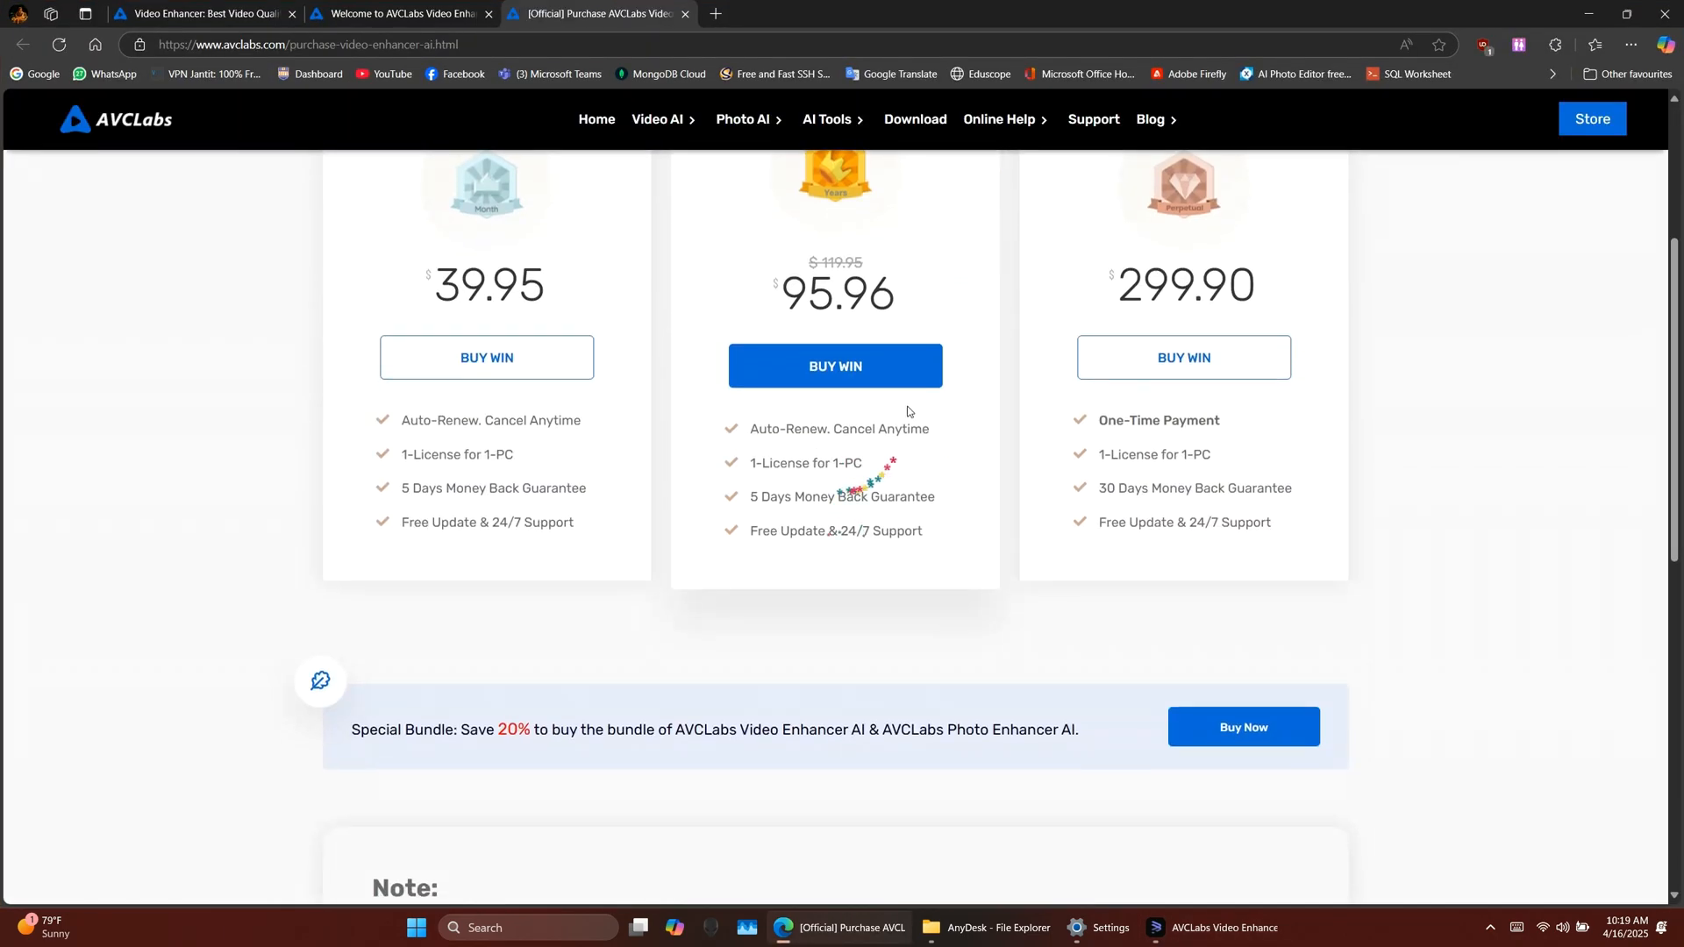
scroll(down, 3)
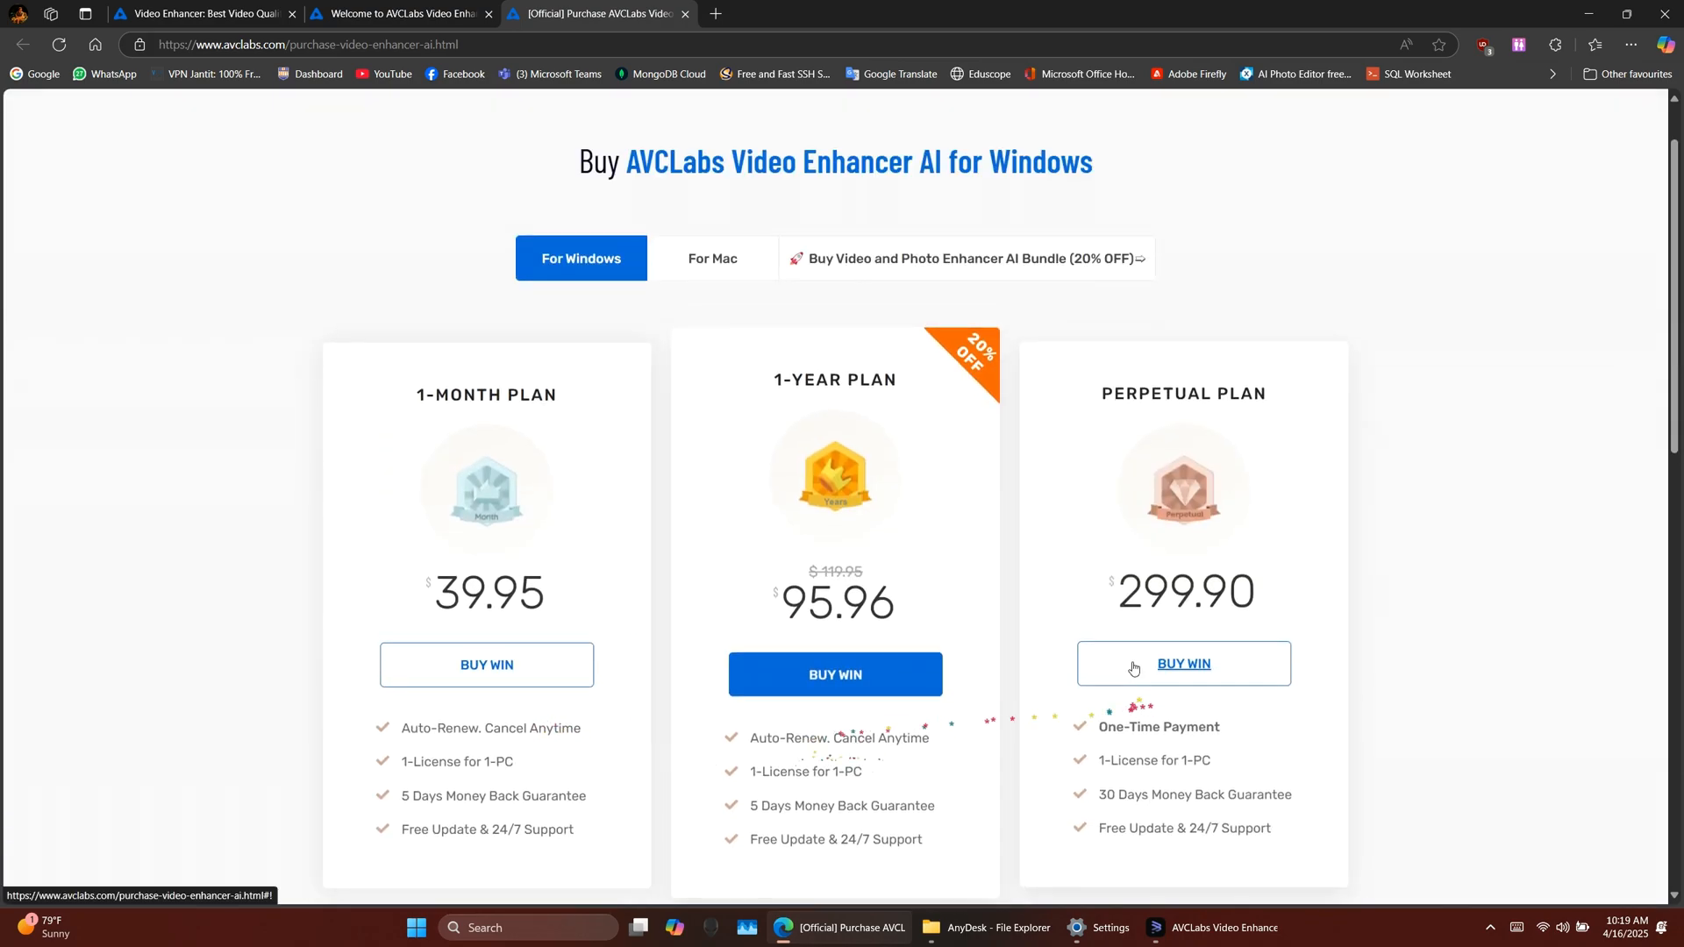
click(1211, 936)
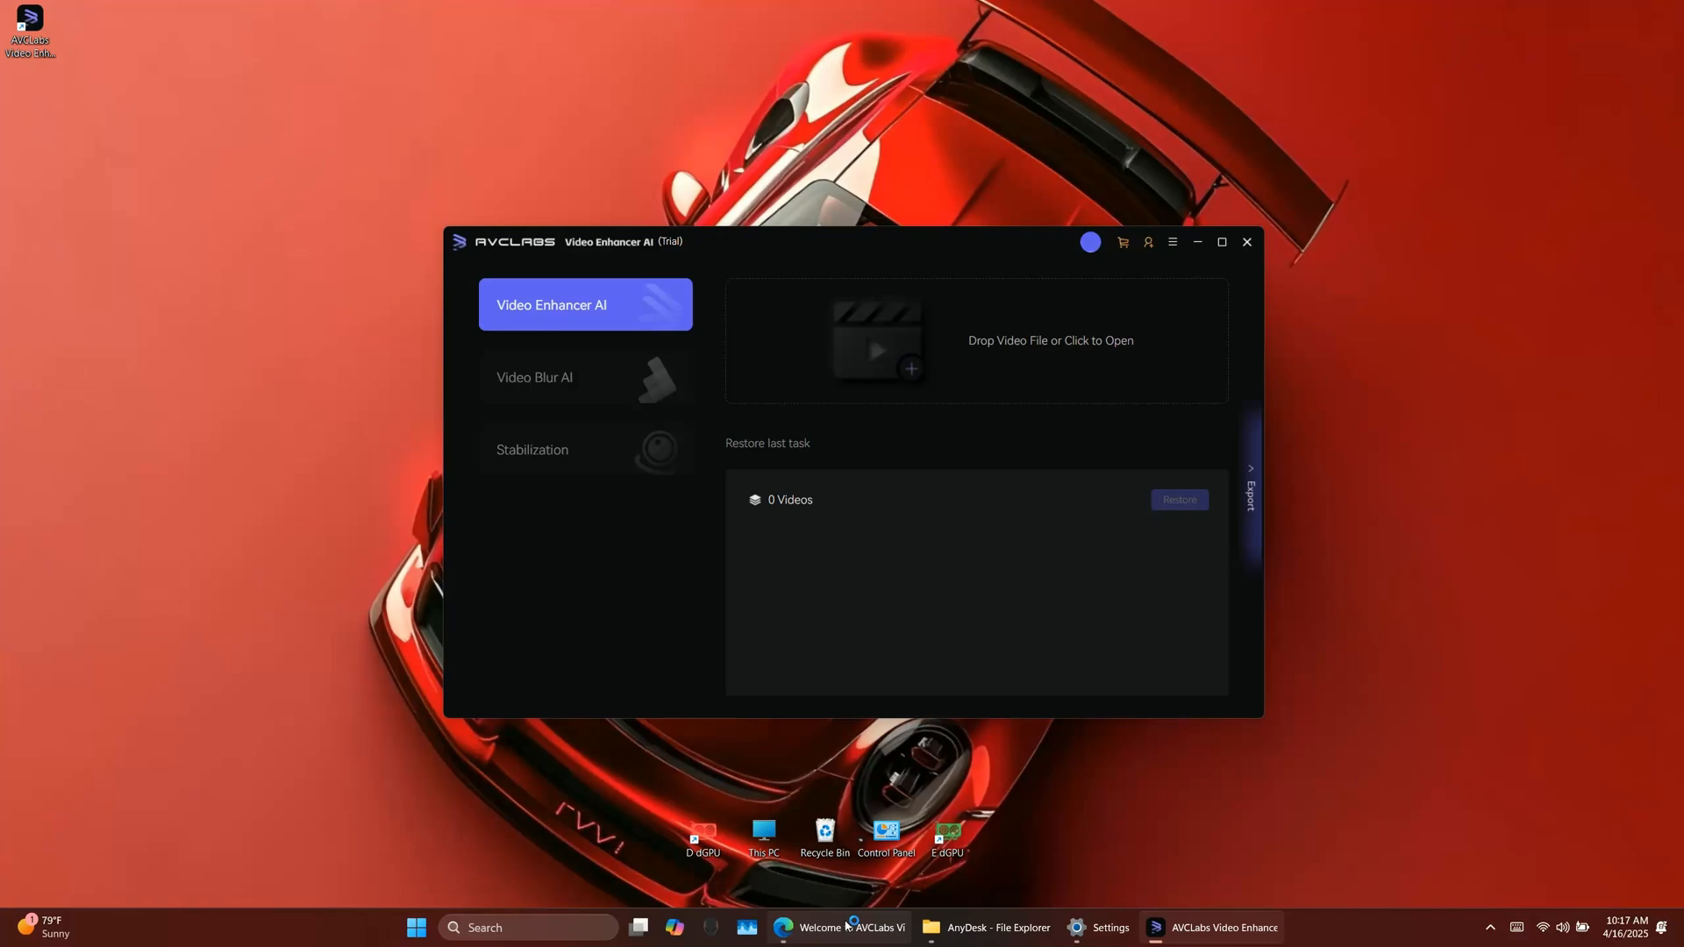
mouse_move(1429, 547)
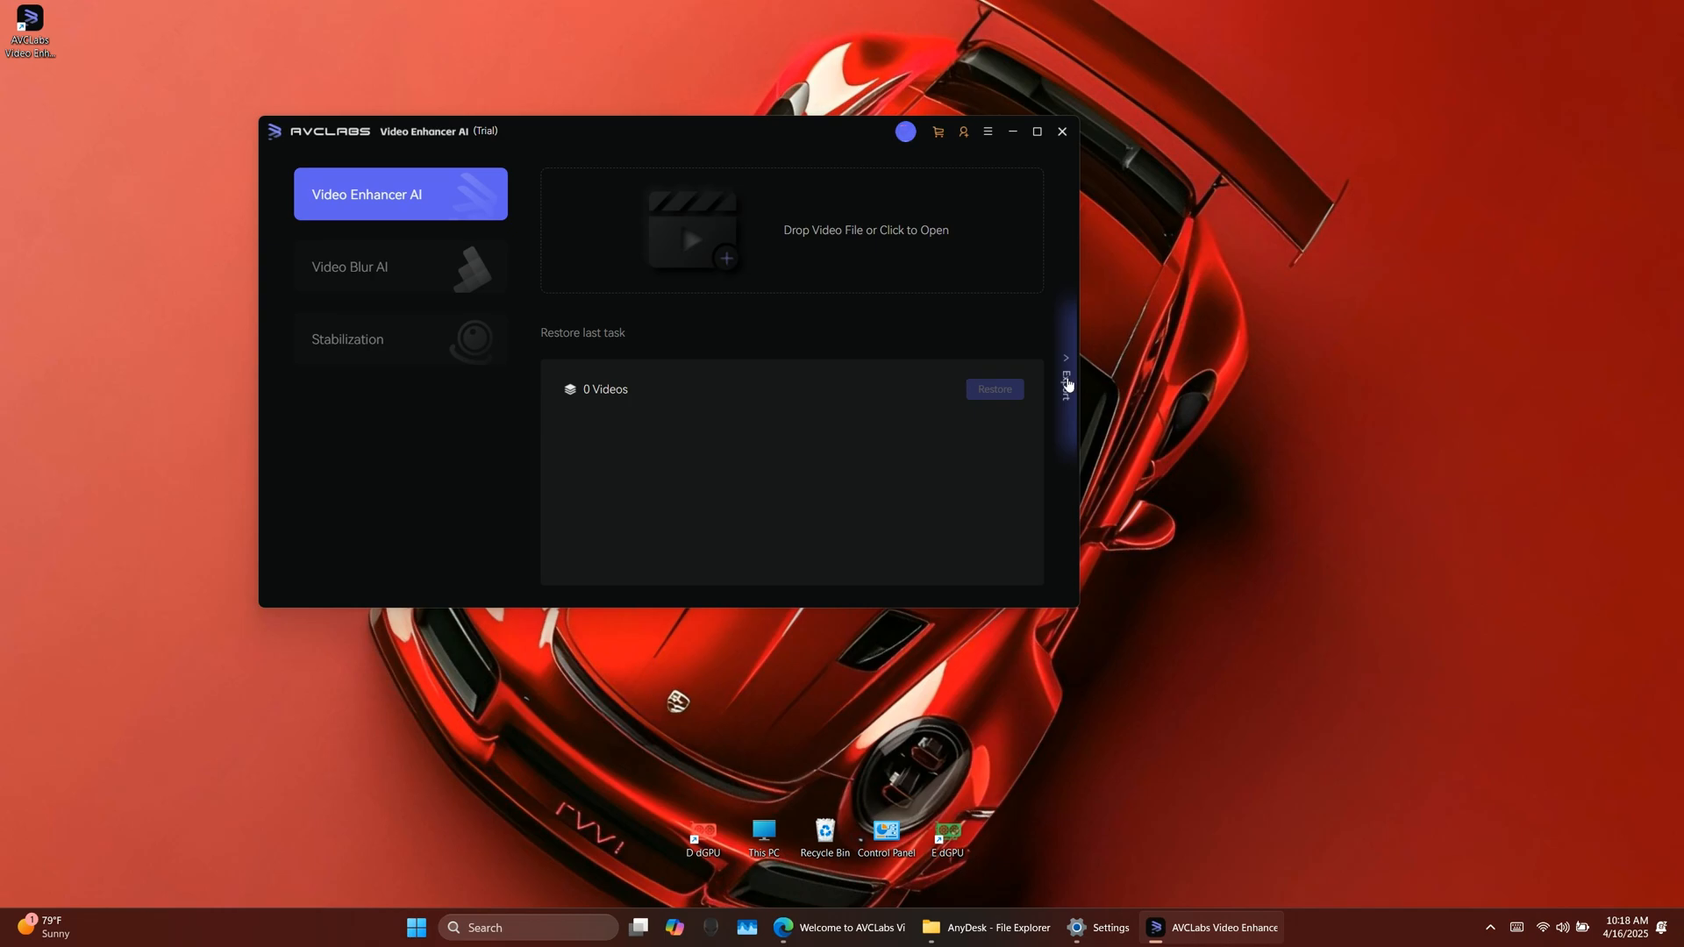
mouse_move(1067, 386)
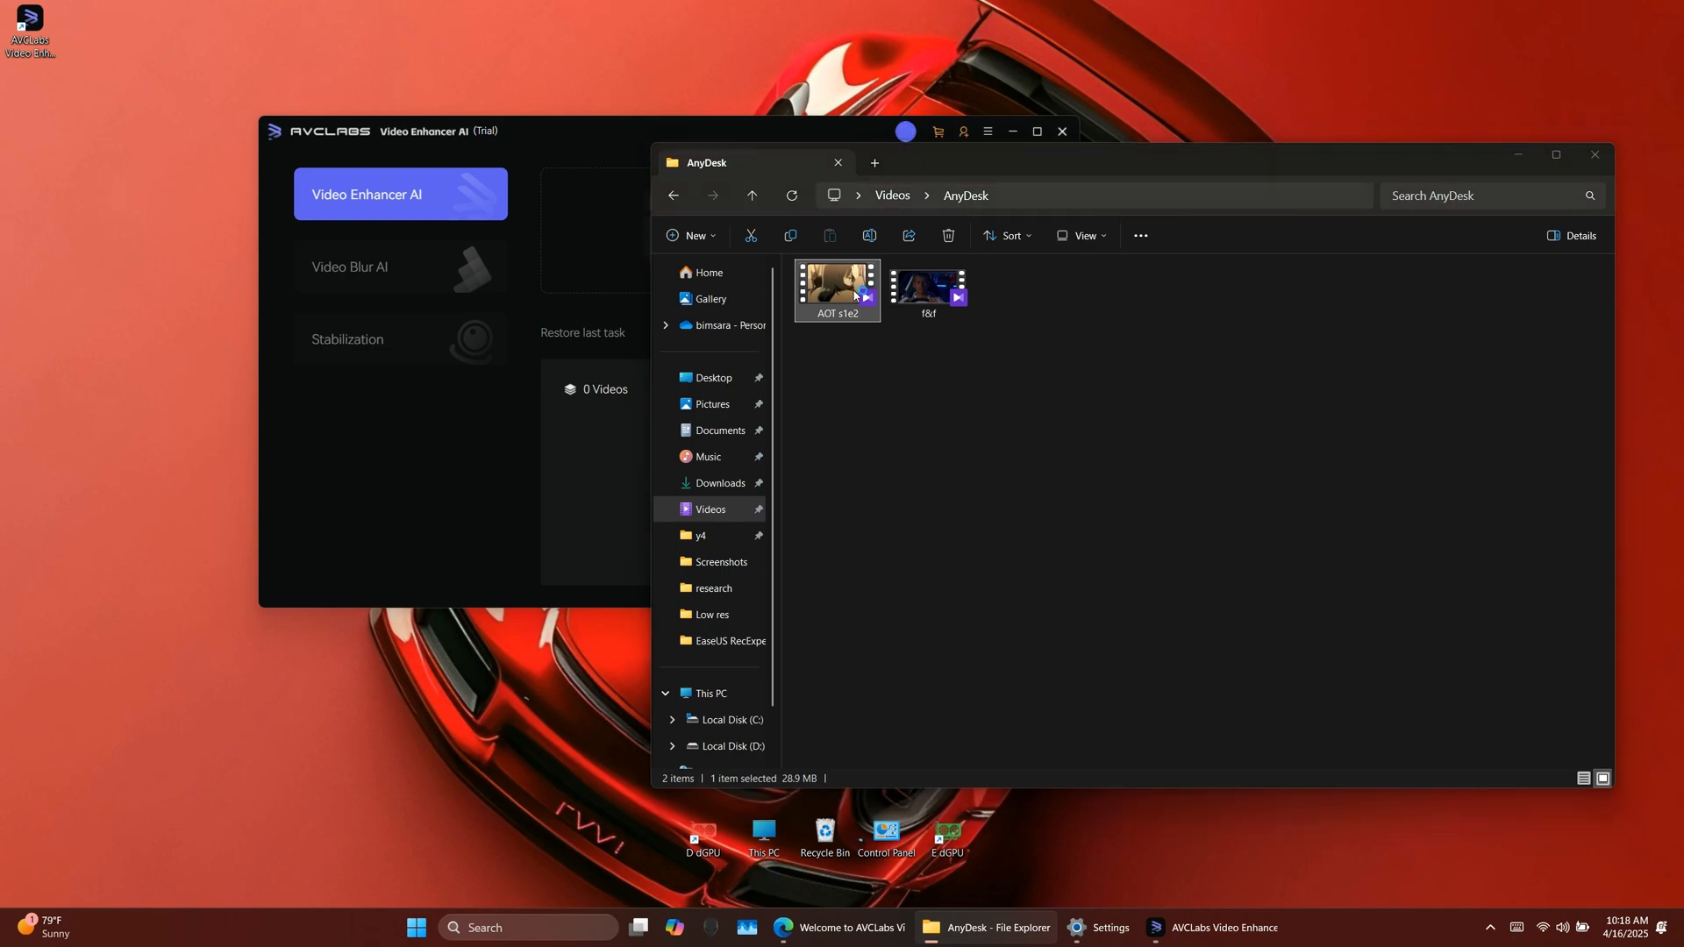
Load AOT s1e2.mp4 from Videos > AnyDesk into Video Enhancer AI.
double_click(836, 290)
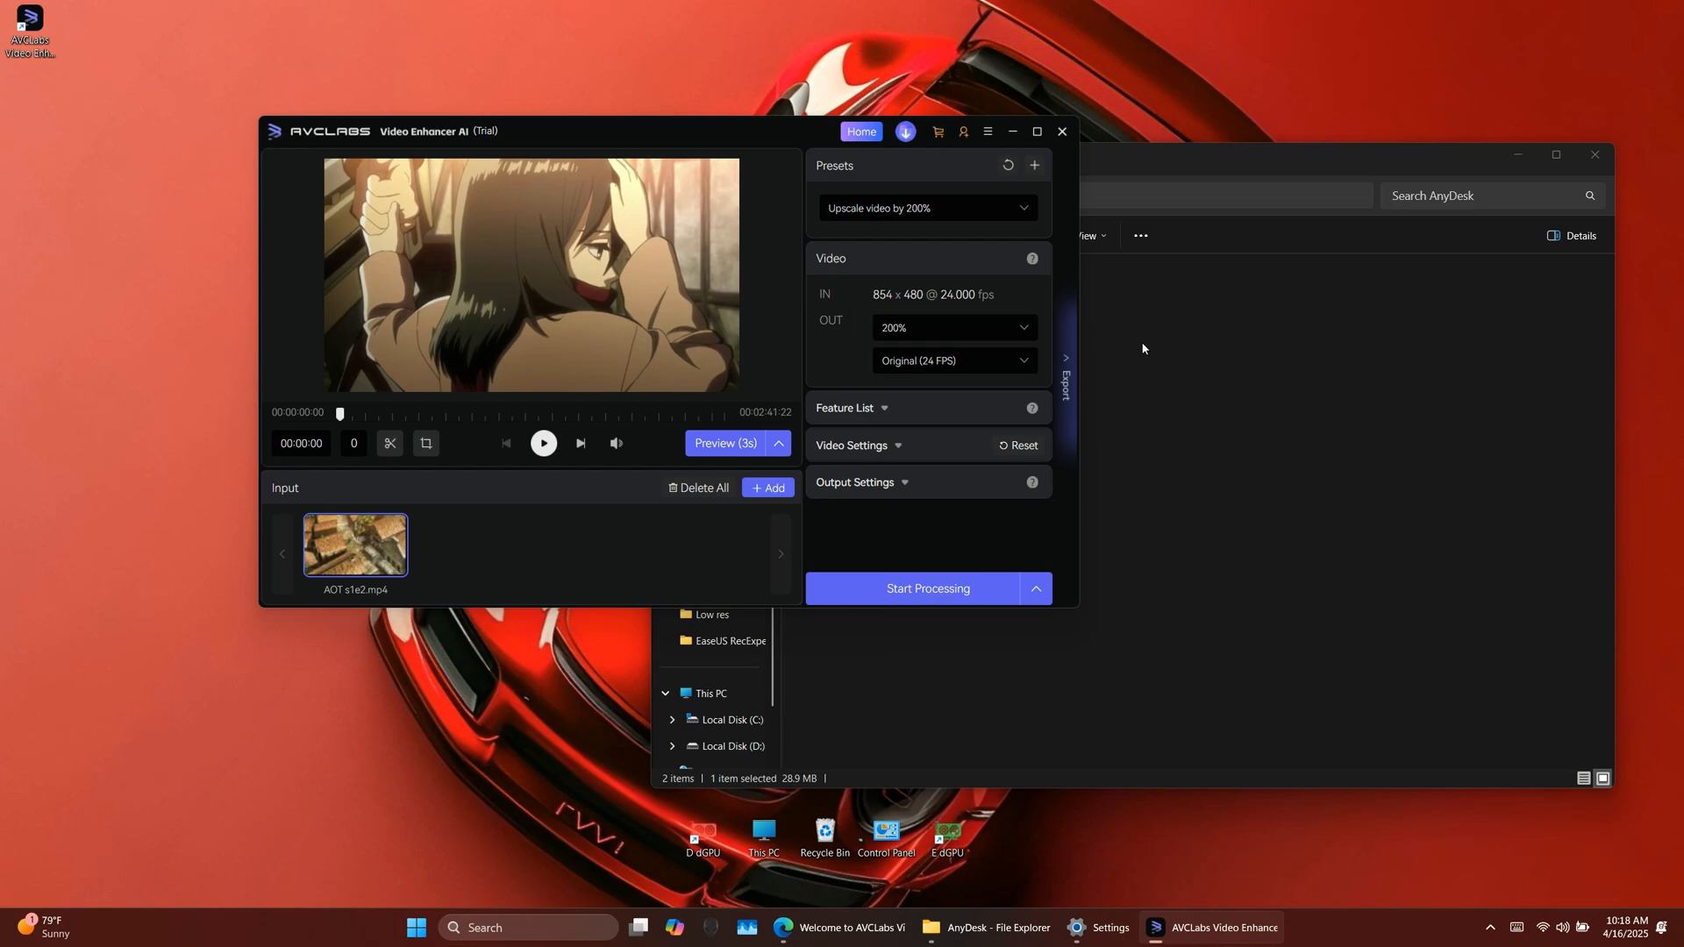
mouse_move(929, 304)
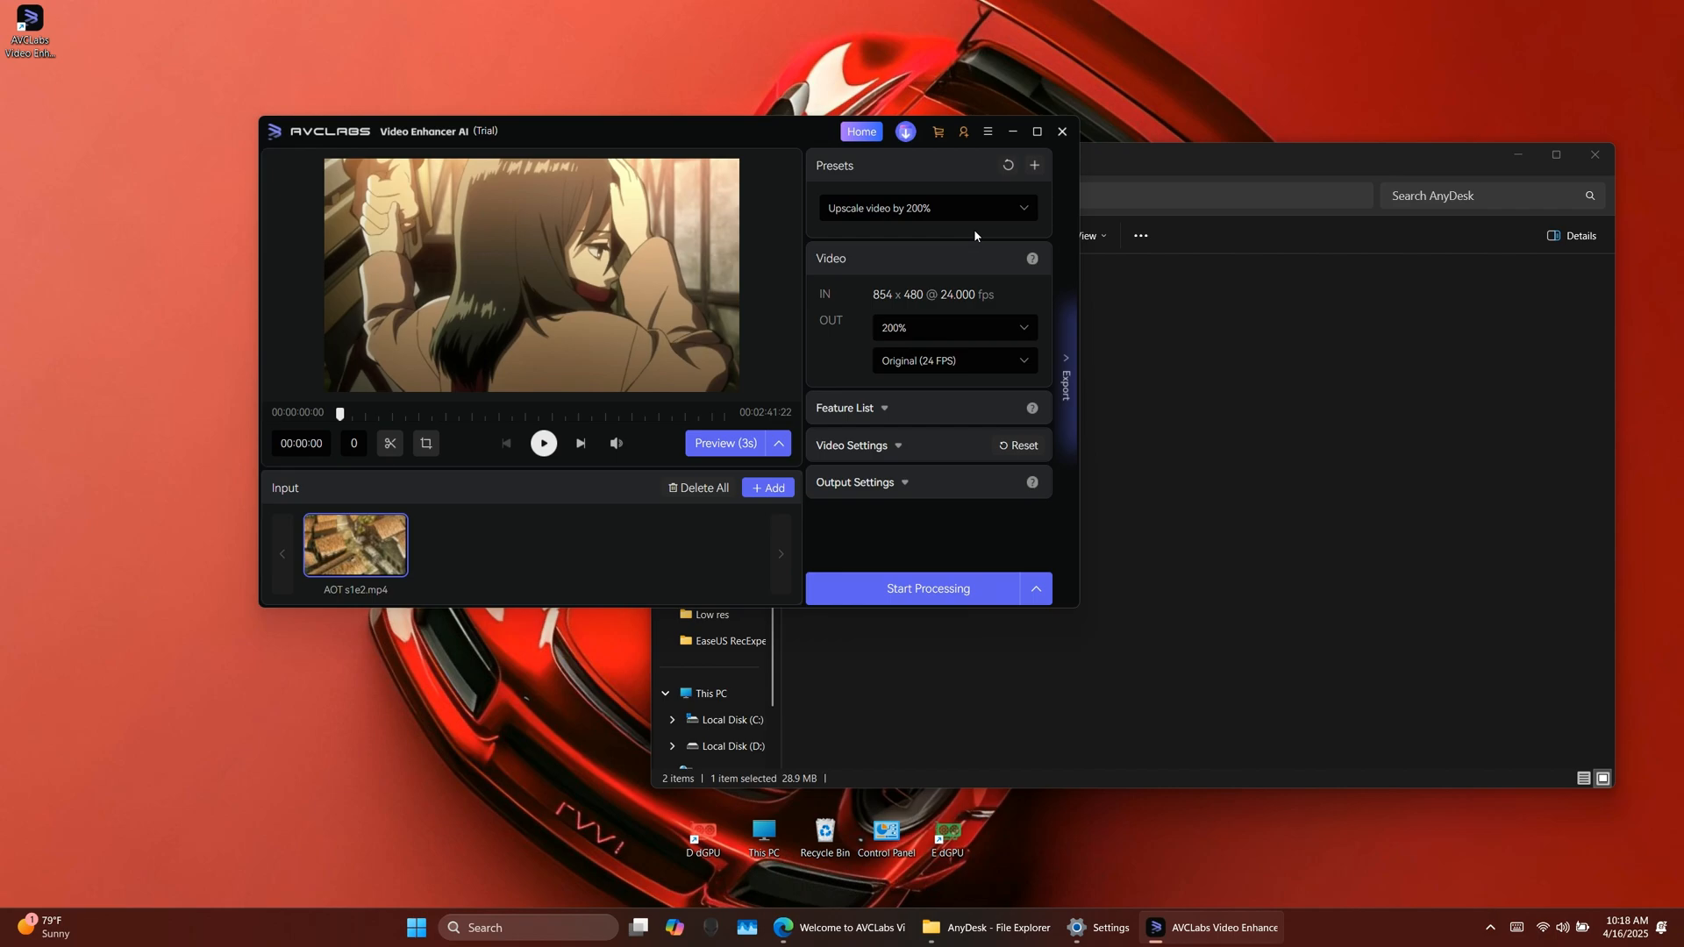
Choose the Upscale to HD resolution preset (FHD 1920x1080) and keep Original 24 FPS.
click(926, 207)
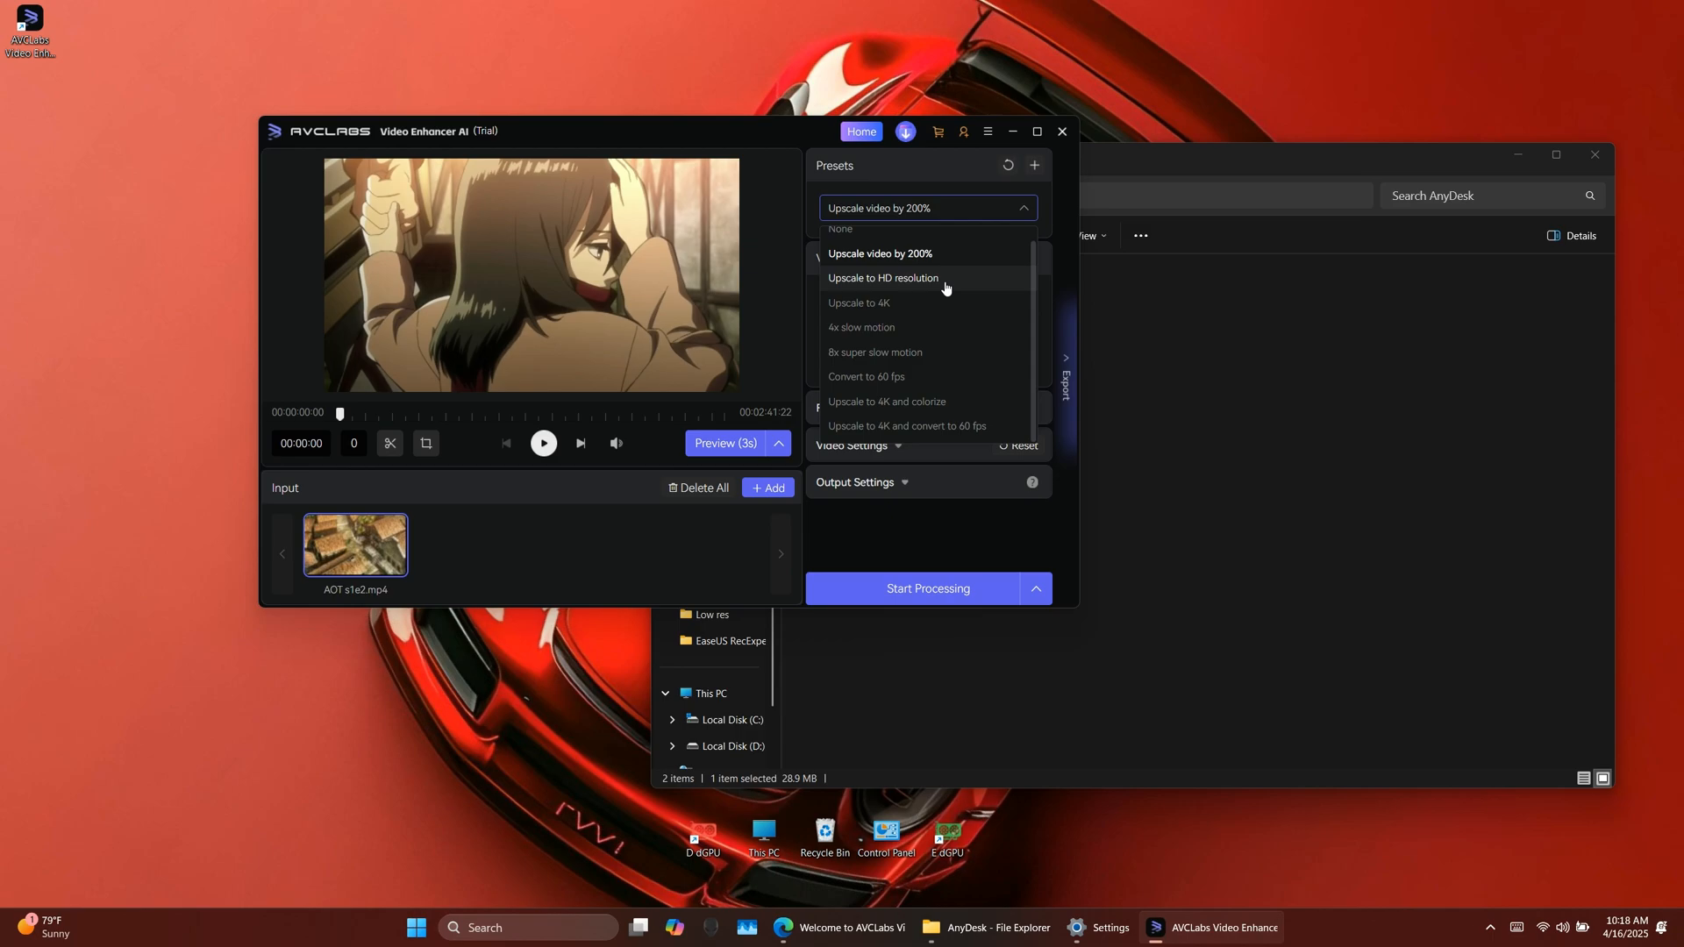
mouse_move(960, 410)
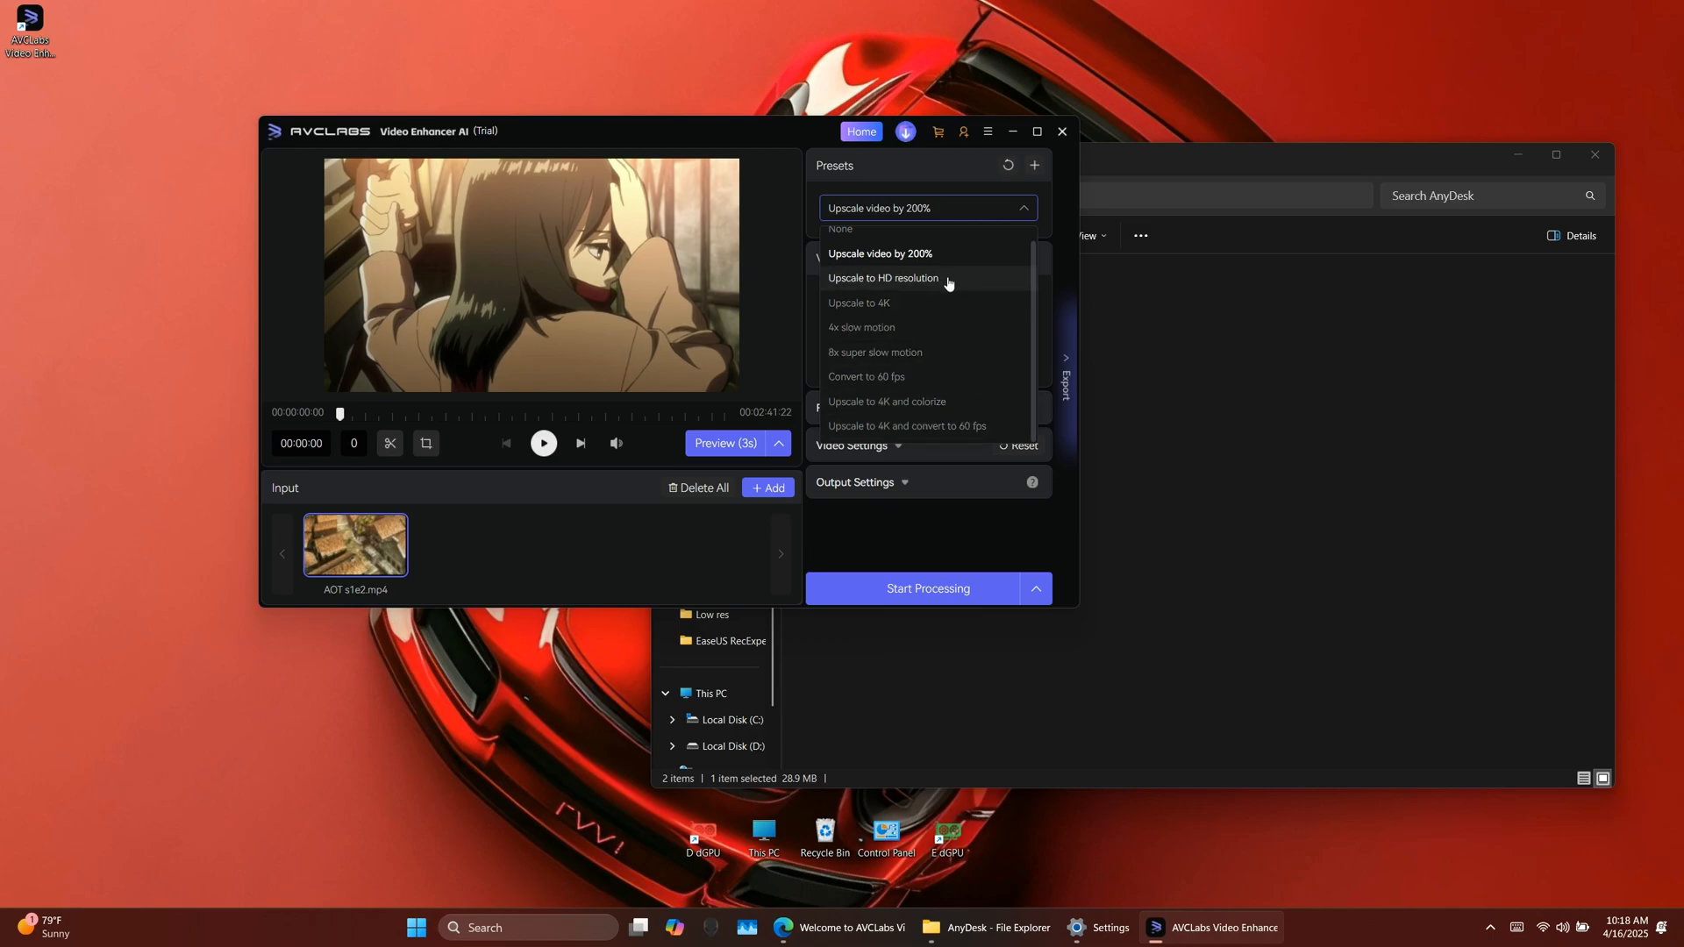
click(883, 278)
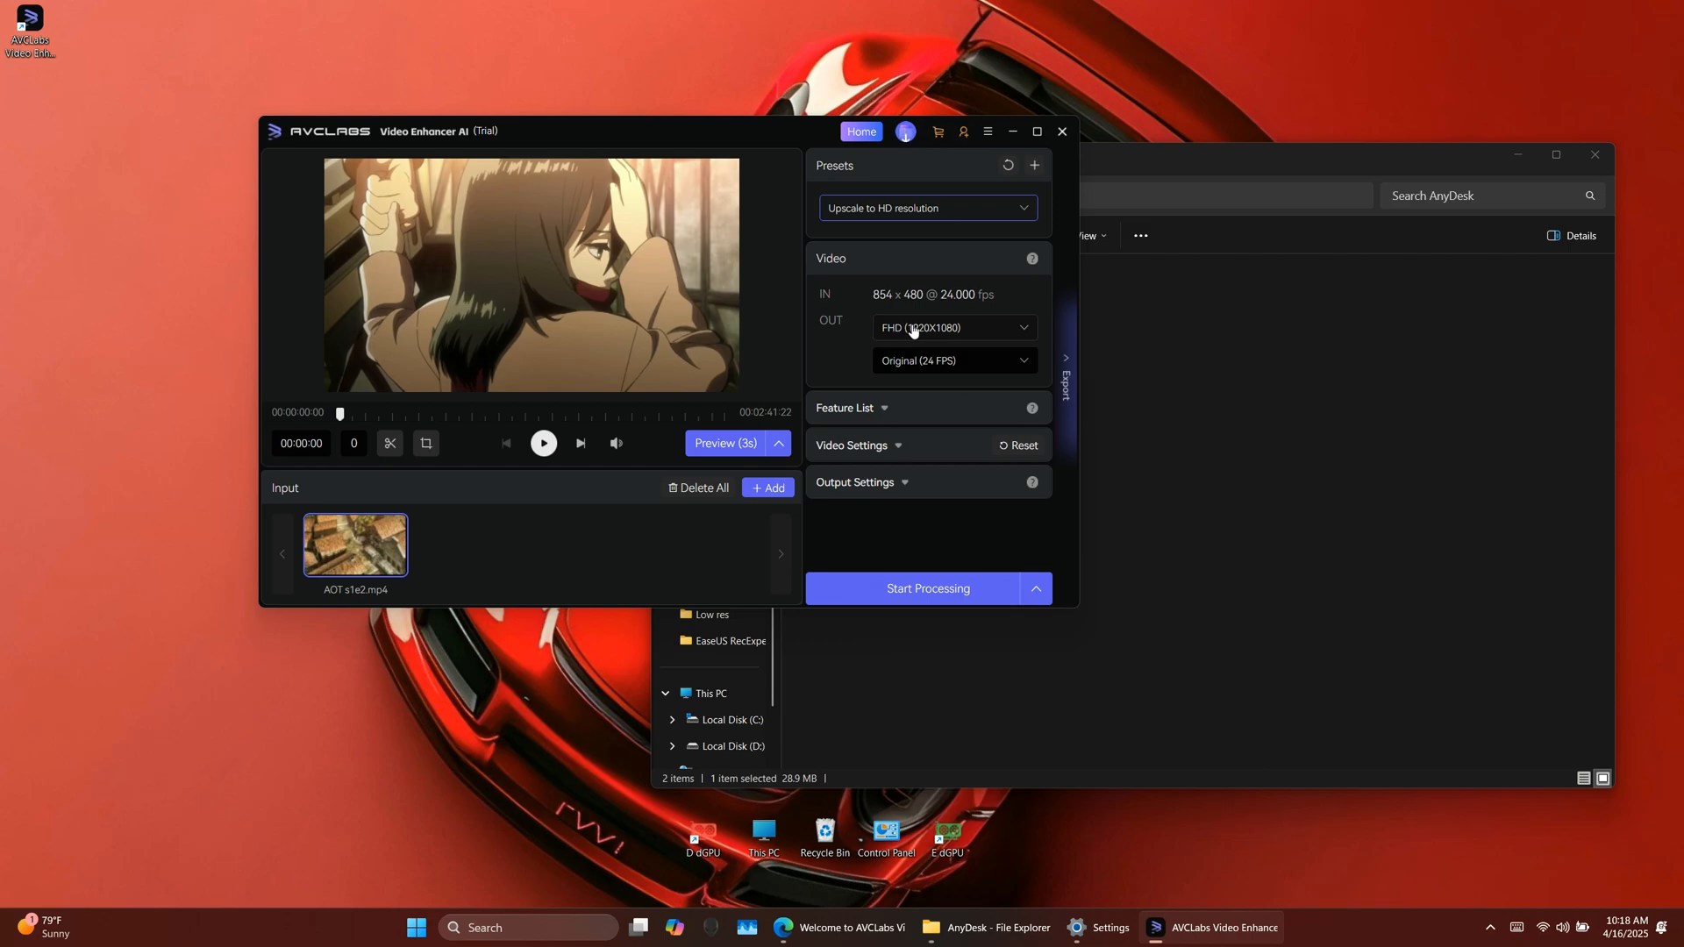
click(951, 361)
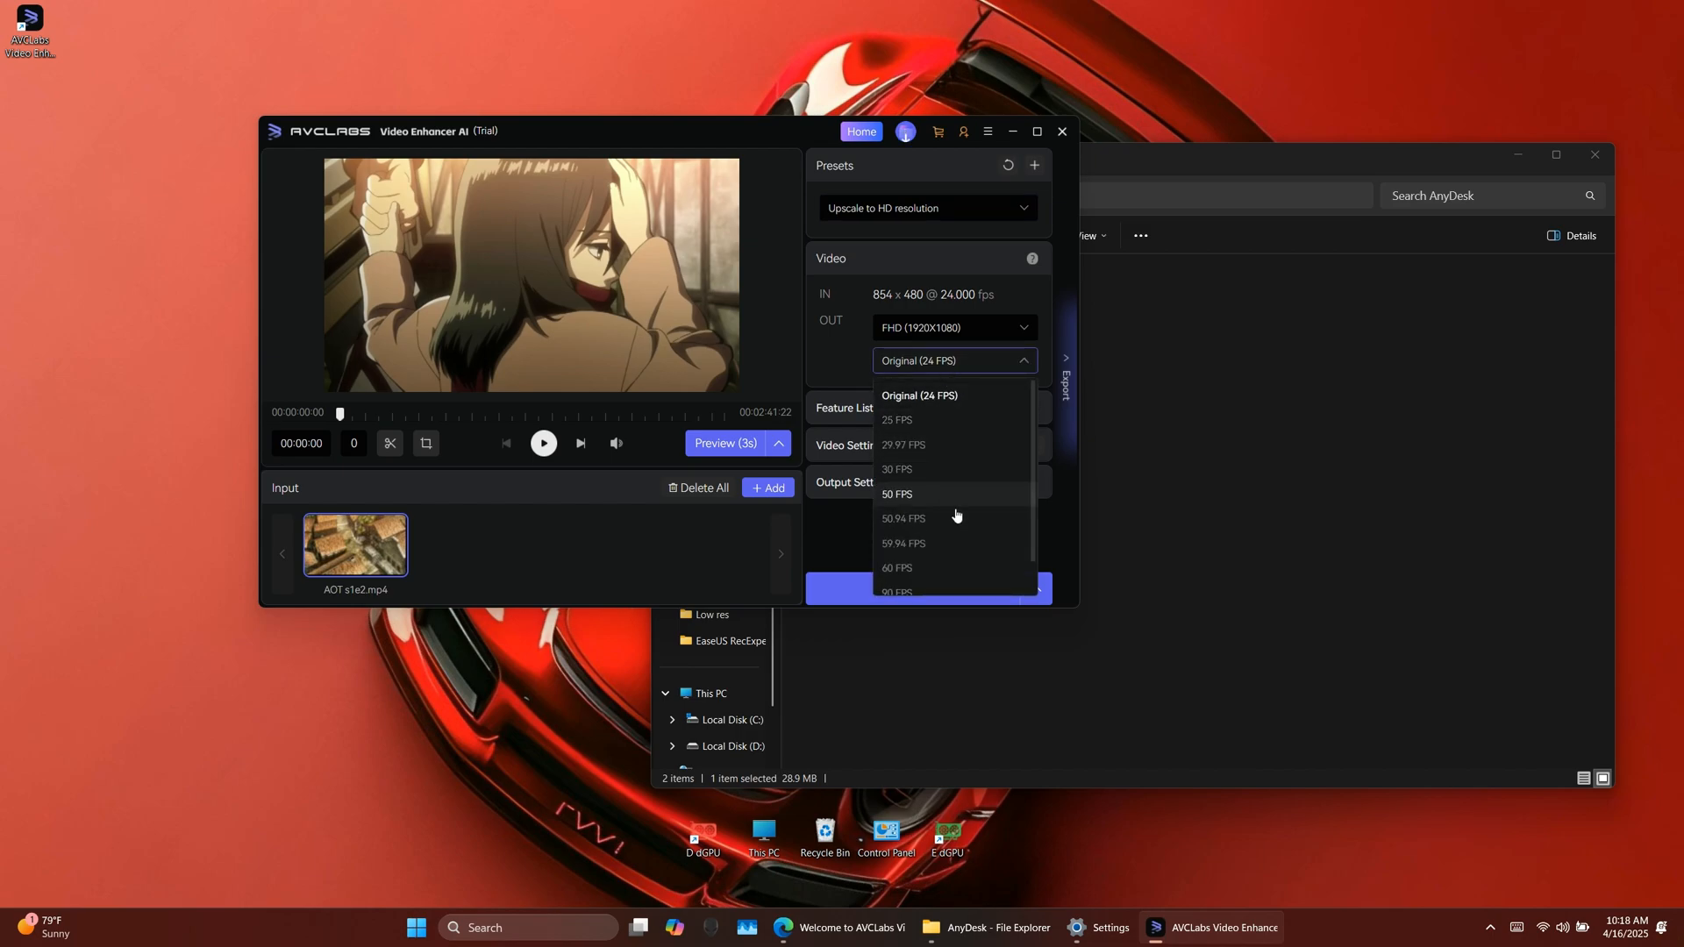
mouse_move(956, 445)
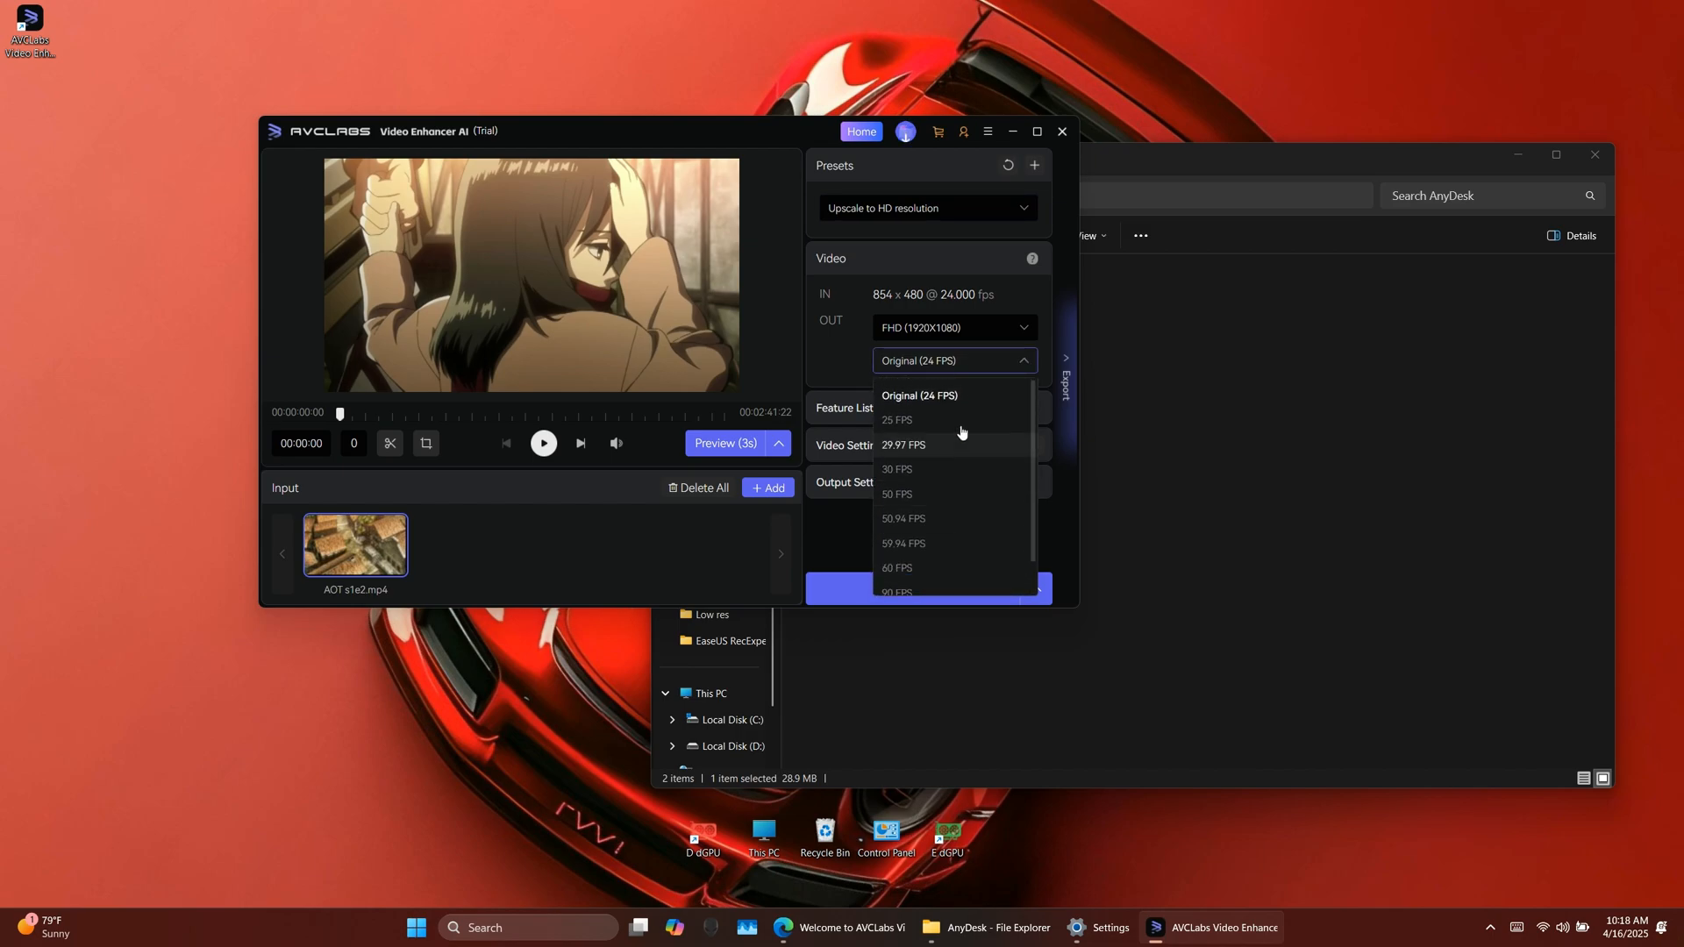
click(918, 395)
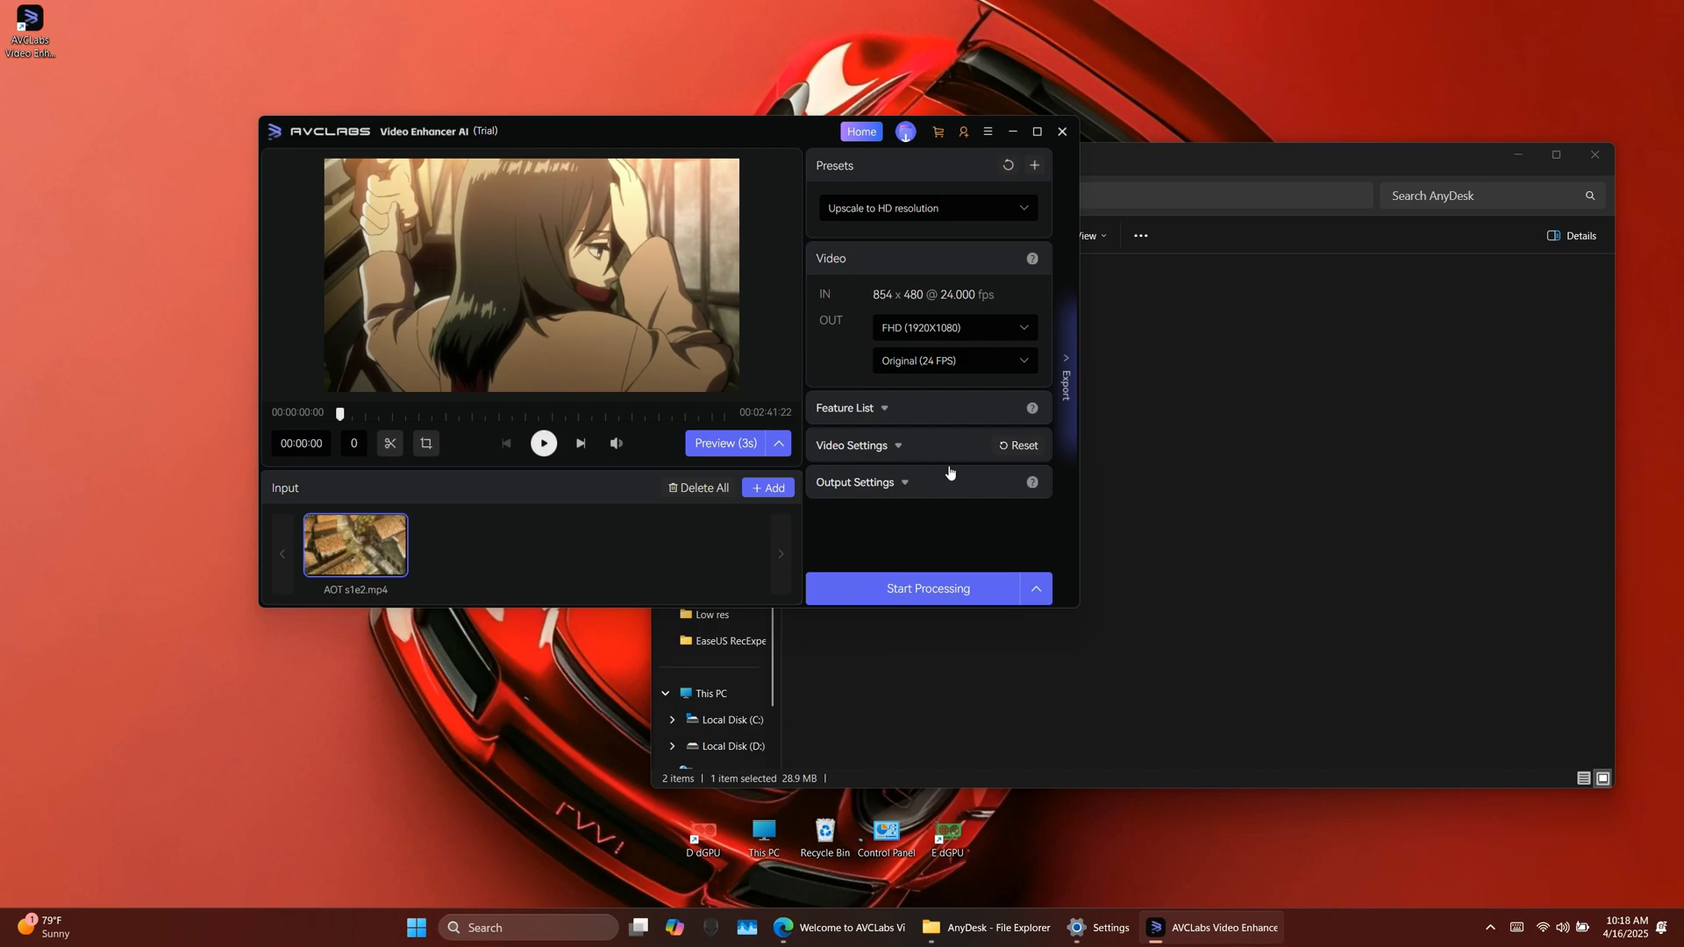
mouse_move(914, 420)
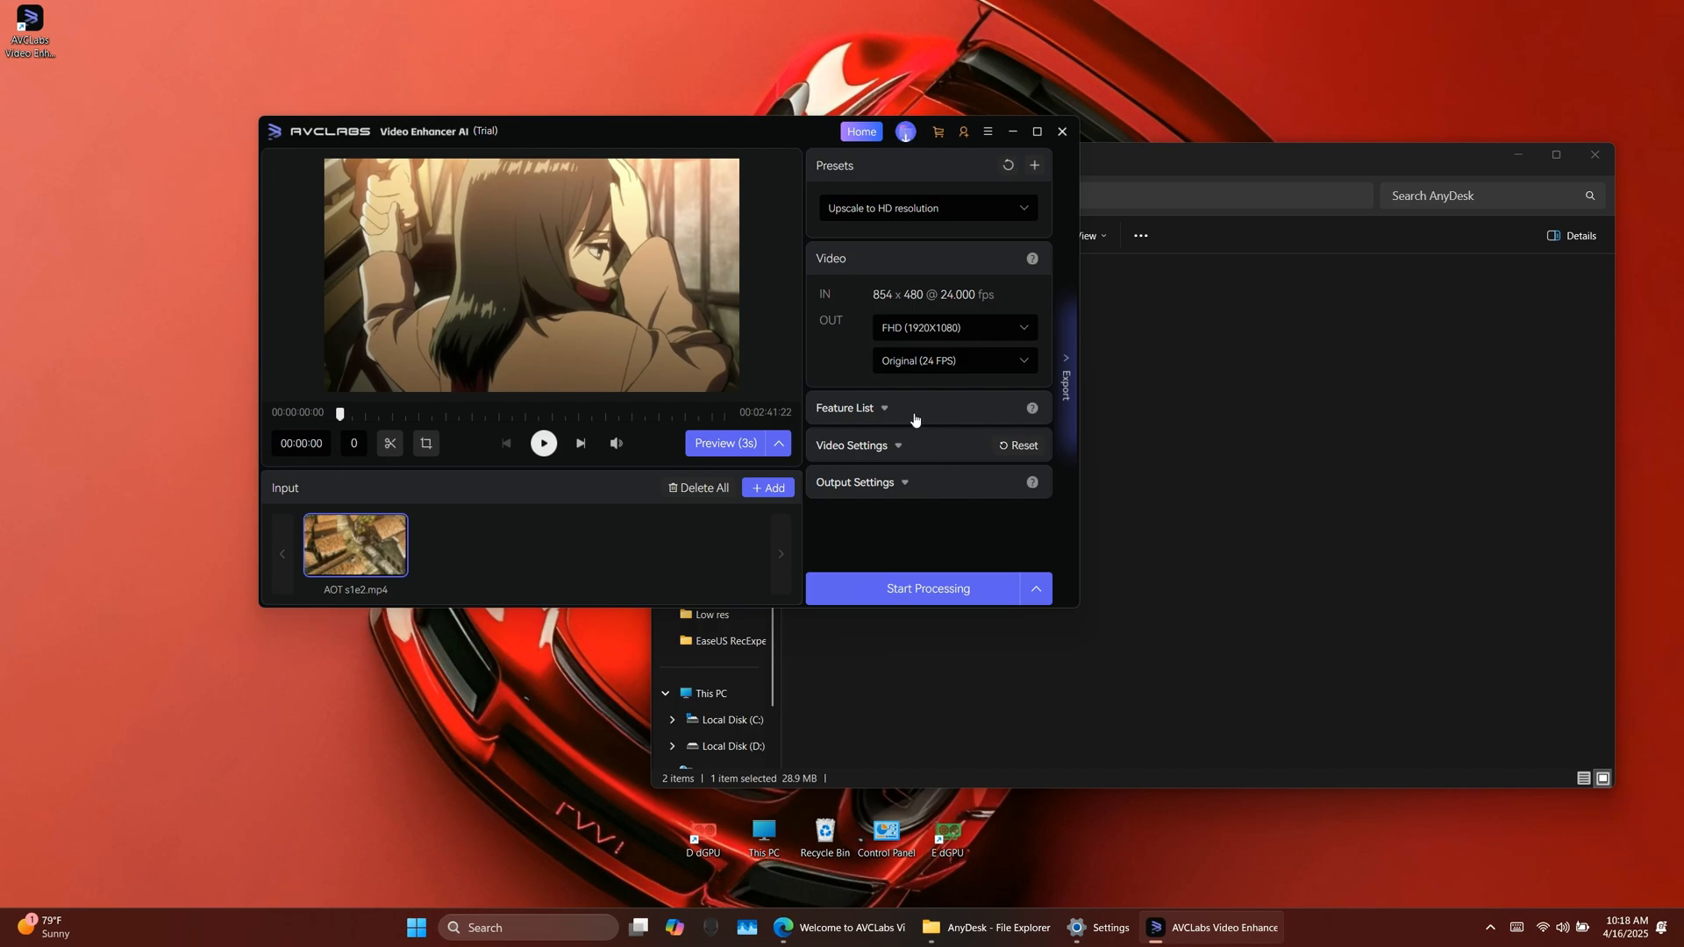
Expand the Feature List and view the AI Enhancement model choices, currently Standard.
click(846, 407)
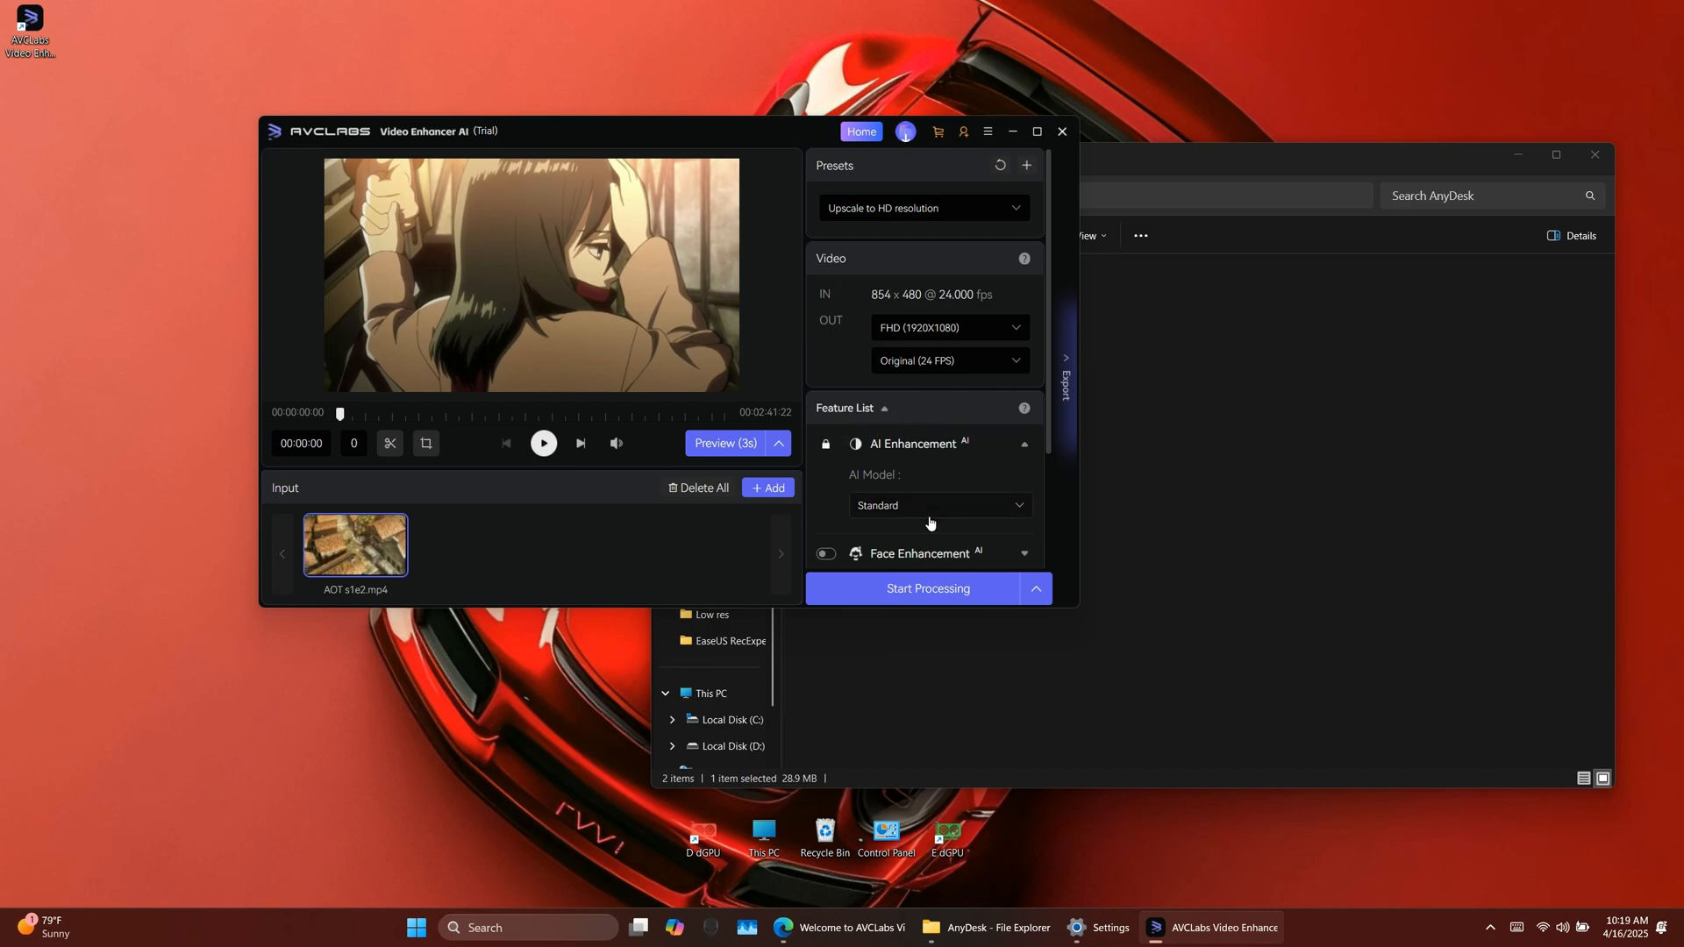
click(939, 505)
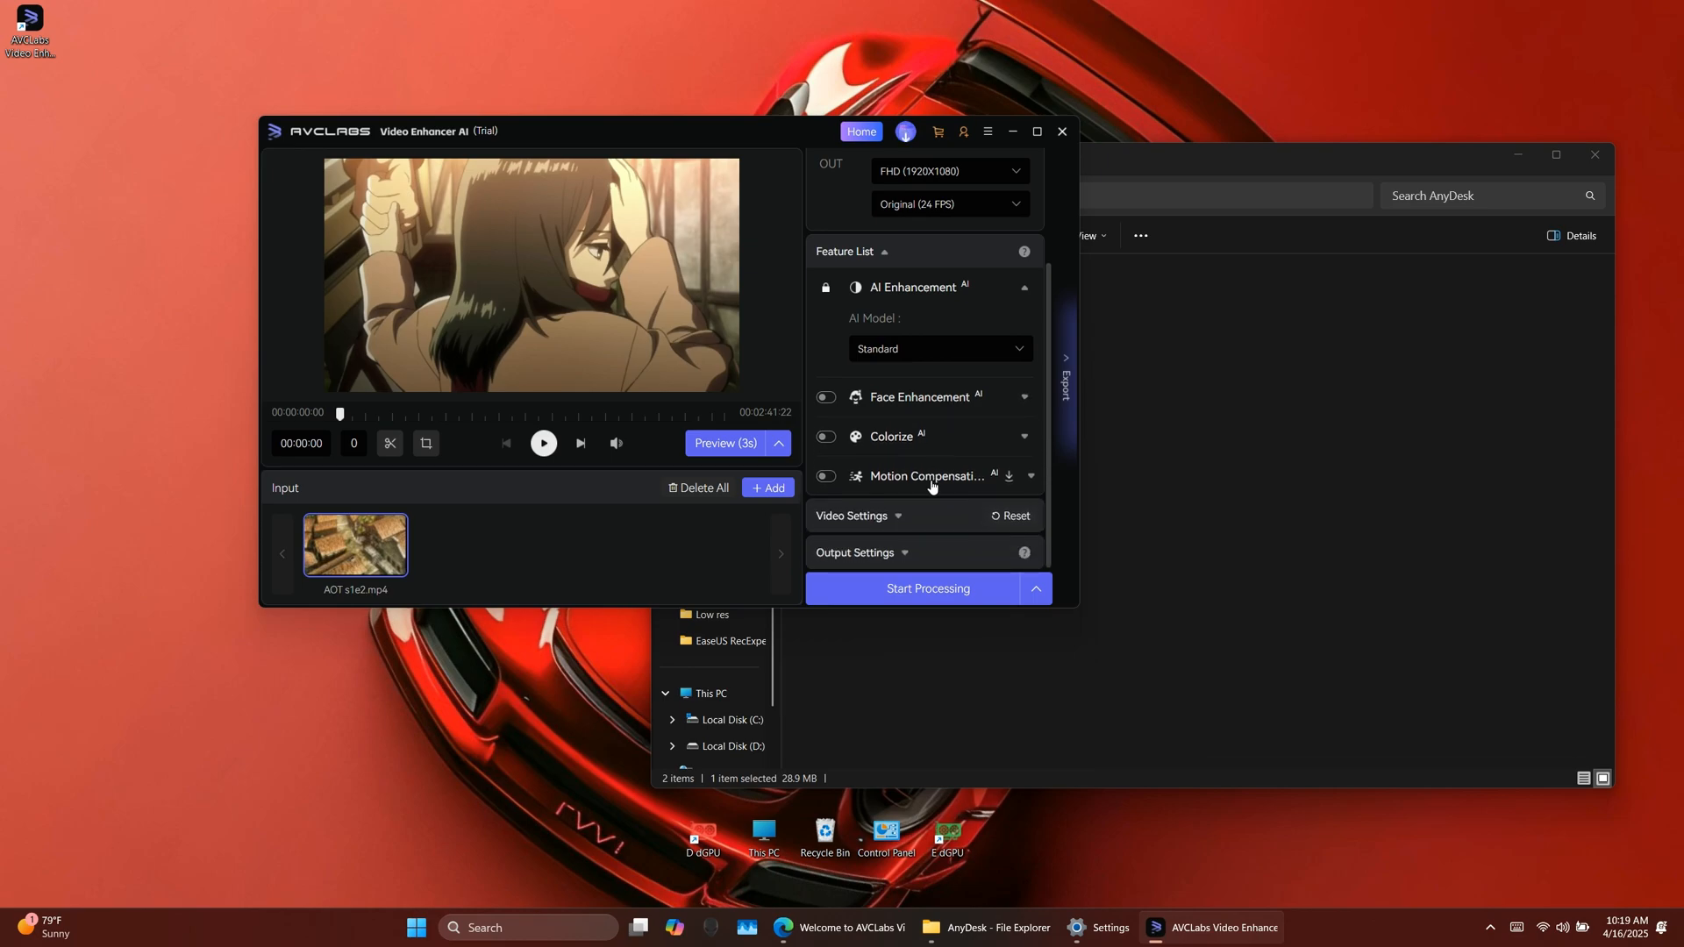
mouse_move(934, 568)
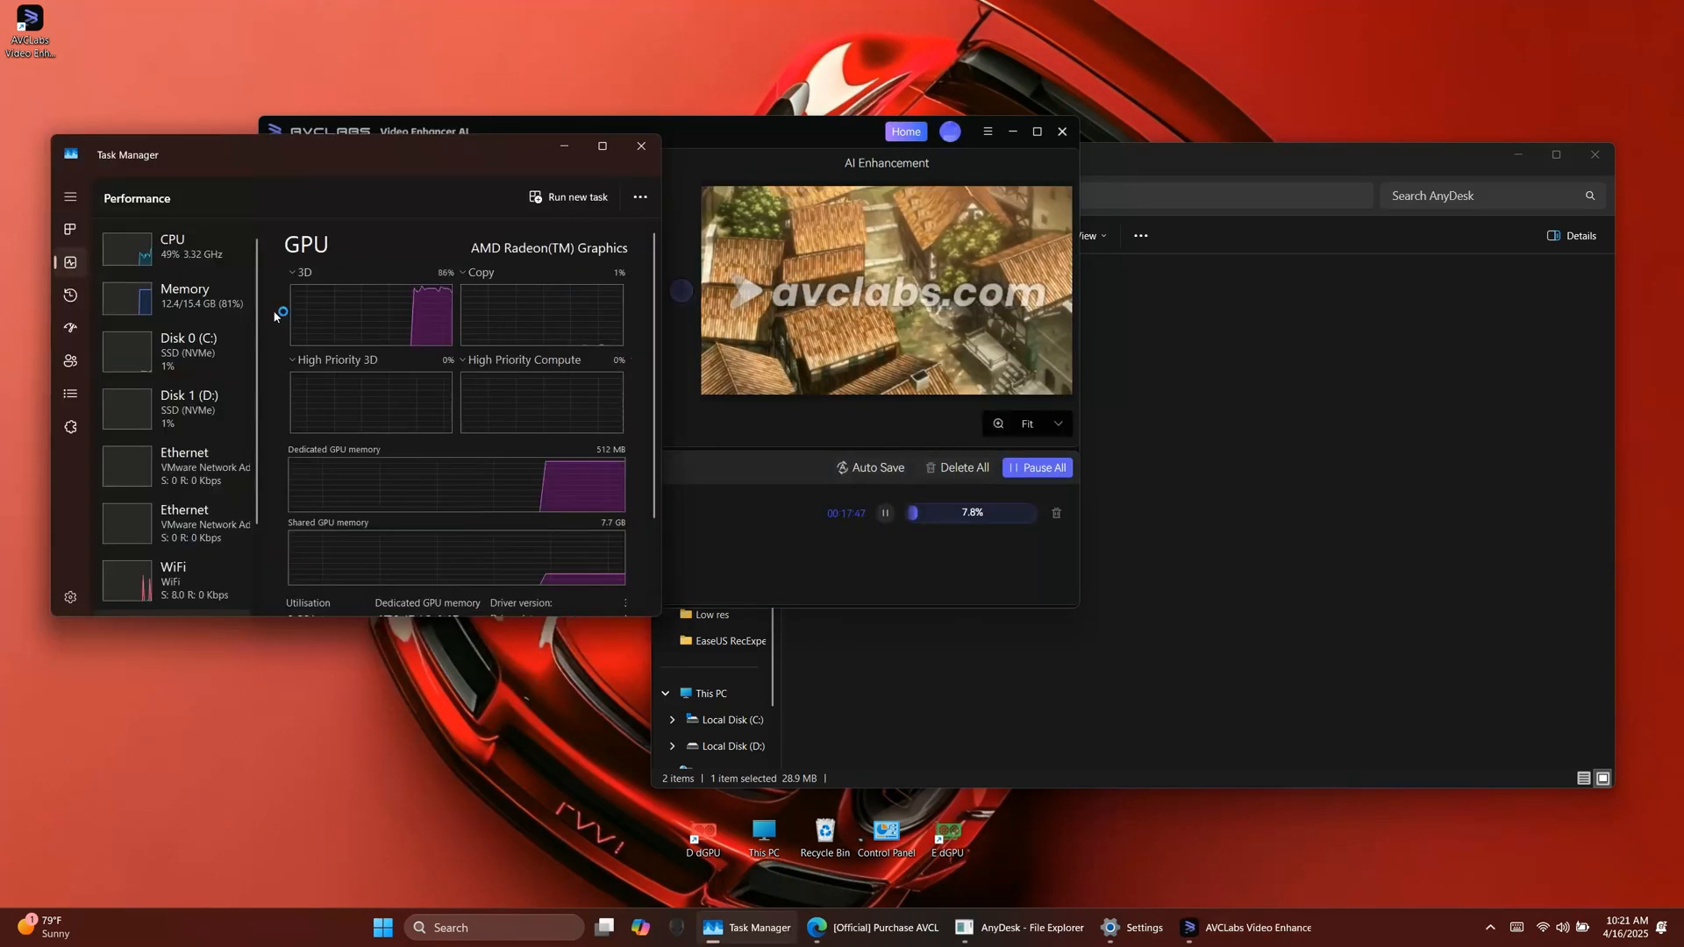
Review the GPU usage graphs in Task Manager's Performance tab, then close it.
scroll(down, 3)
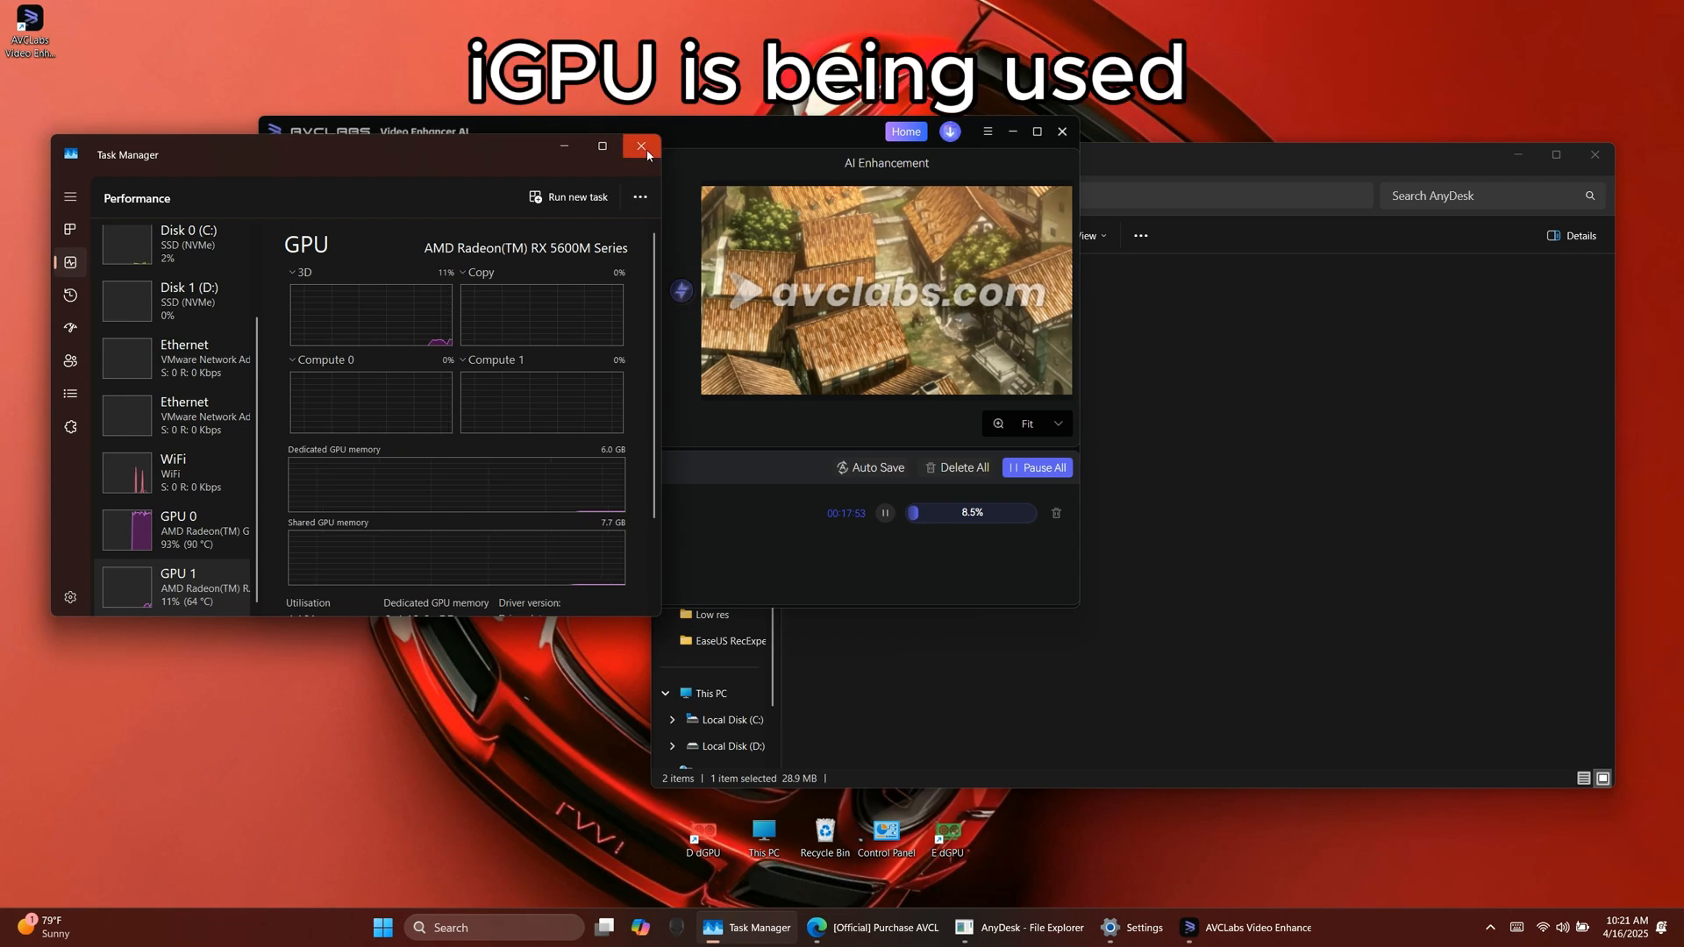
click(641, 146)
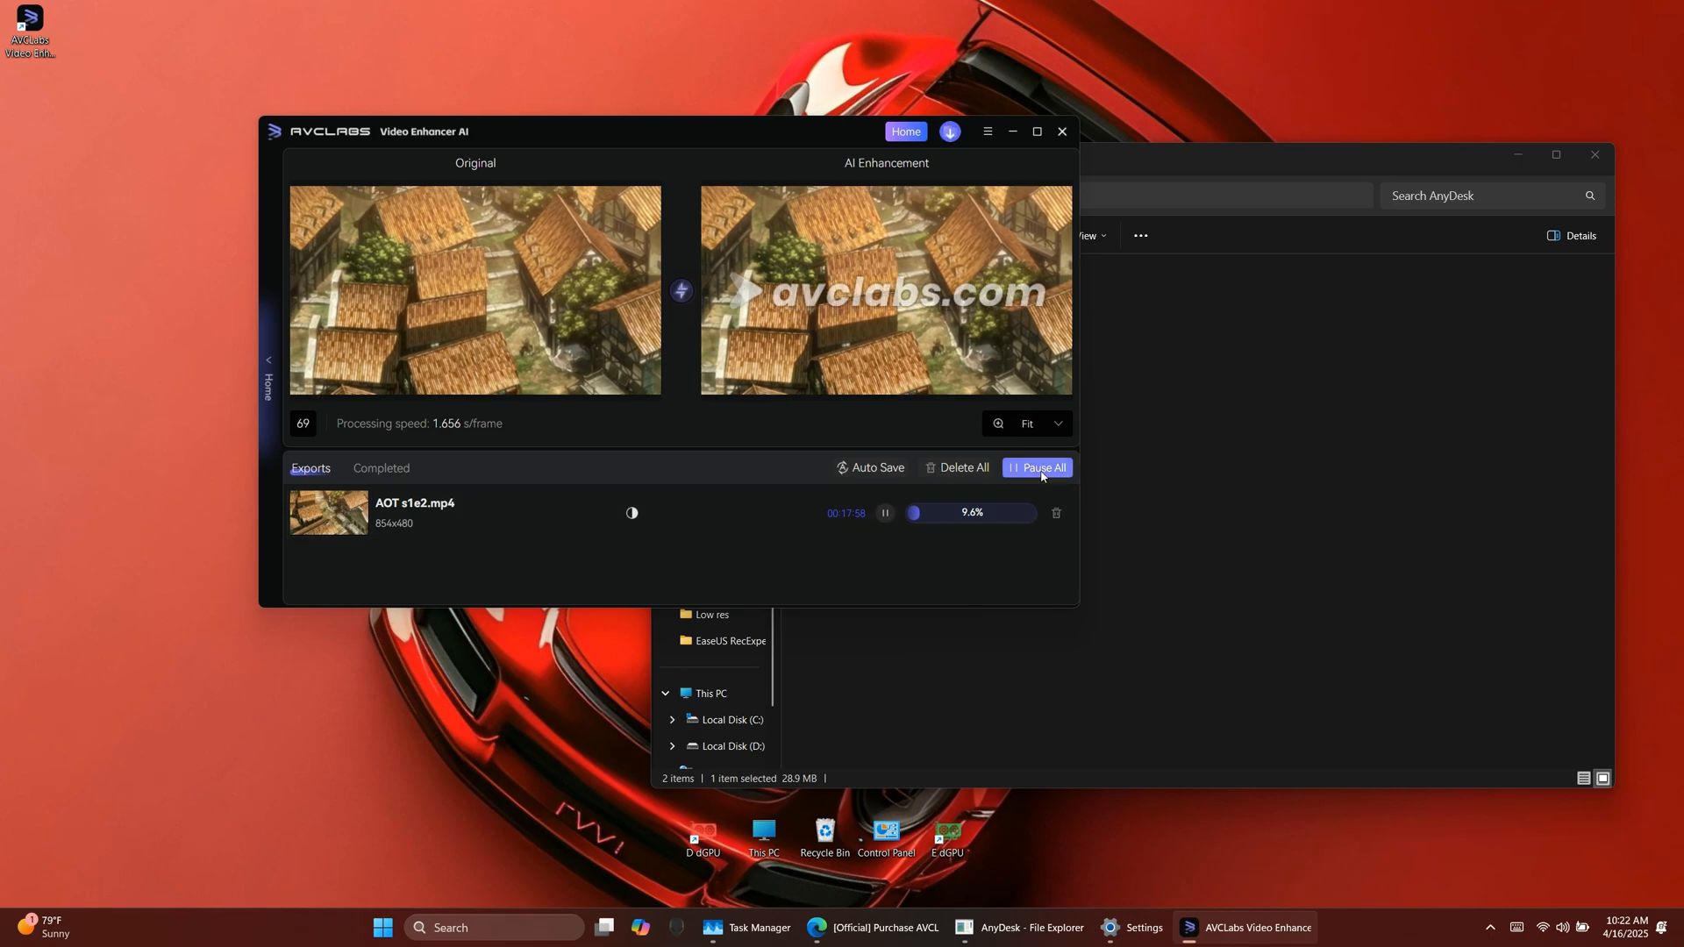
Pause the job, set AI Processor to AMD Radeon RX 5600M Series in Settings, and resume.
click(1035, 468)
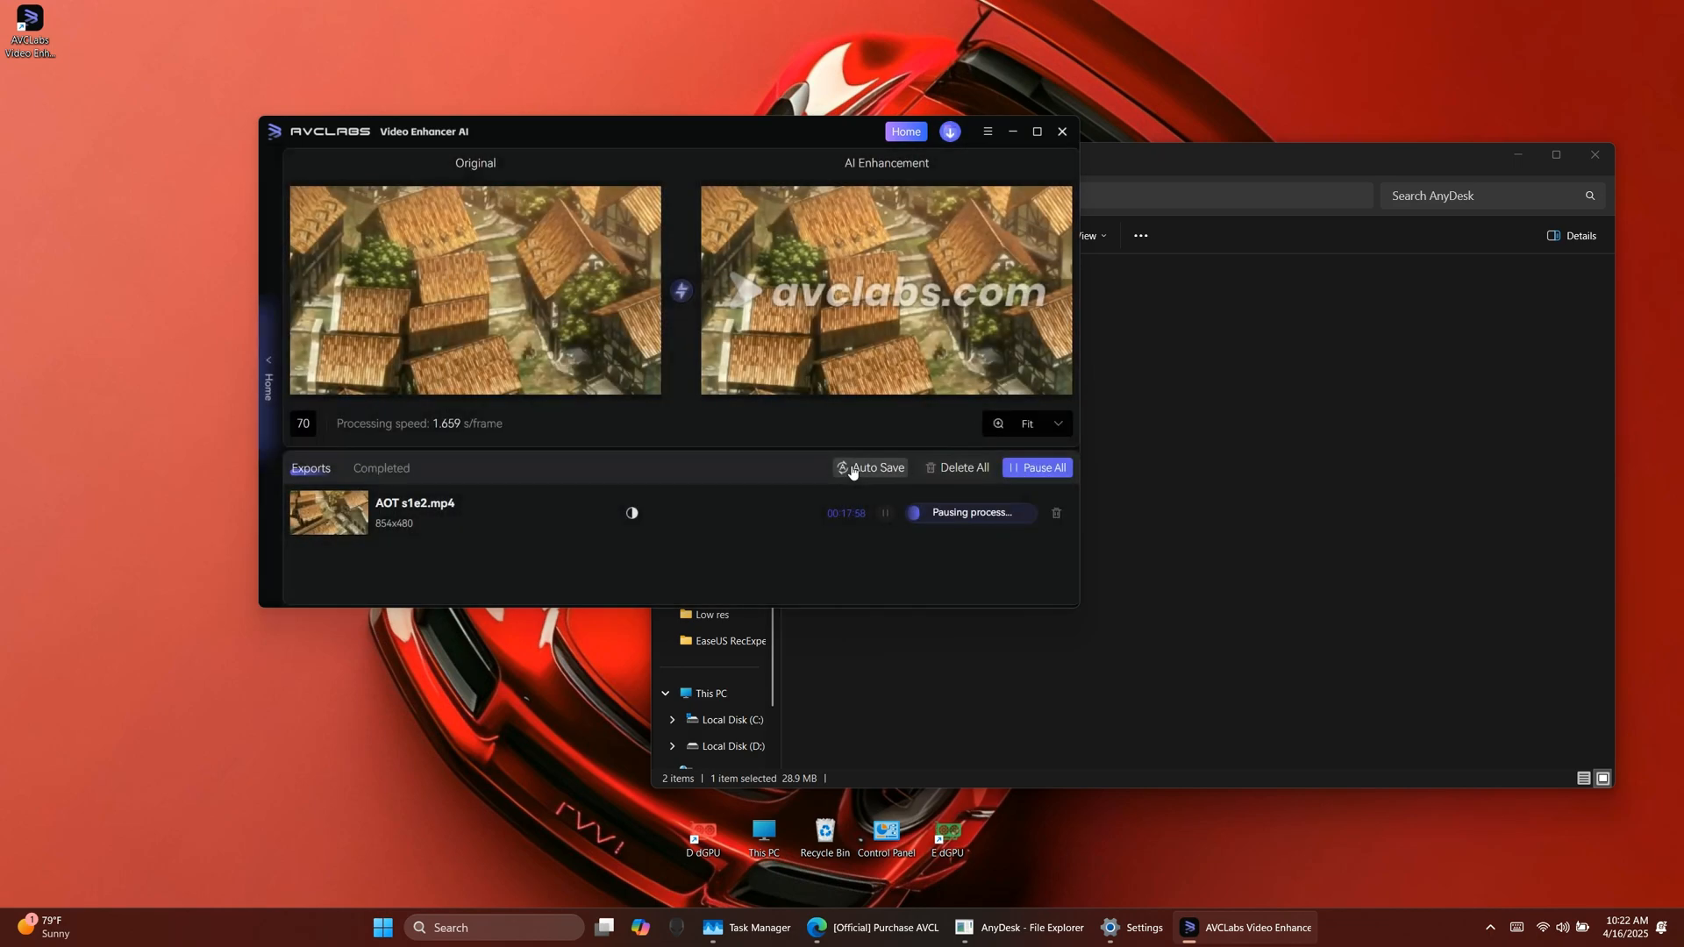
click(1035, 467)
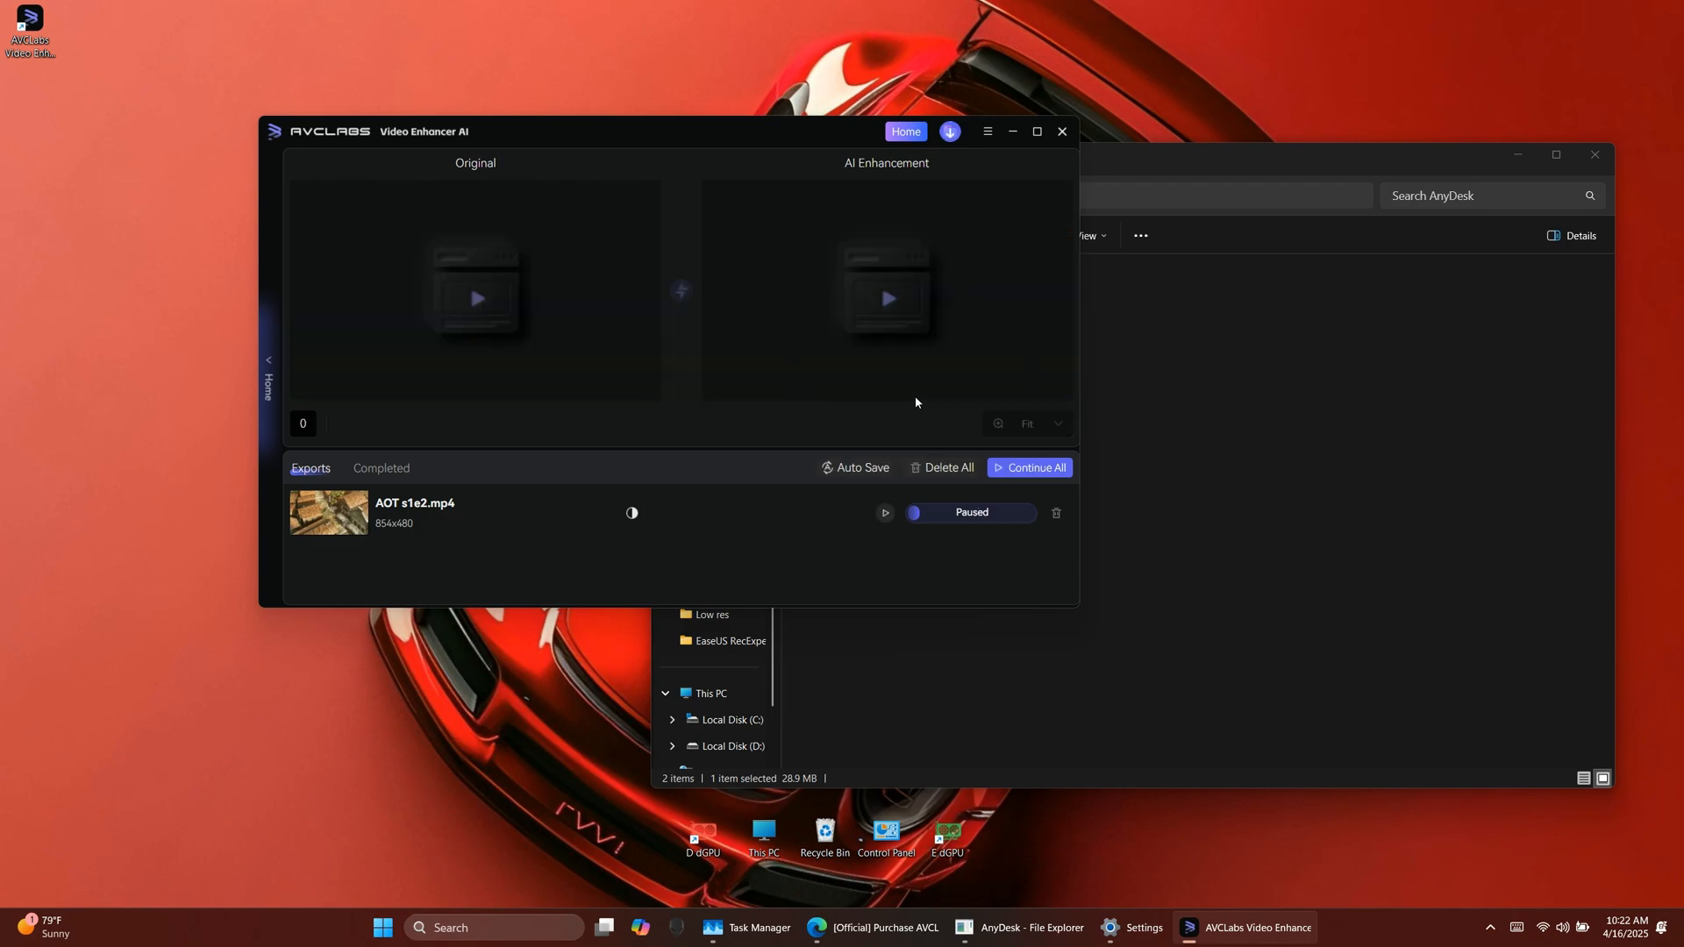
click(985, 131)
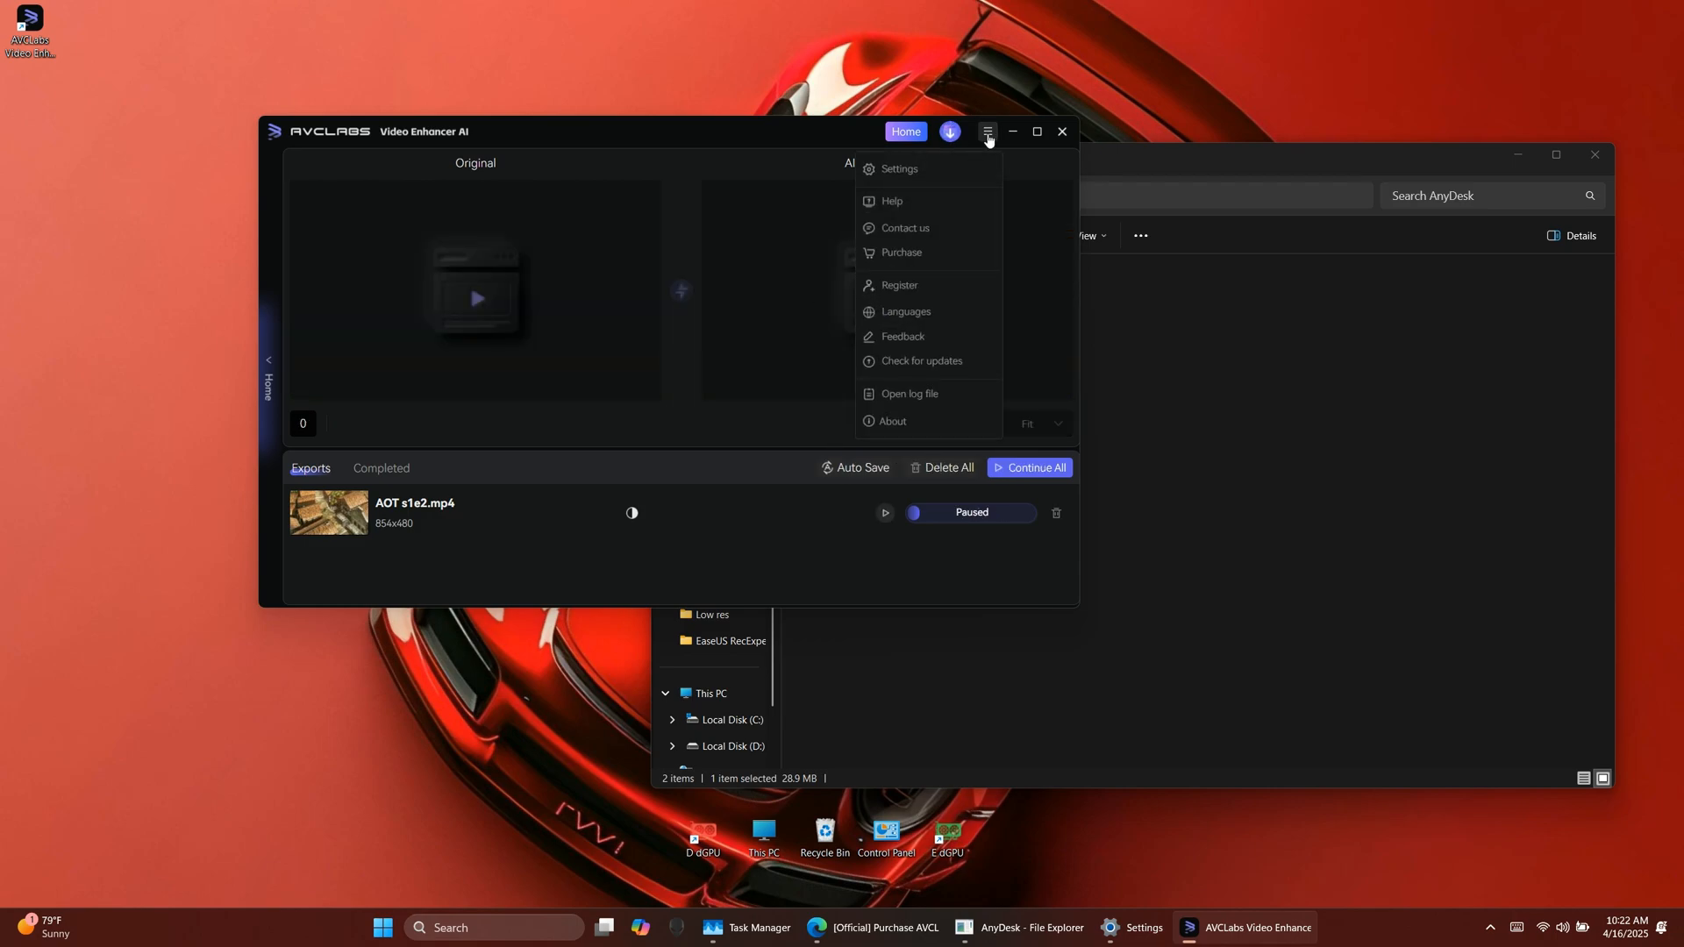
click(898, 168)
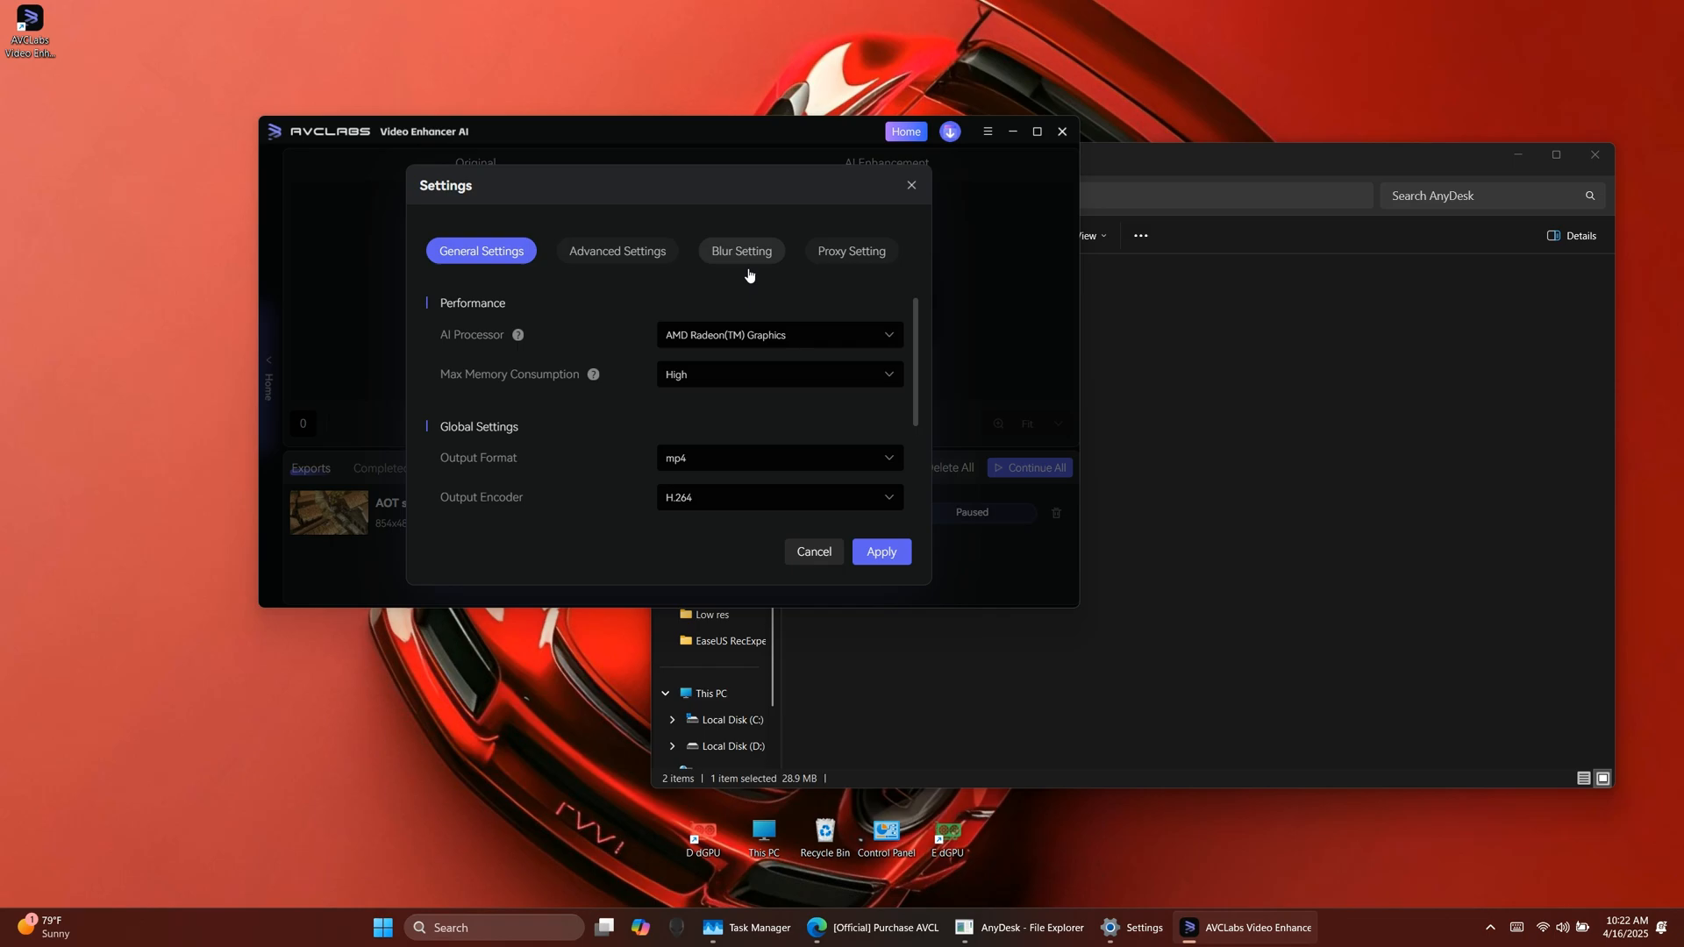
click(778, 334)
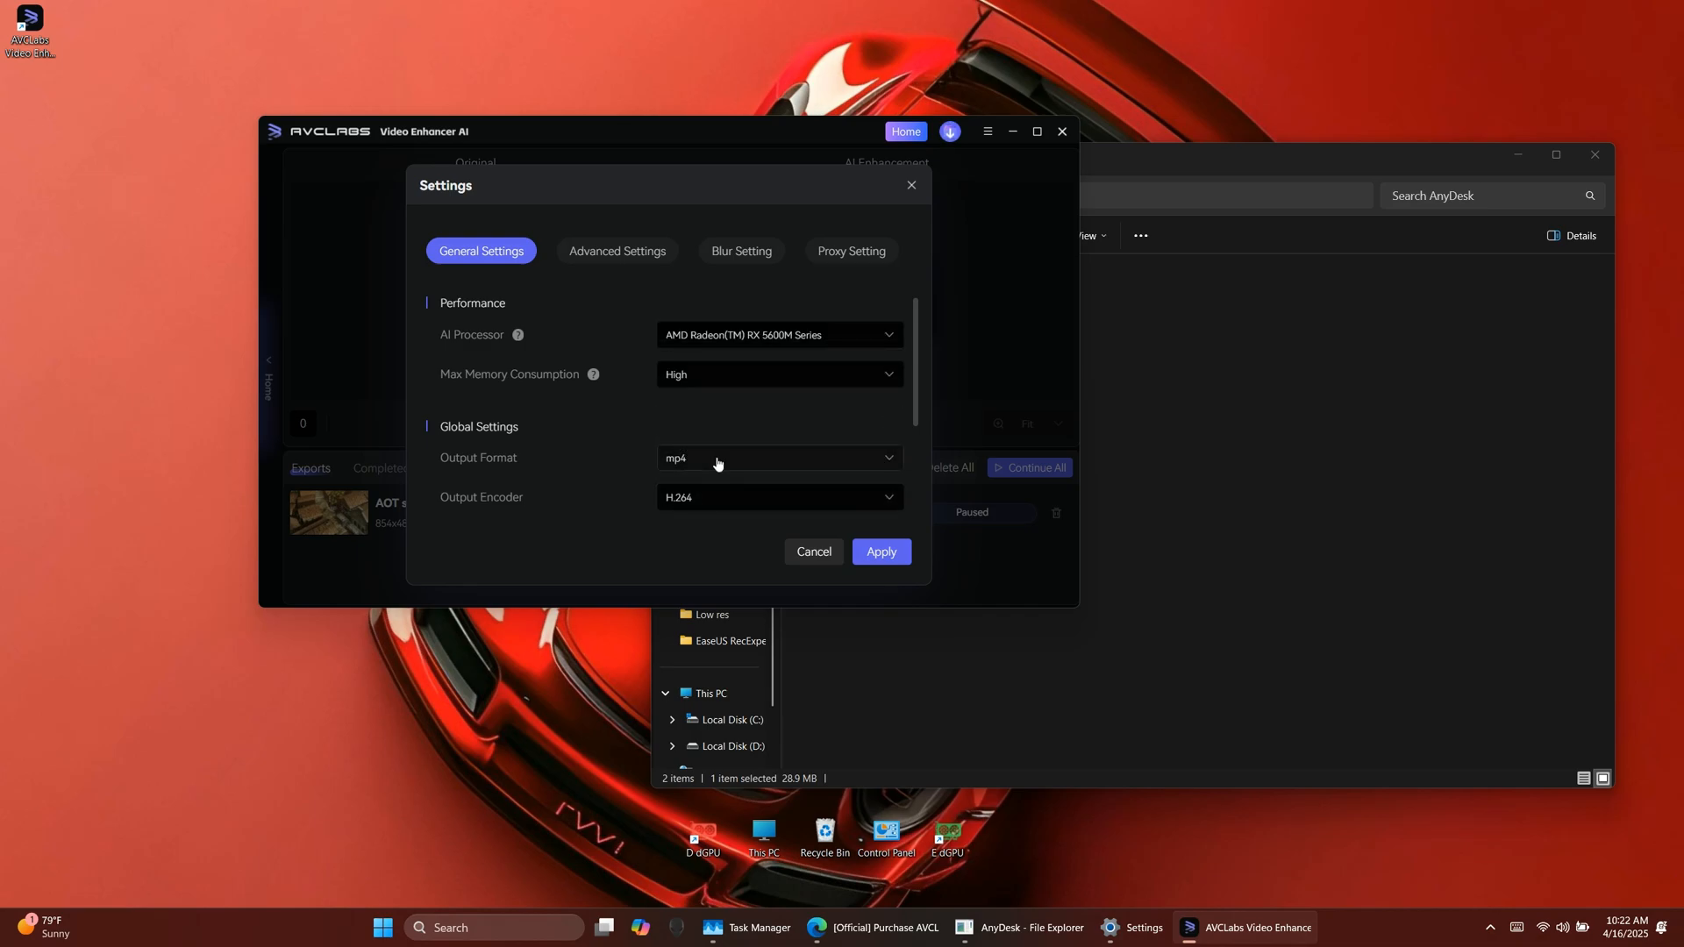
mouse_move(713, 464)
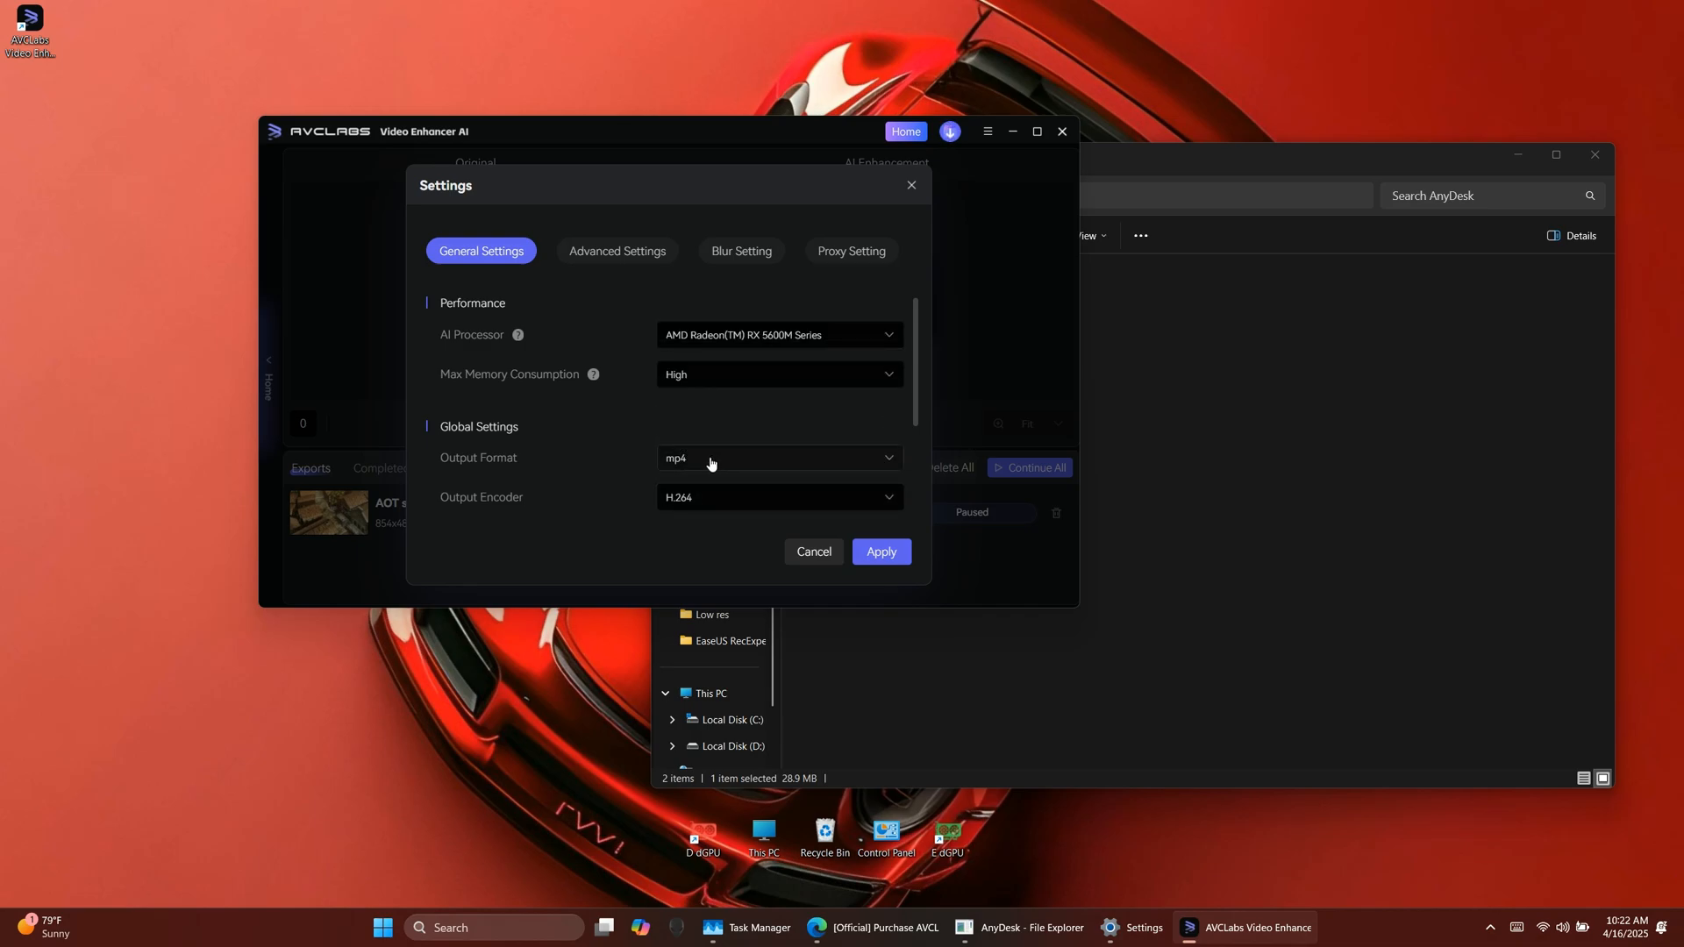
click(880, 550)
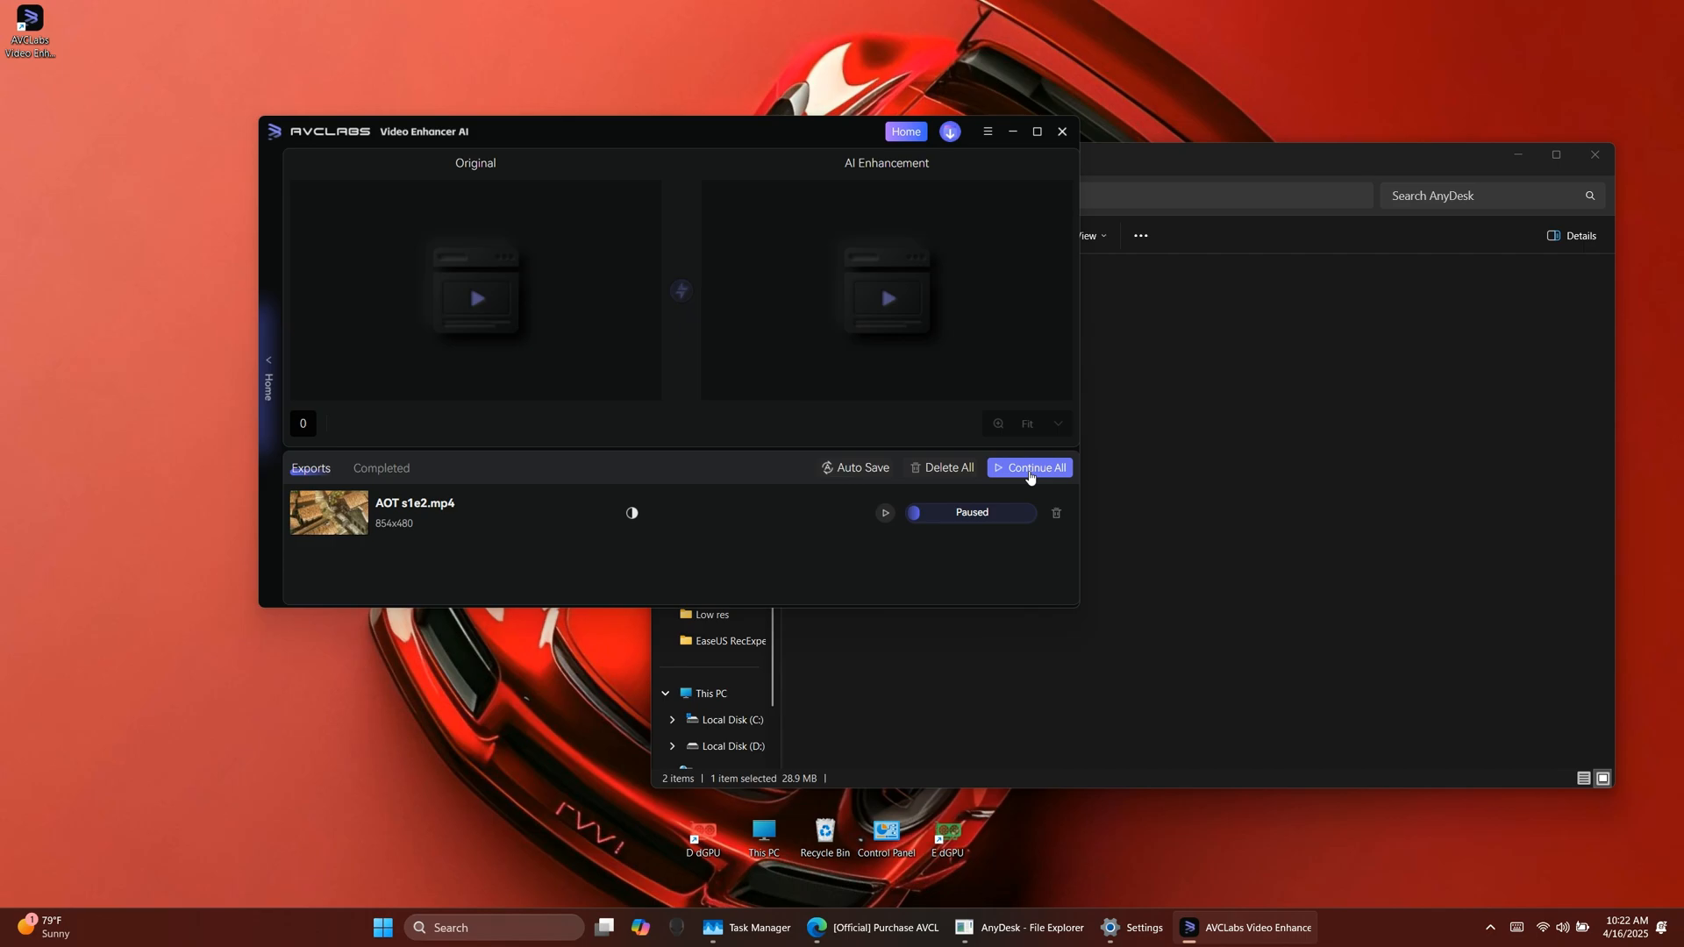
click(1034, 467)
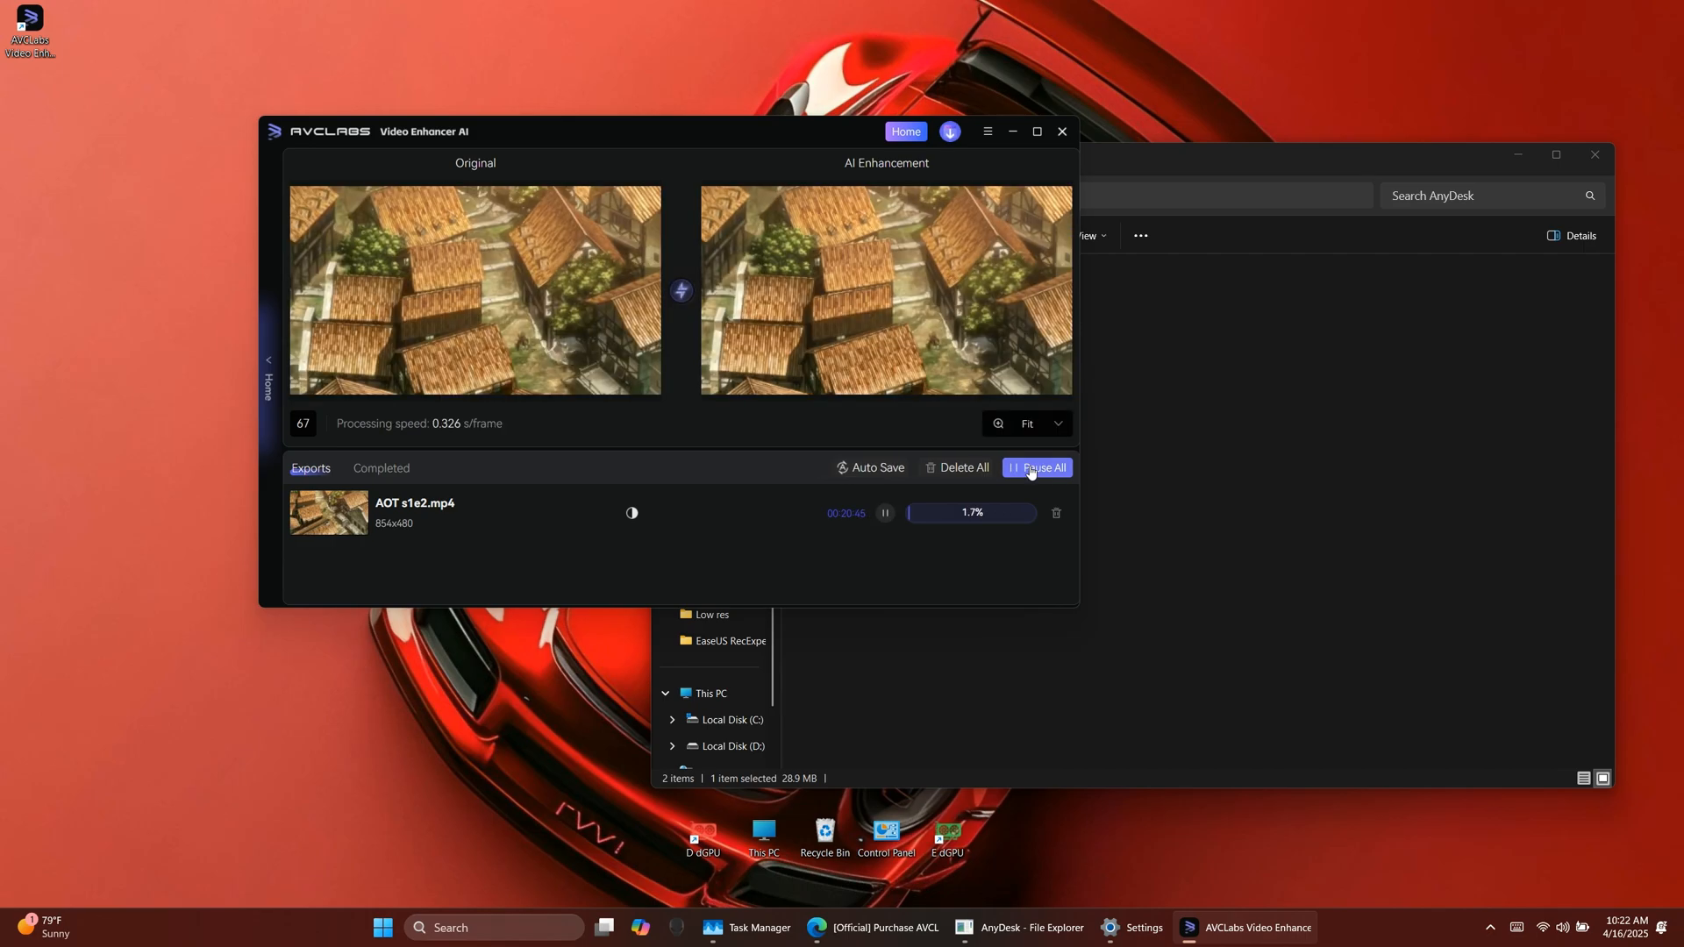
View GPU 1 usage in Task Manager's Performance sidebar, then close Task Manager.
click(751, 927)
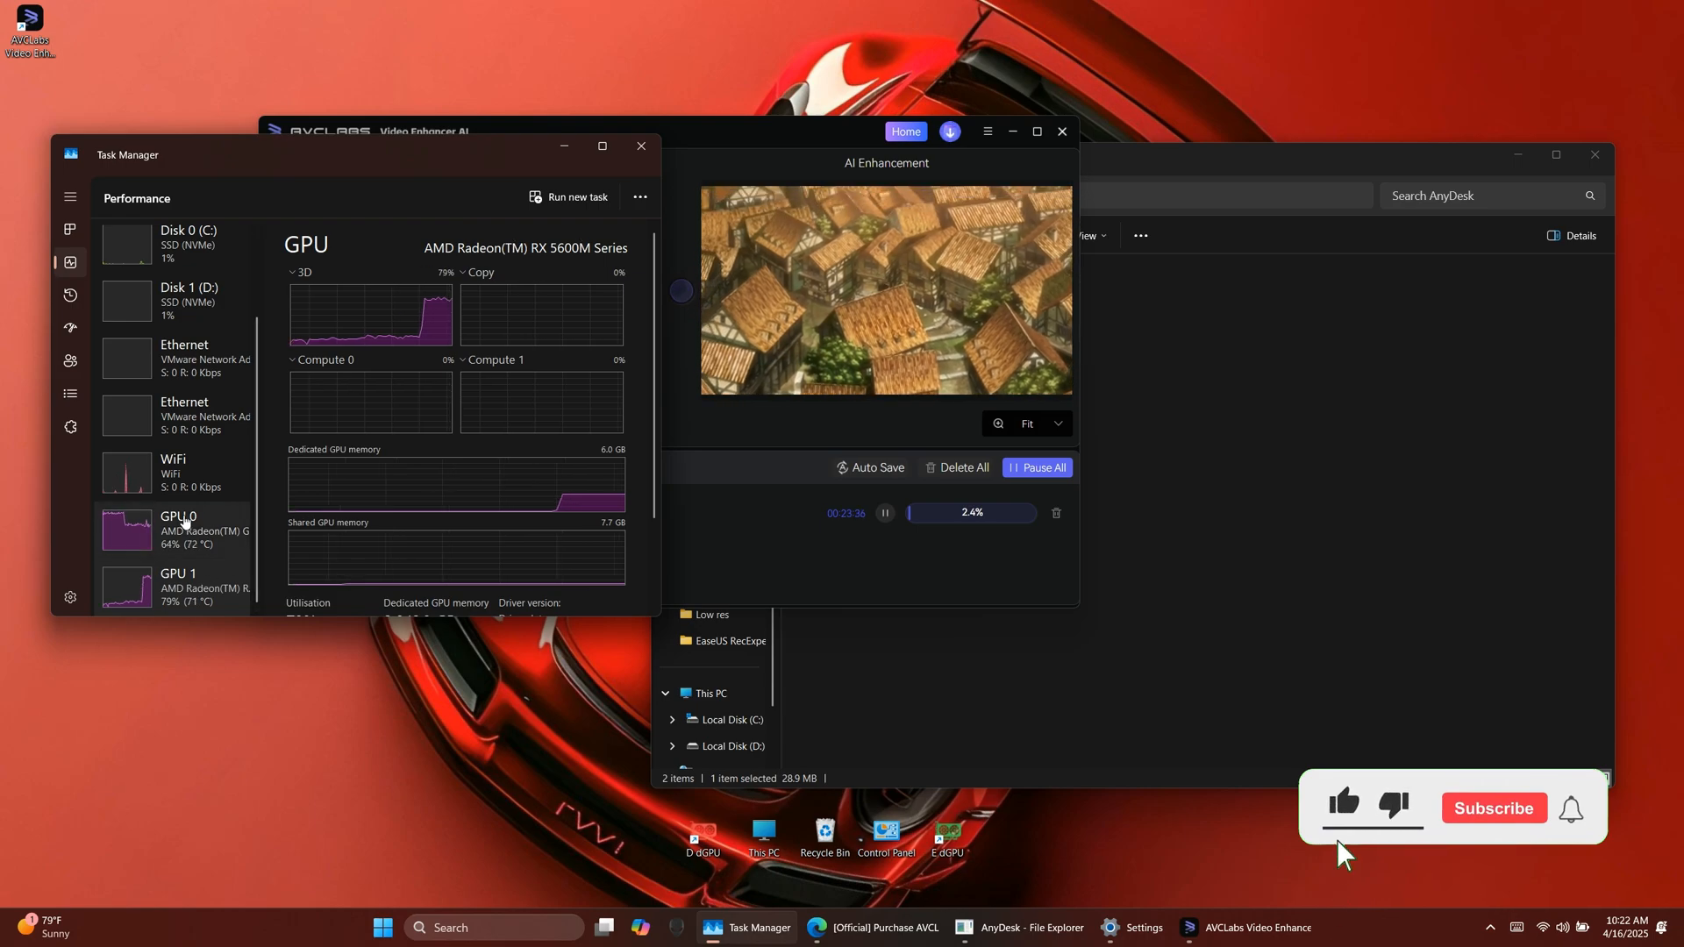
click(1492, 808)
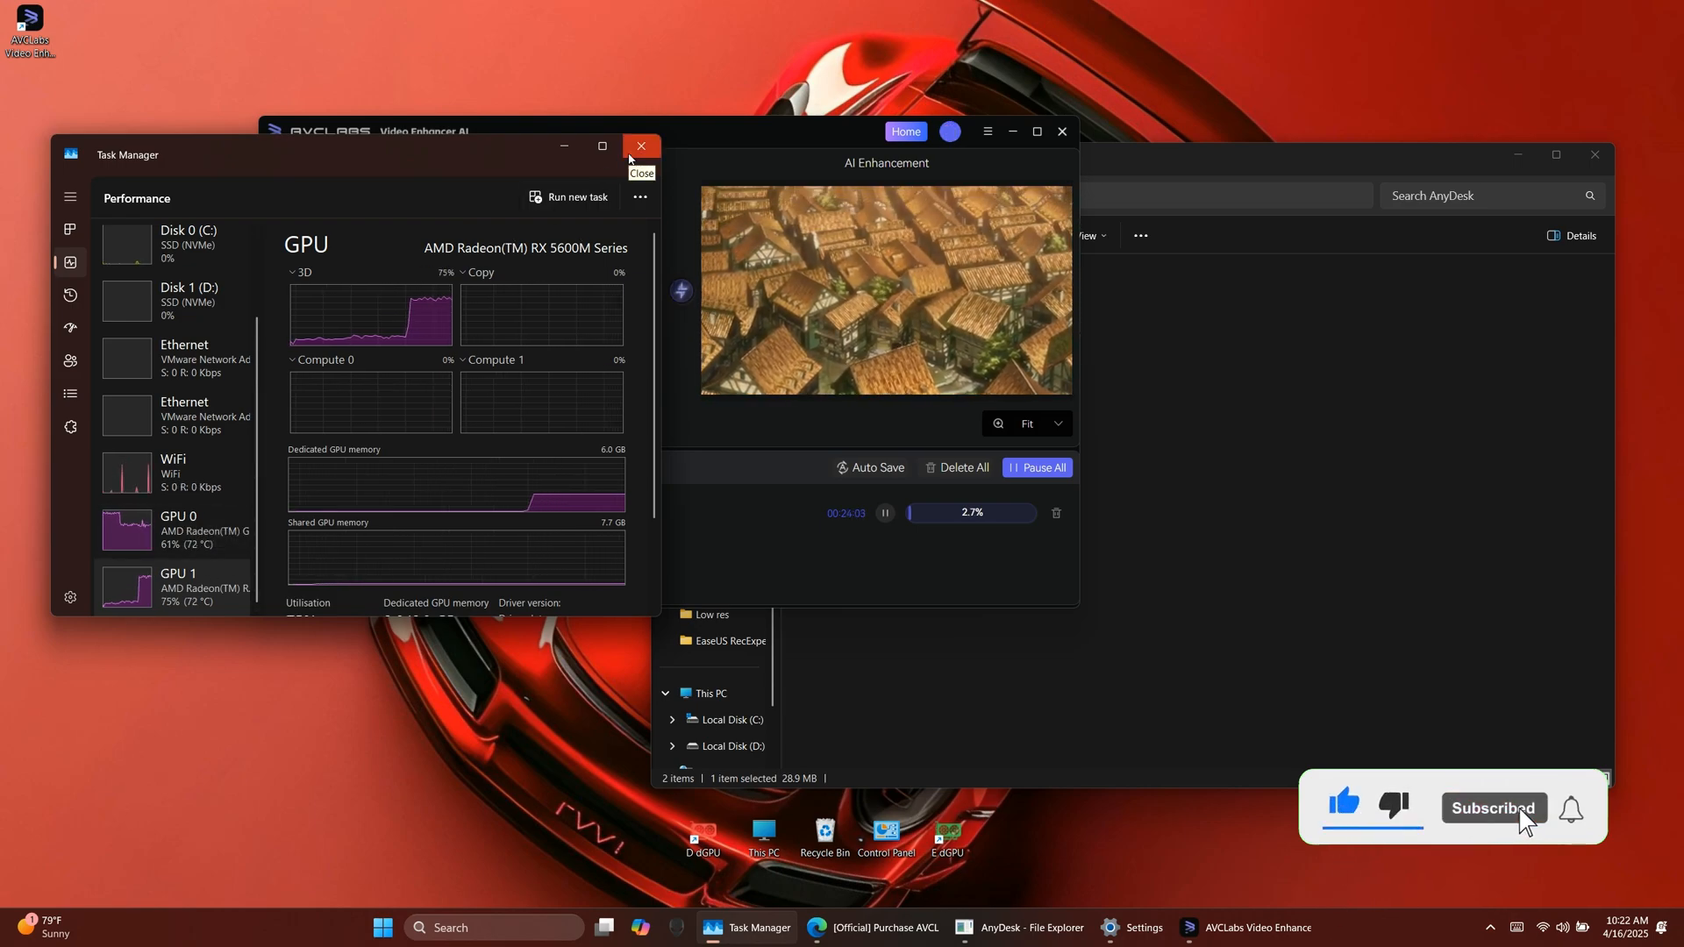
click(640, 146)
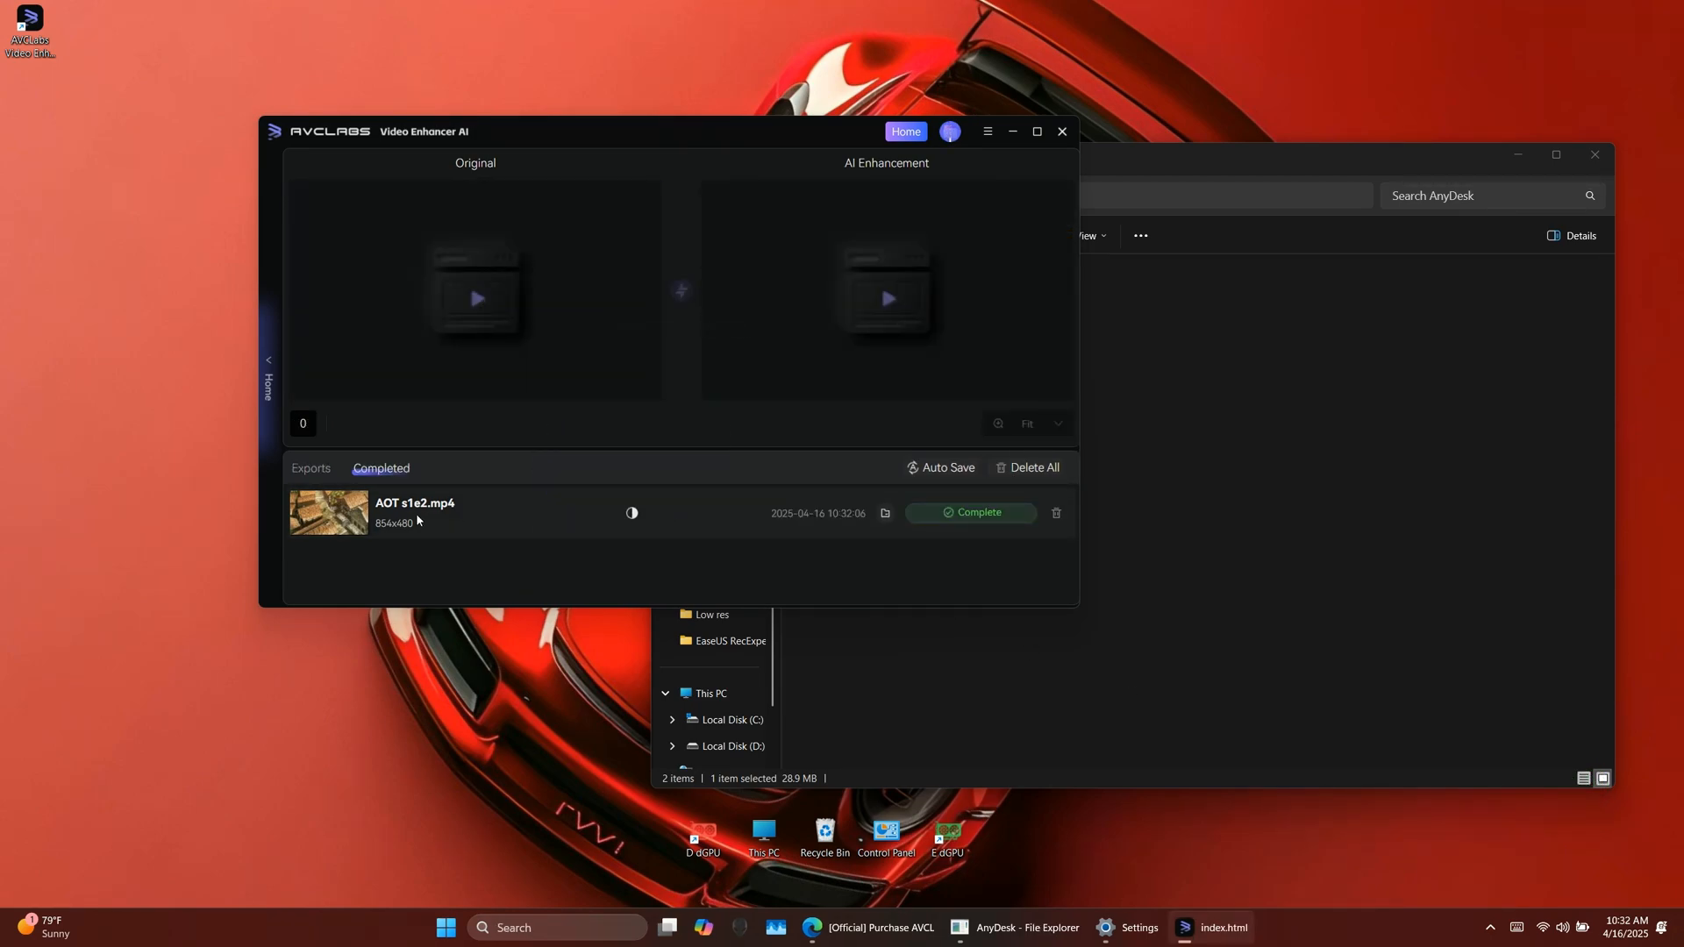
mouse_move(534, 512)
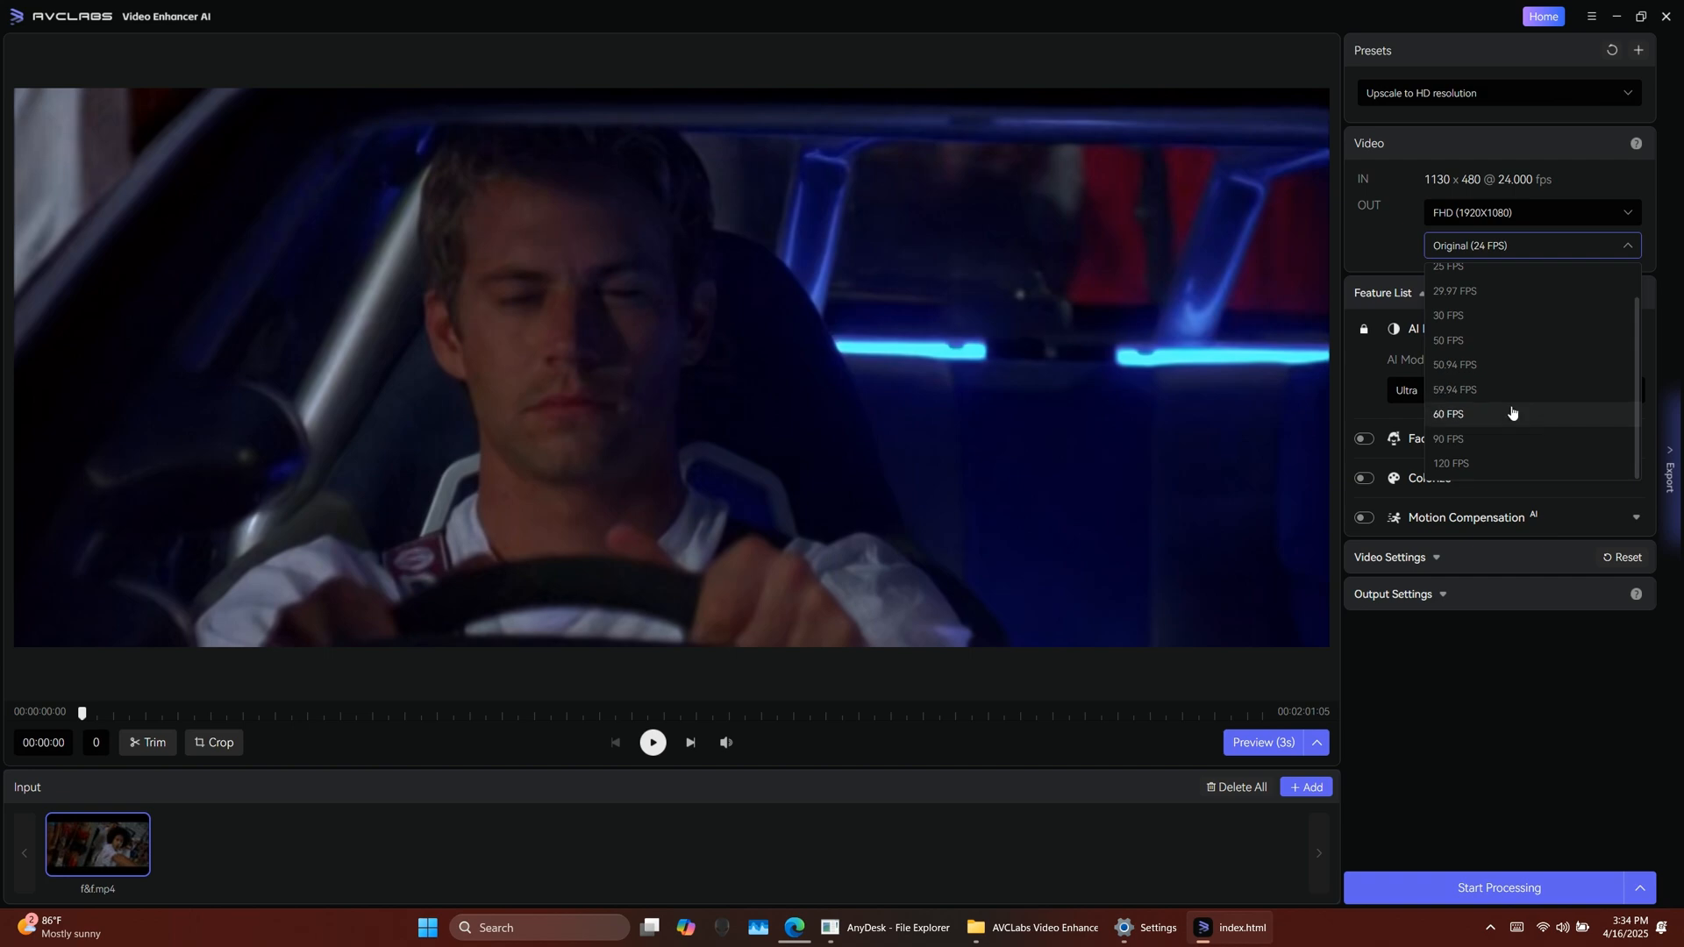
mouse_move(1496, 464)
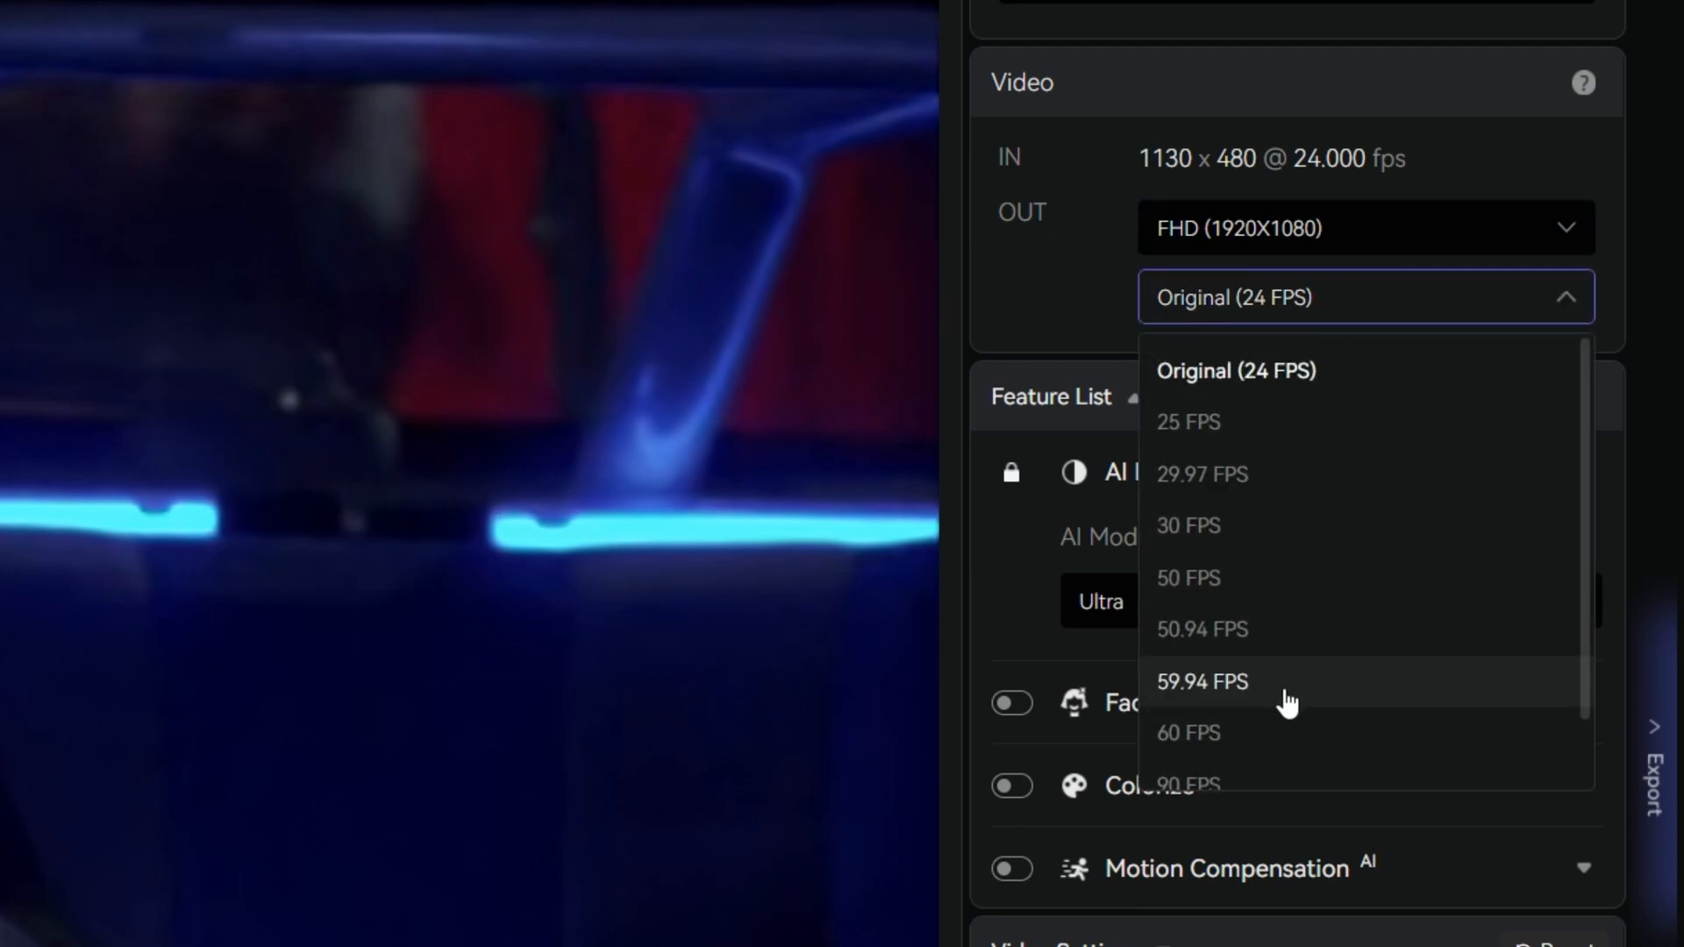
scroll(down, 3)
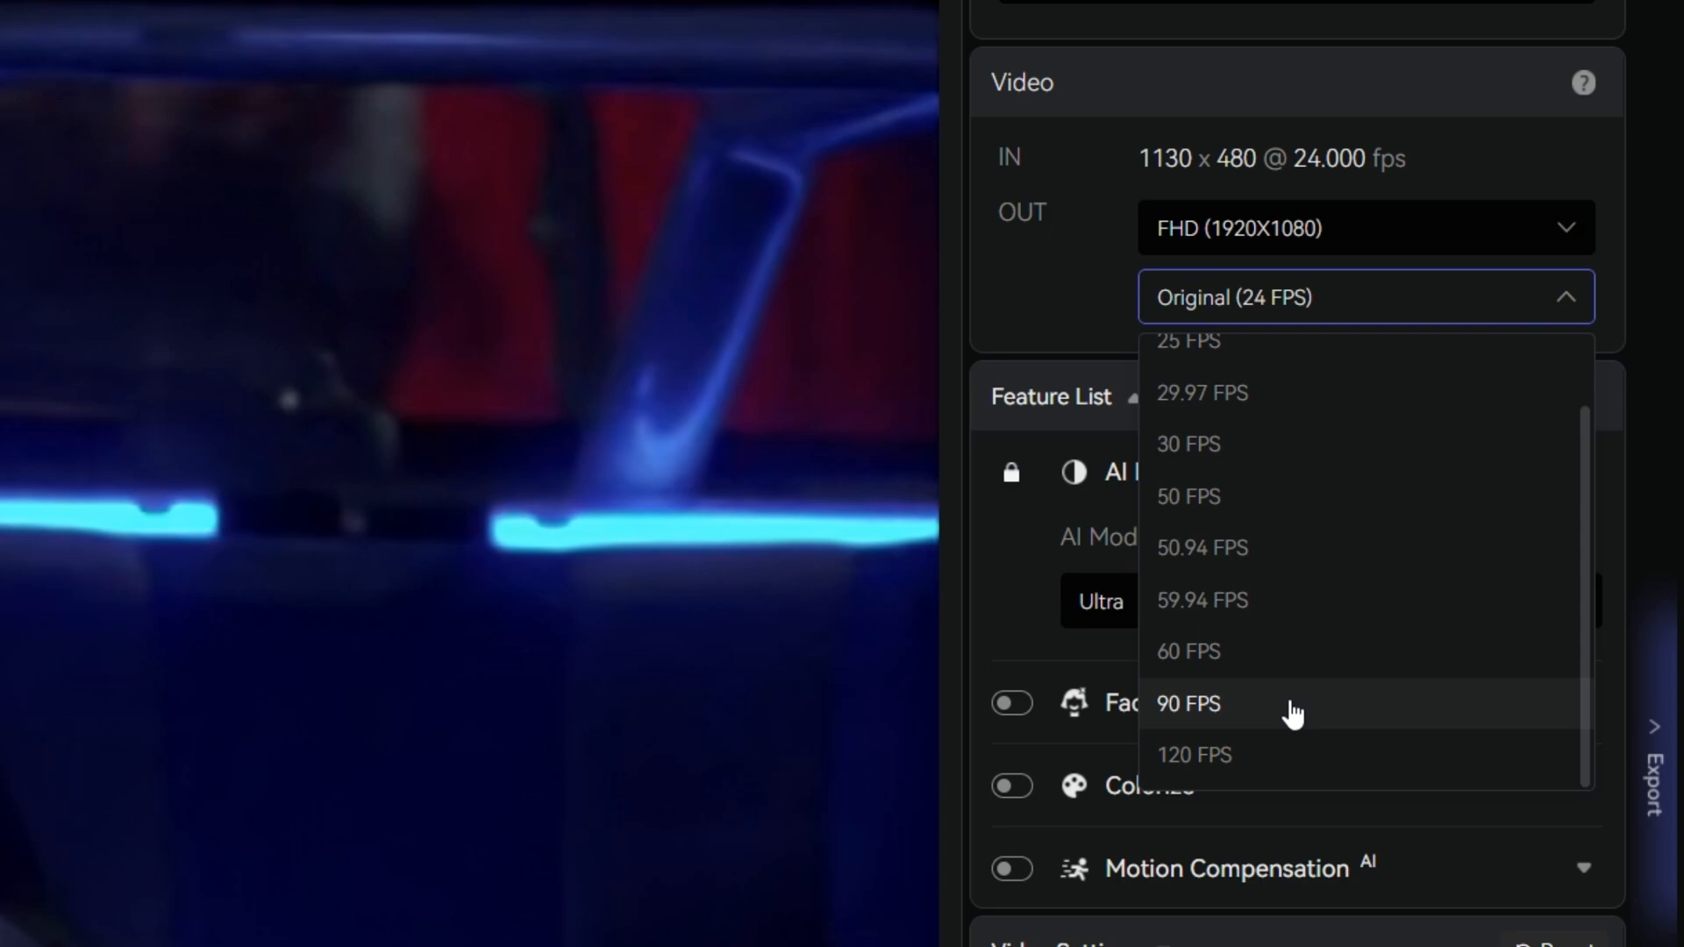
click(1194, 754)
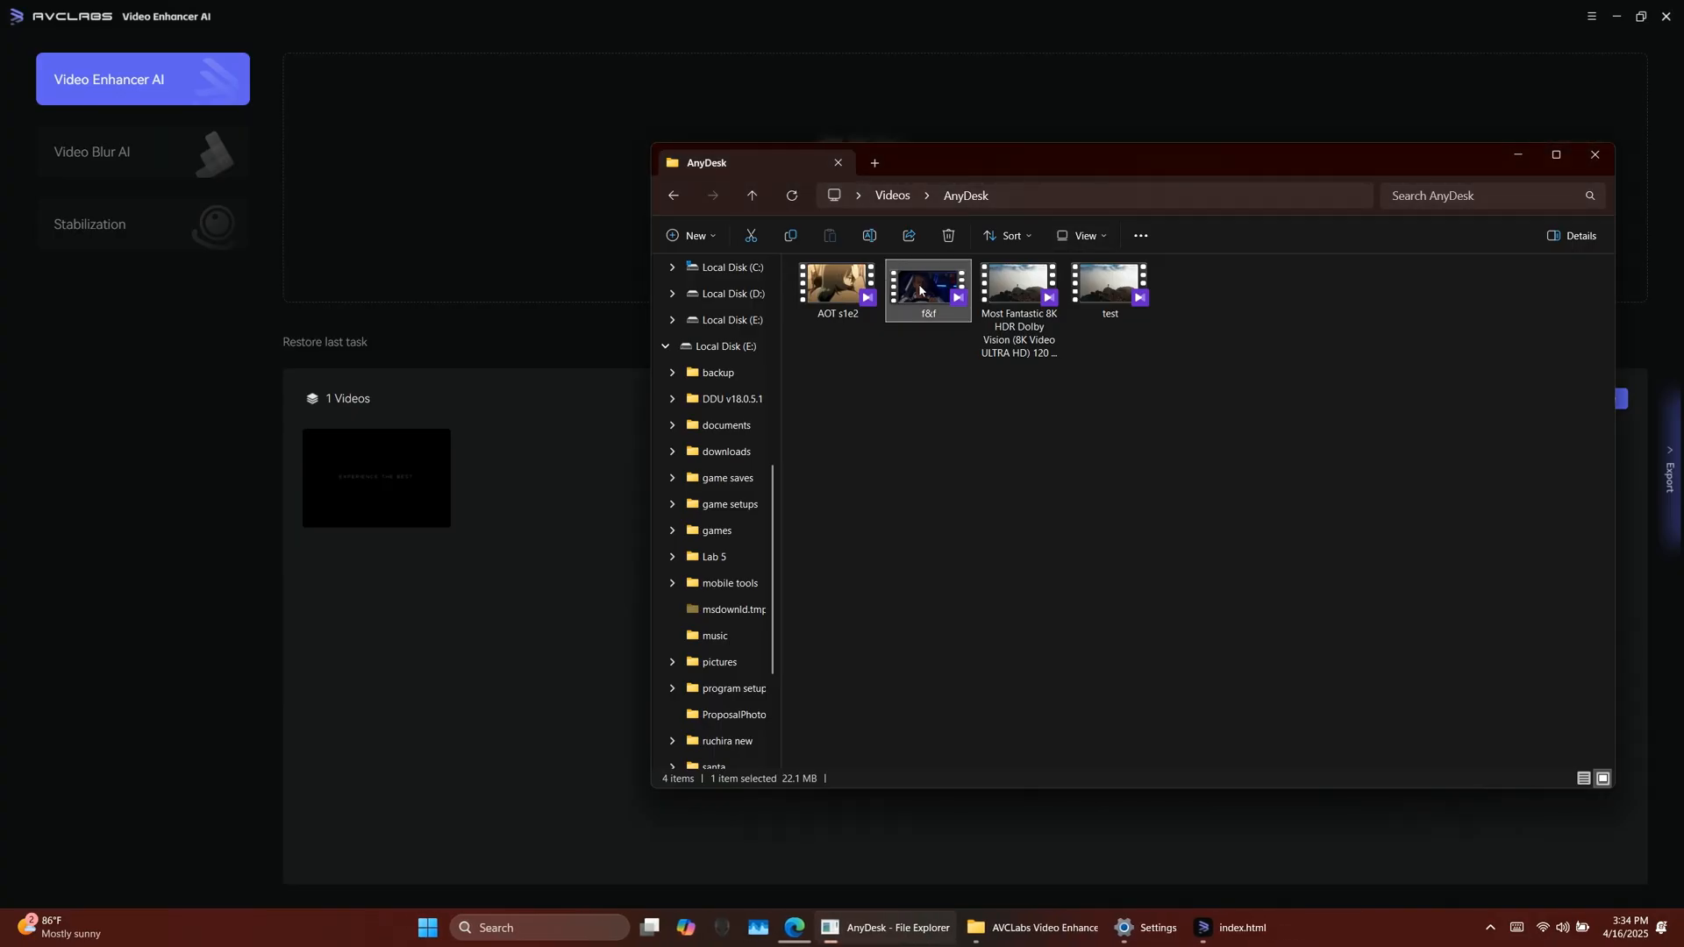
Load f8f.mp4 with output at FHD 1920x1080 and 120 FPS, and begin trimming.
double_click(926, 288)
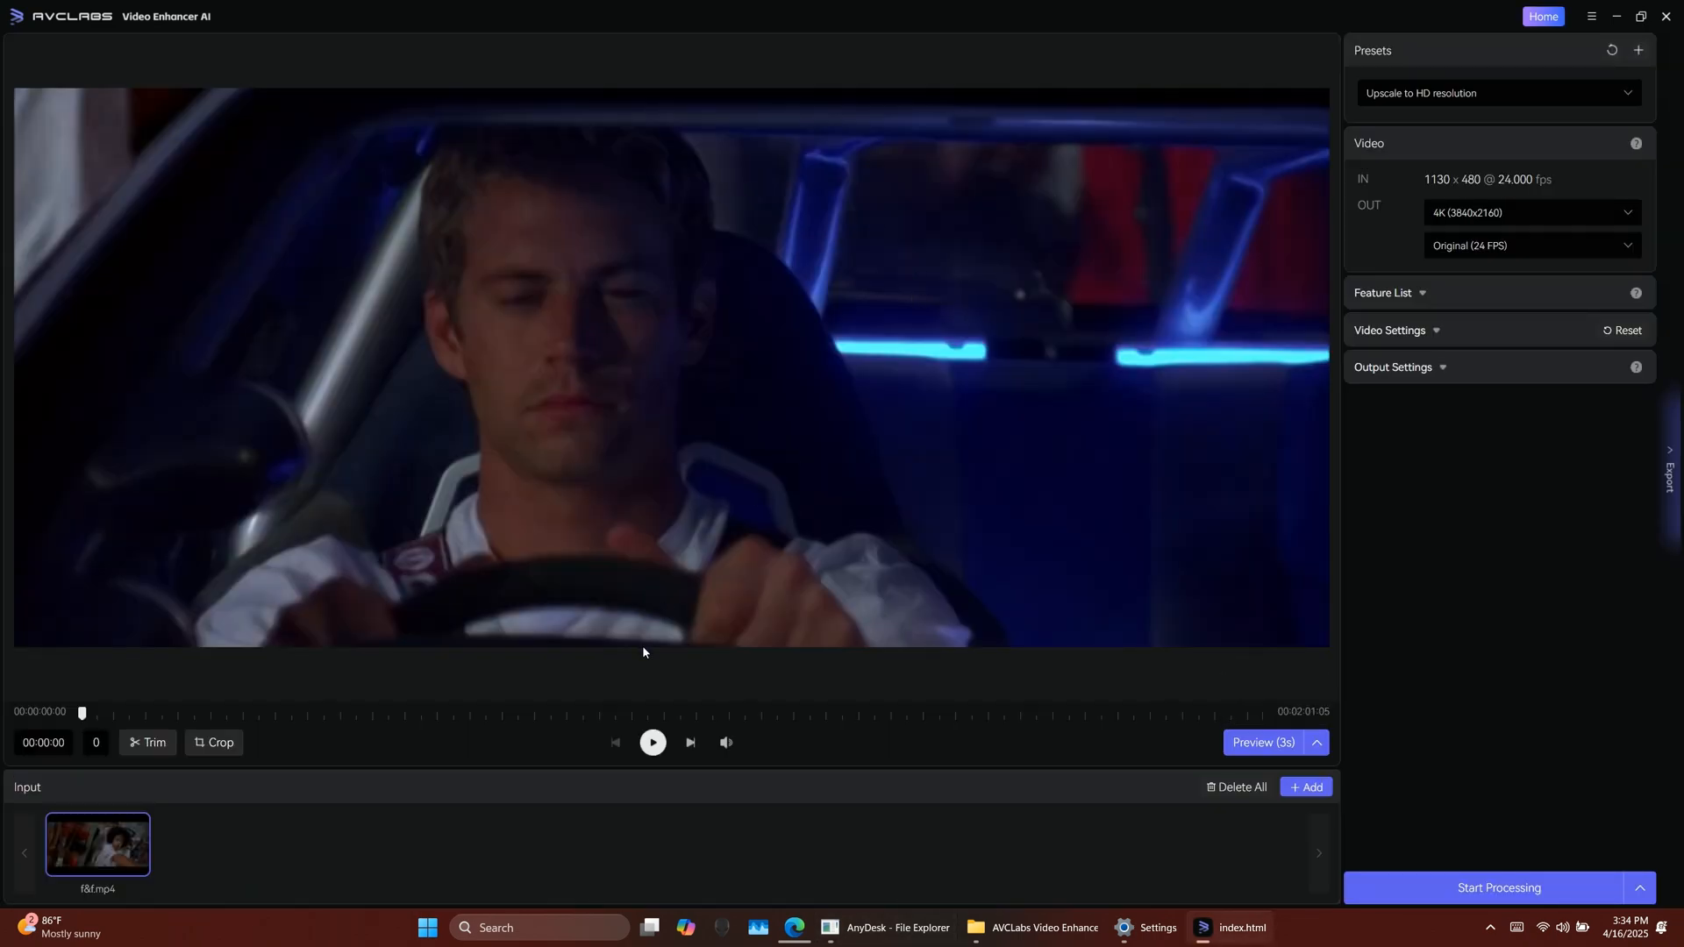
click(1530, 211)
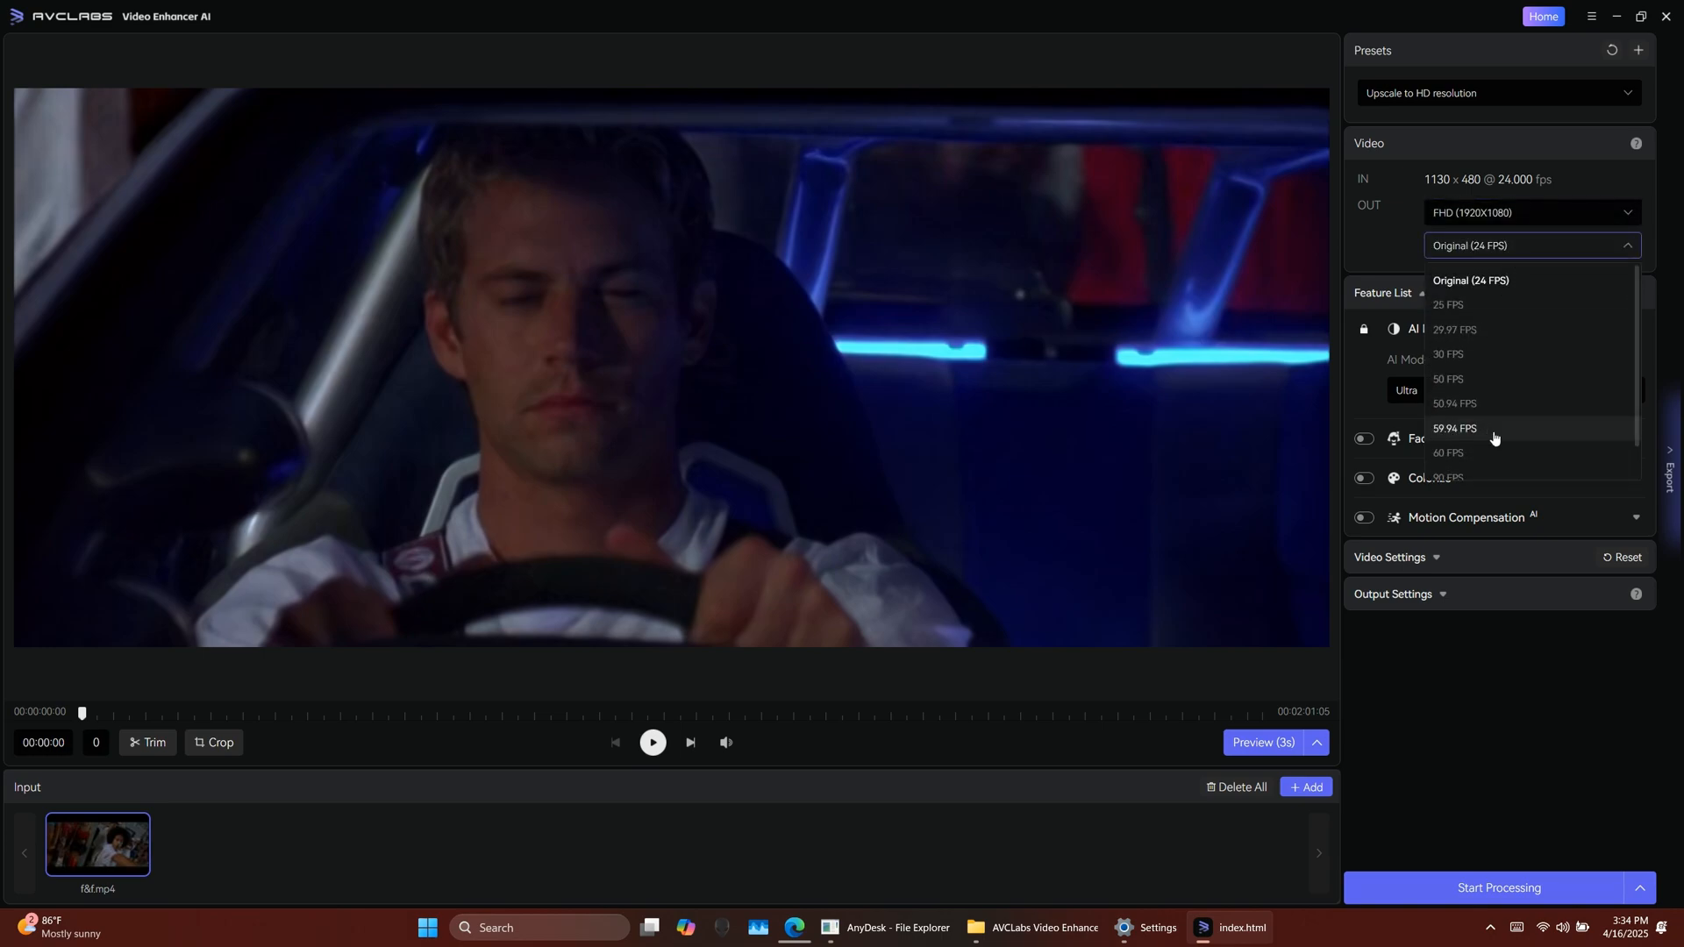
scroll(down, 3)
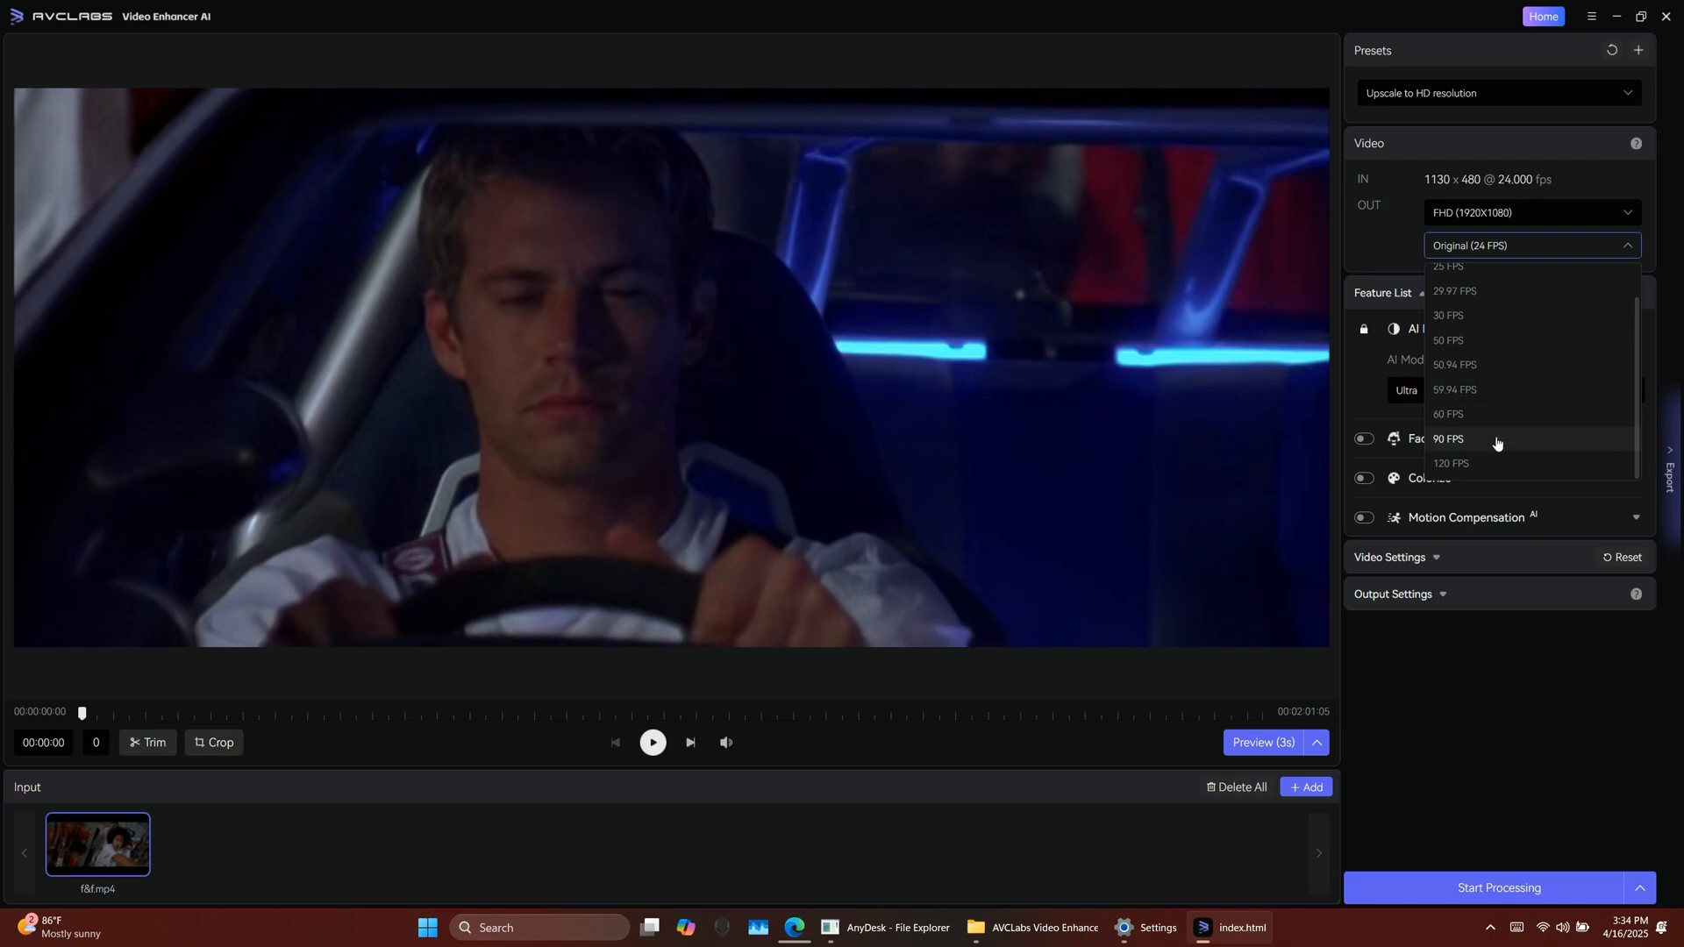
click(1452, 463)
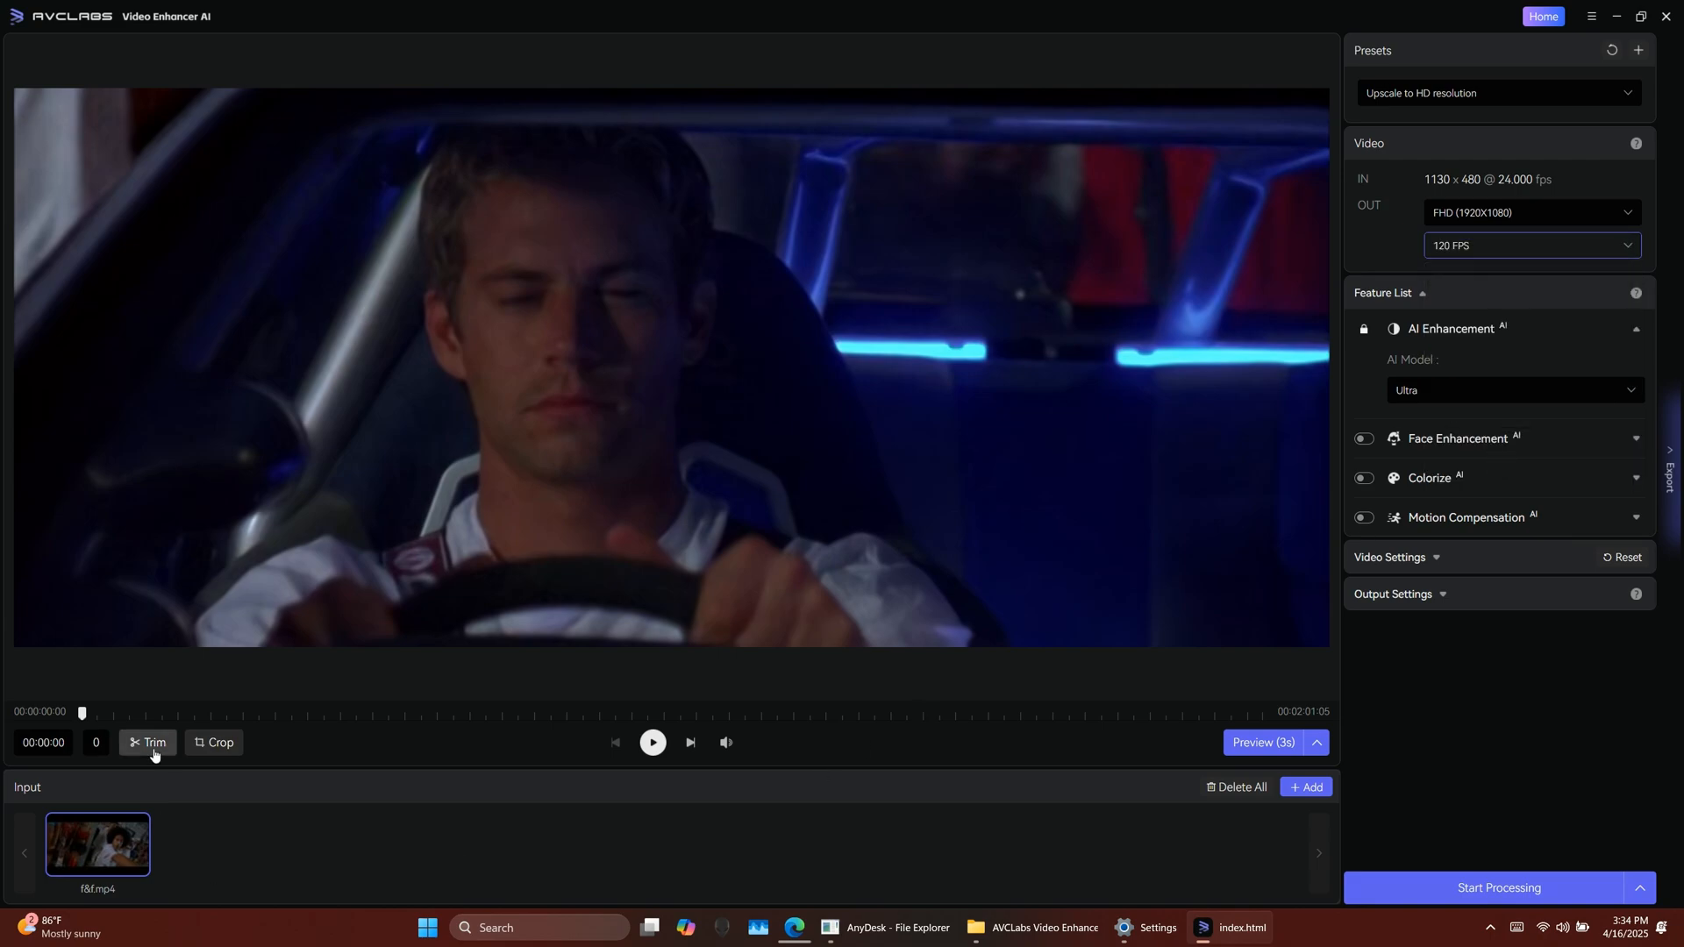
click(147, 742)
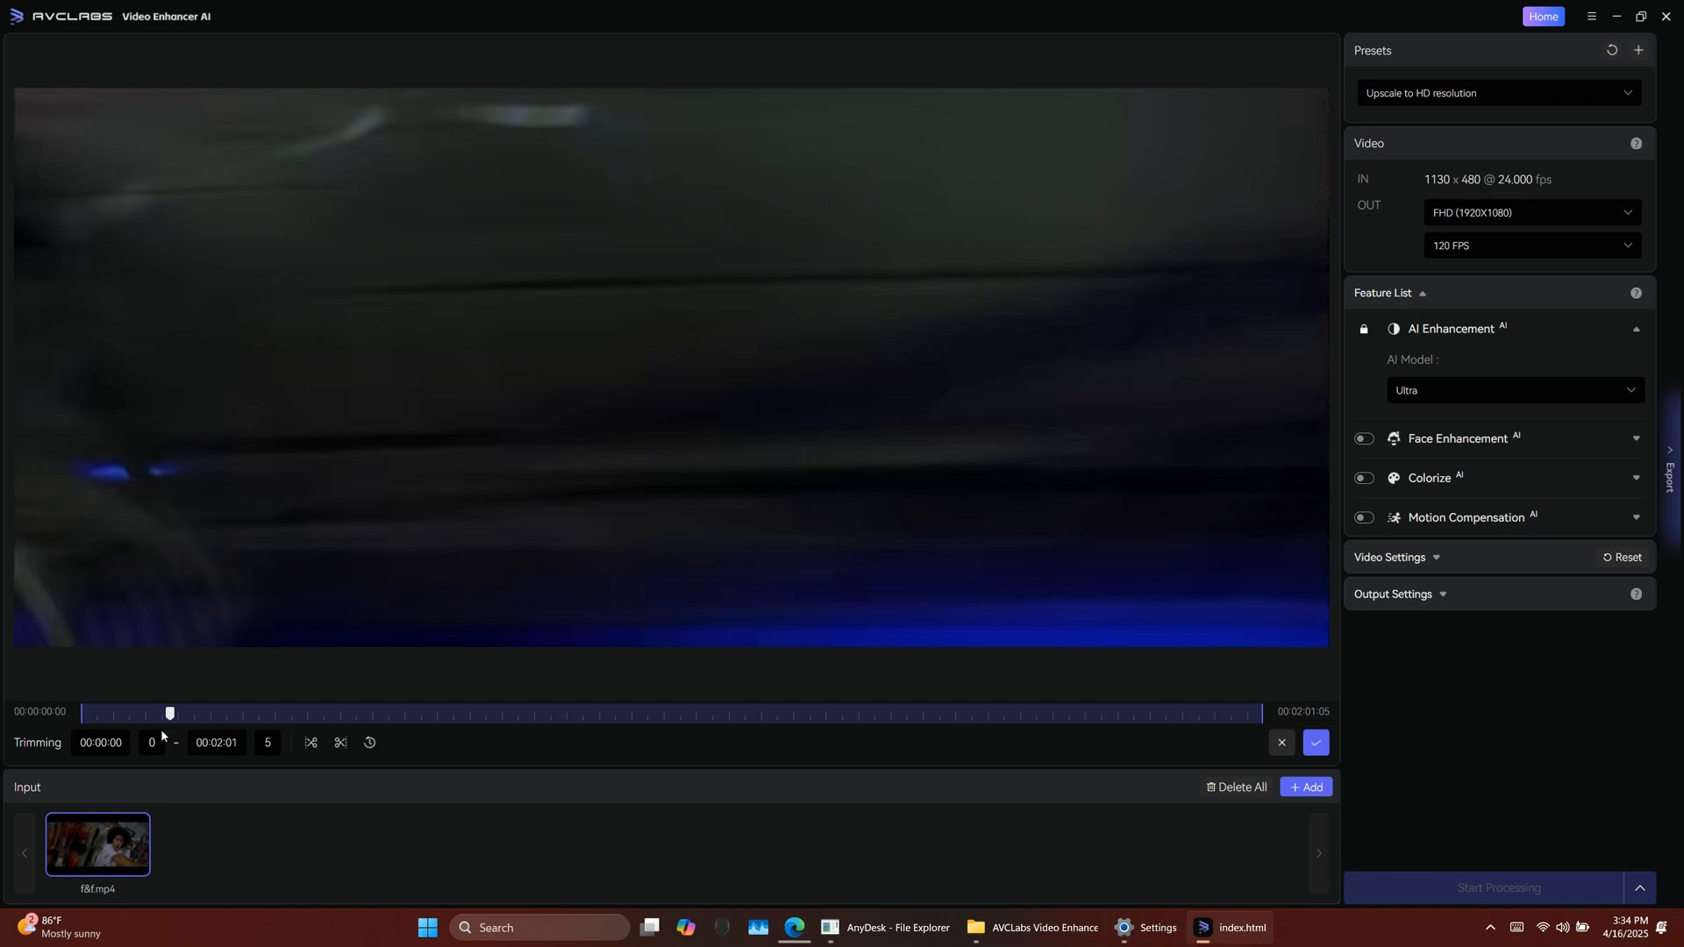
Trim the f8f clip so it ends at 00:00:14 and confirm the range.
drag(169, 713, 222, 713)
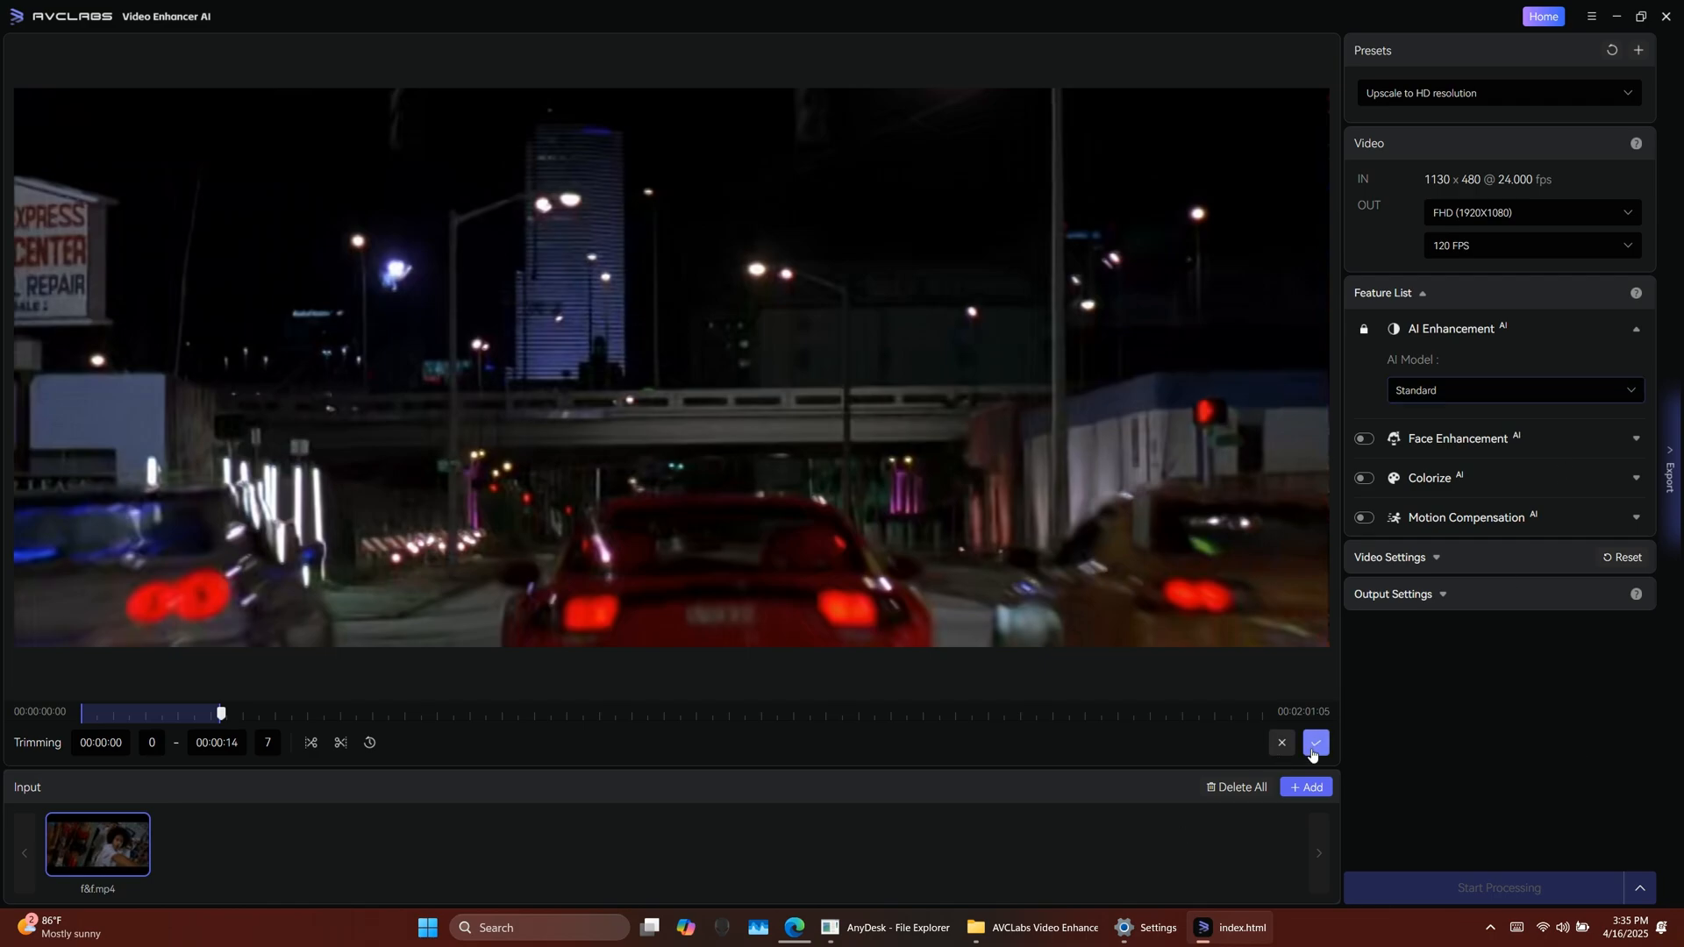
click(1315, 742)
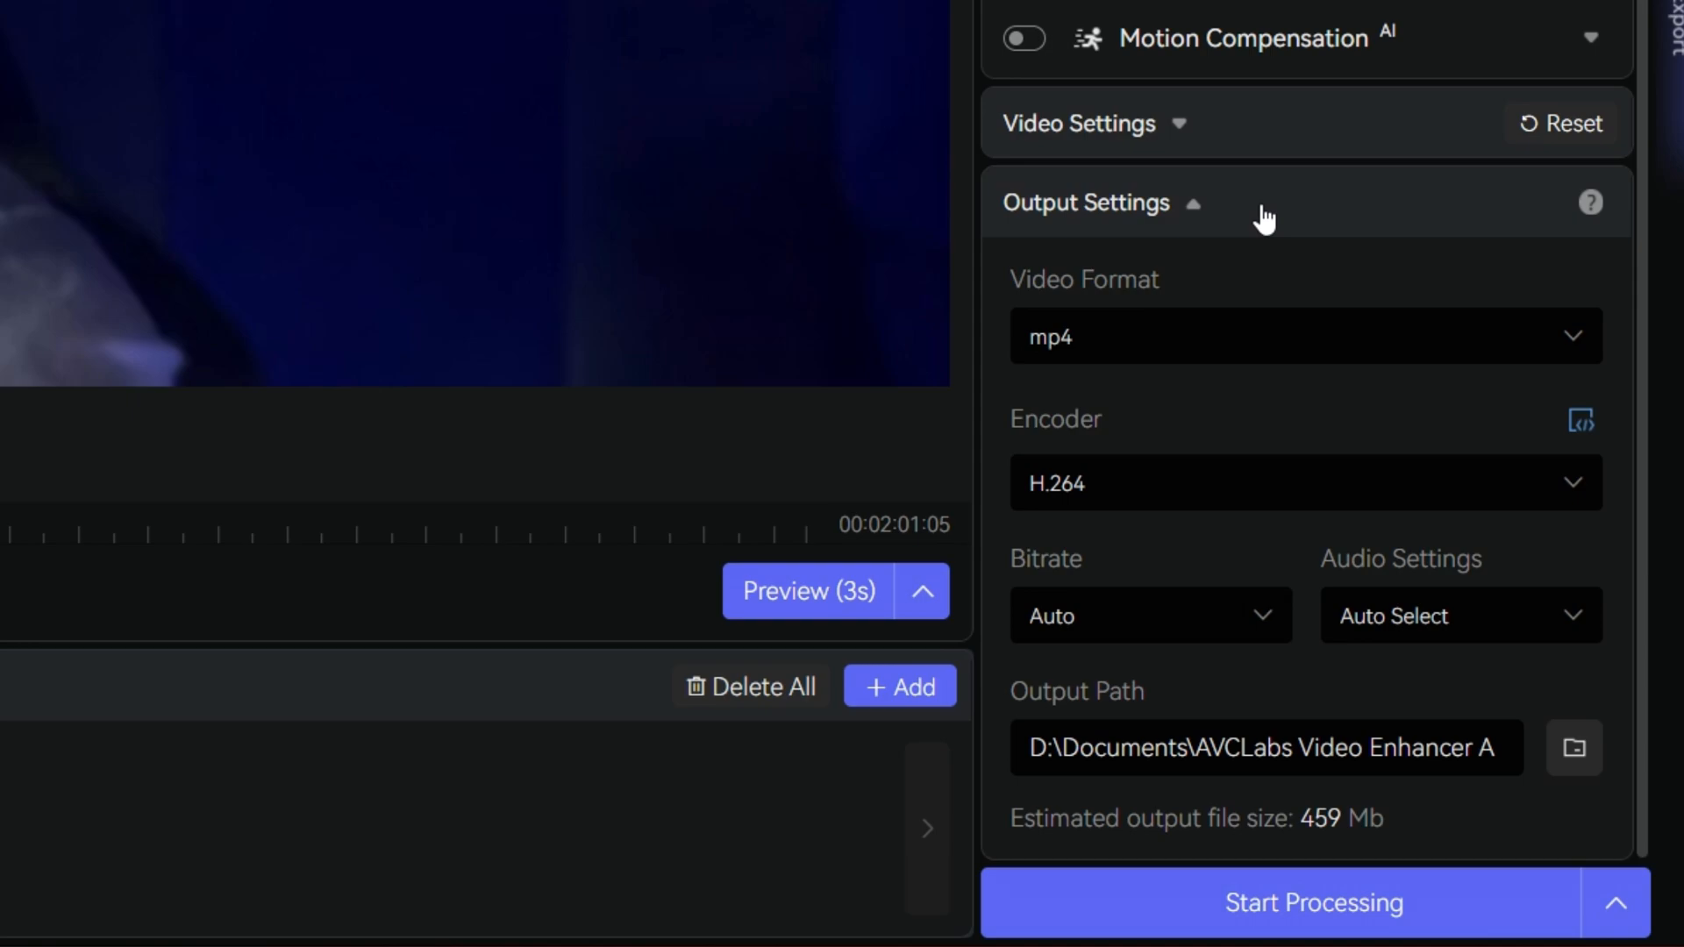
Browse the Video Format list, keep mp4, and show the encoder options.
click(1305, 336)
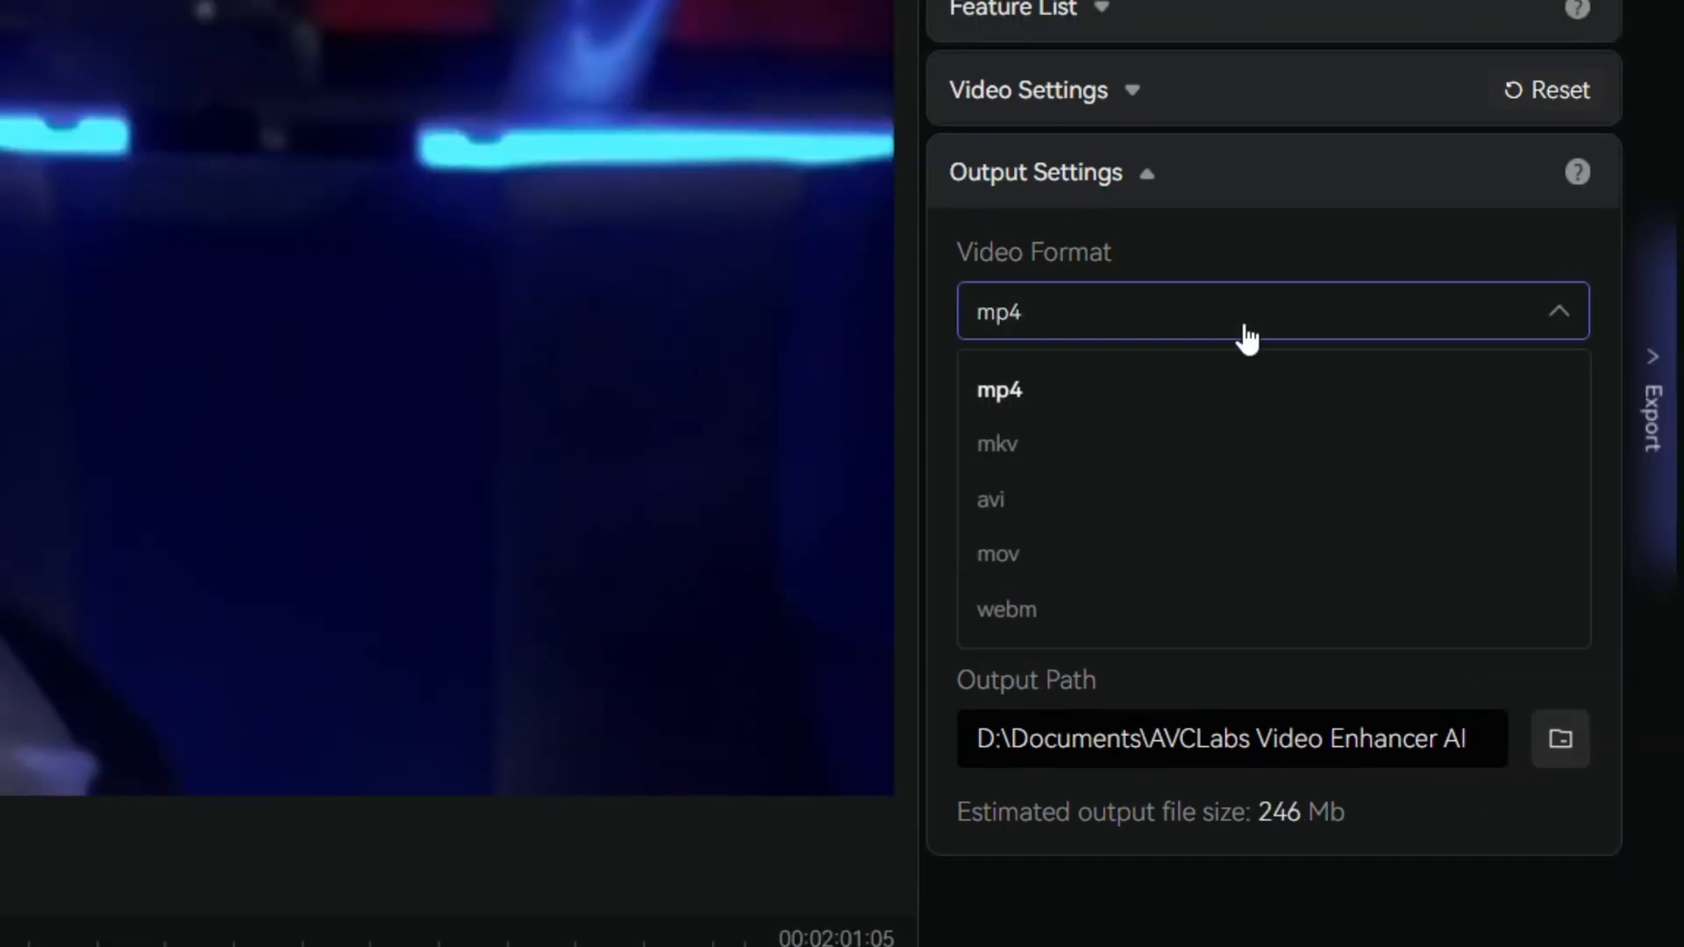
mouse_move(1224, 398)
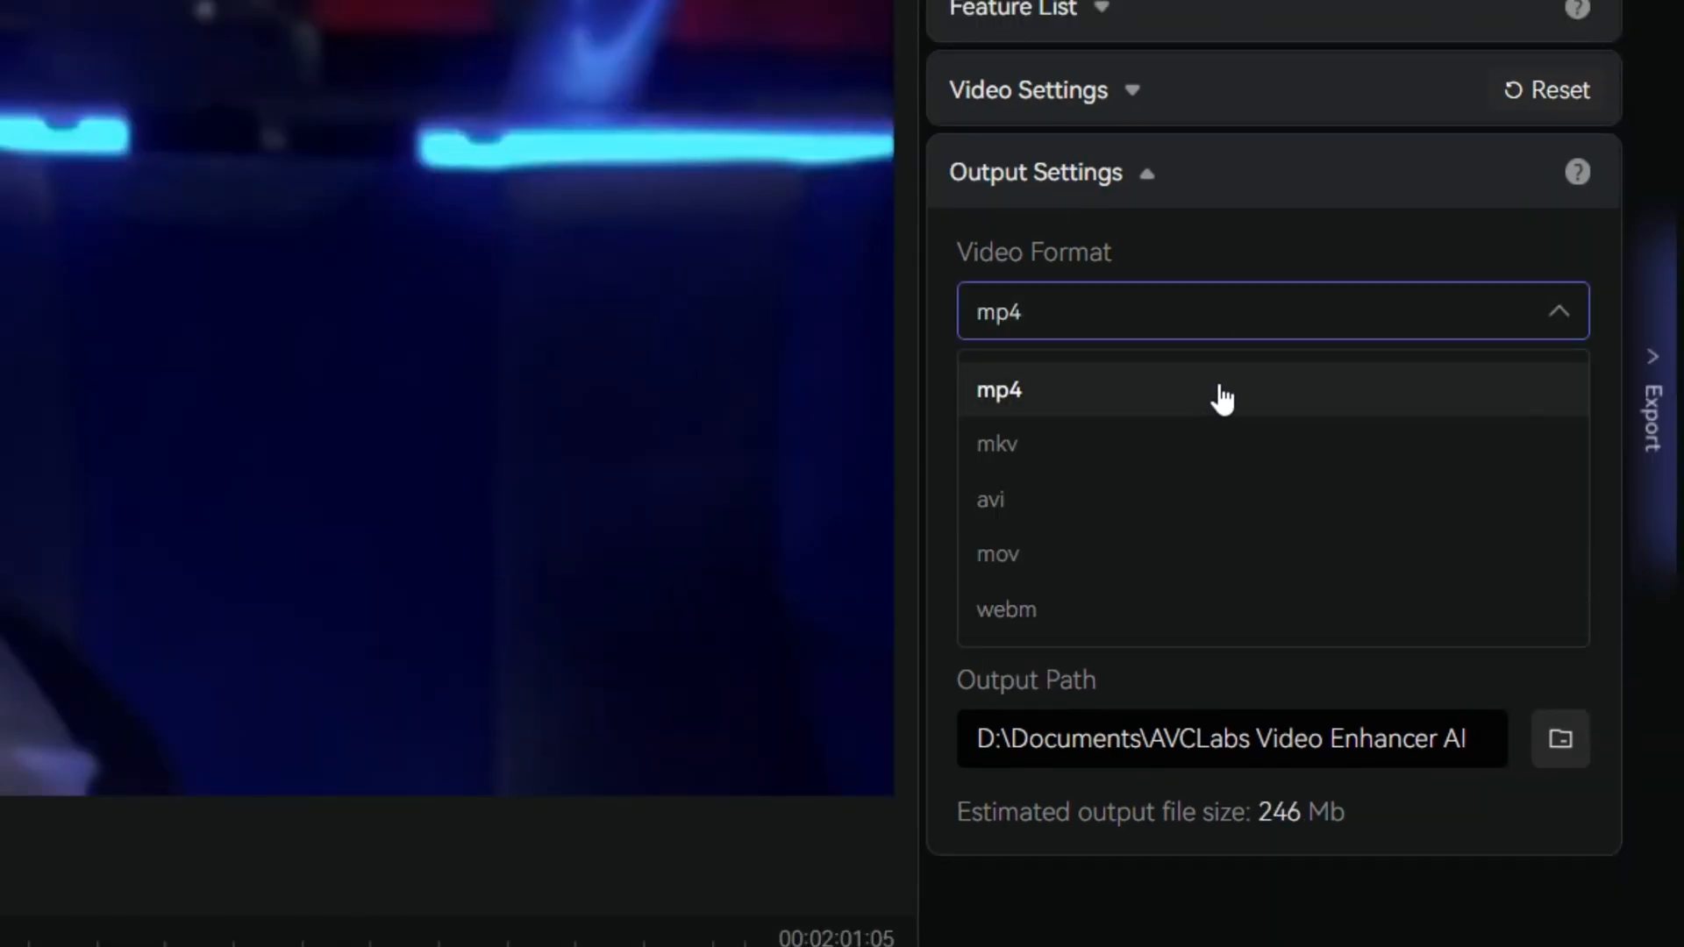
click(999, 389)
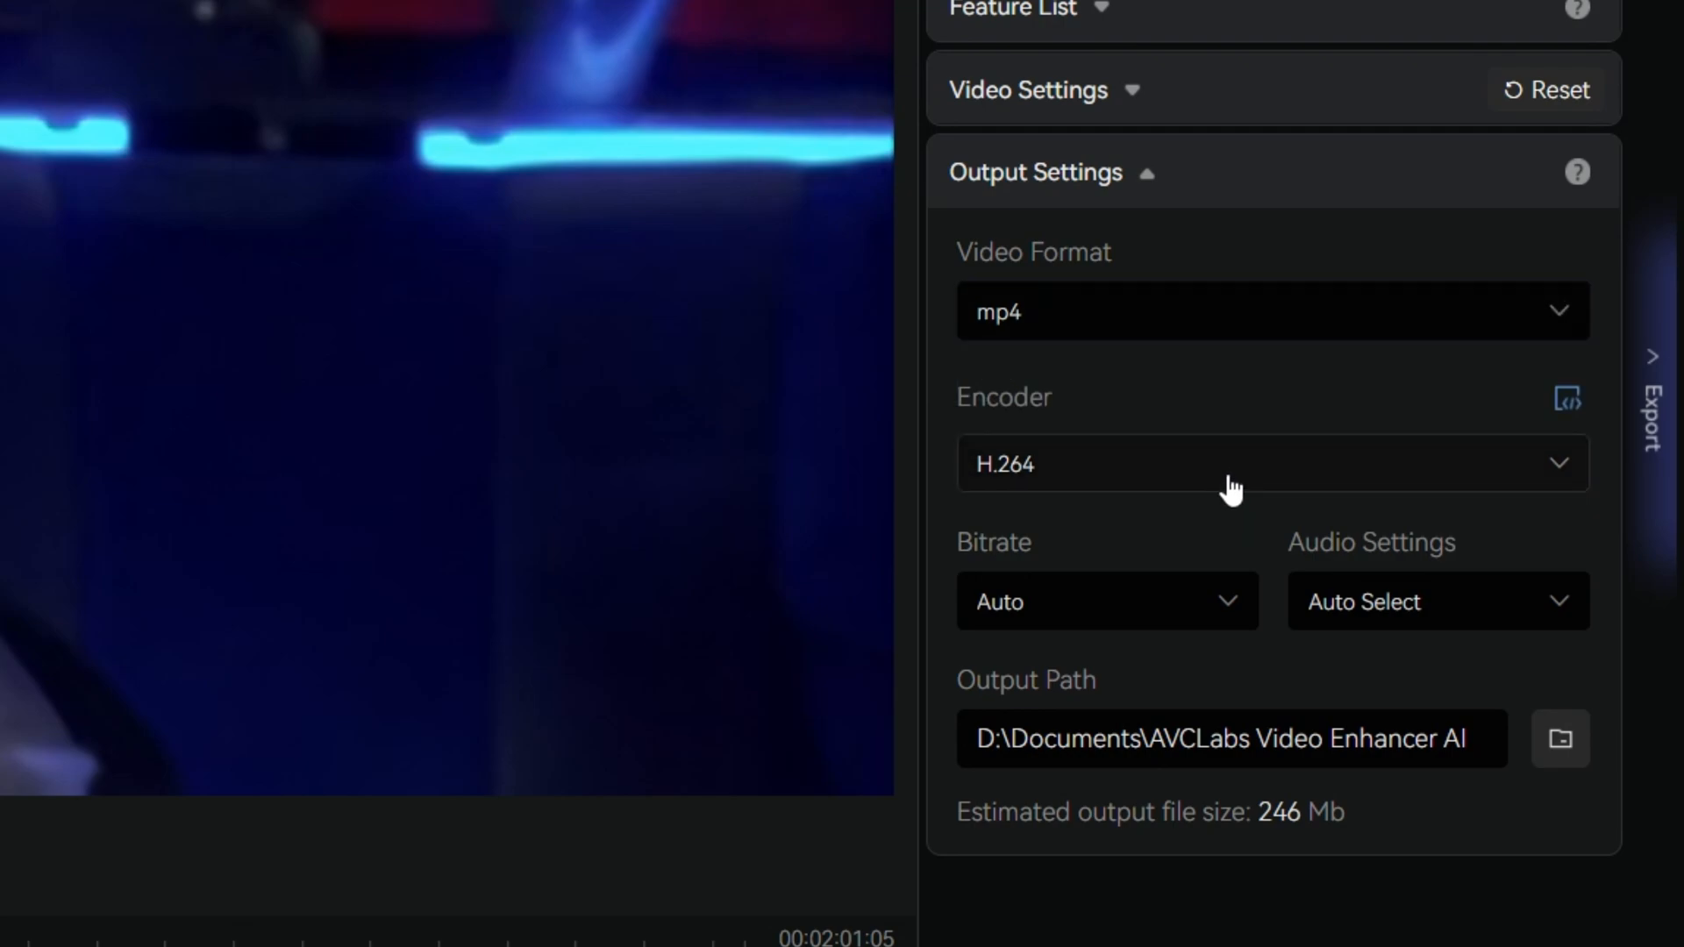
click(1272, 463)
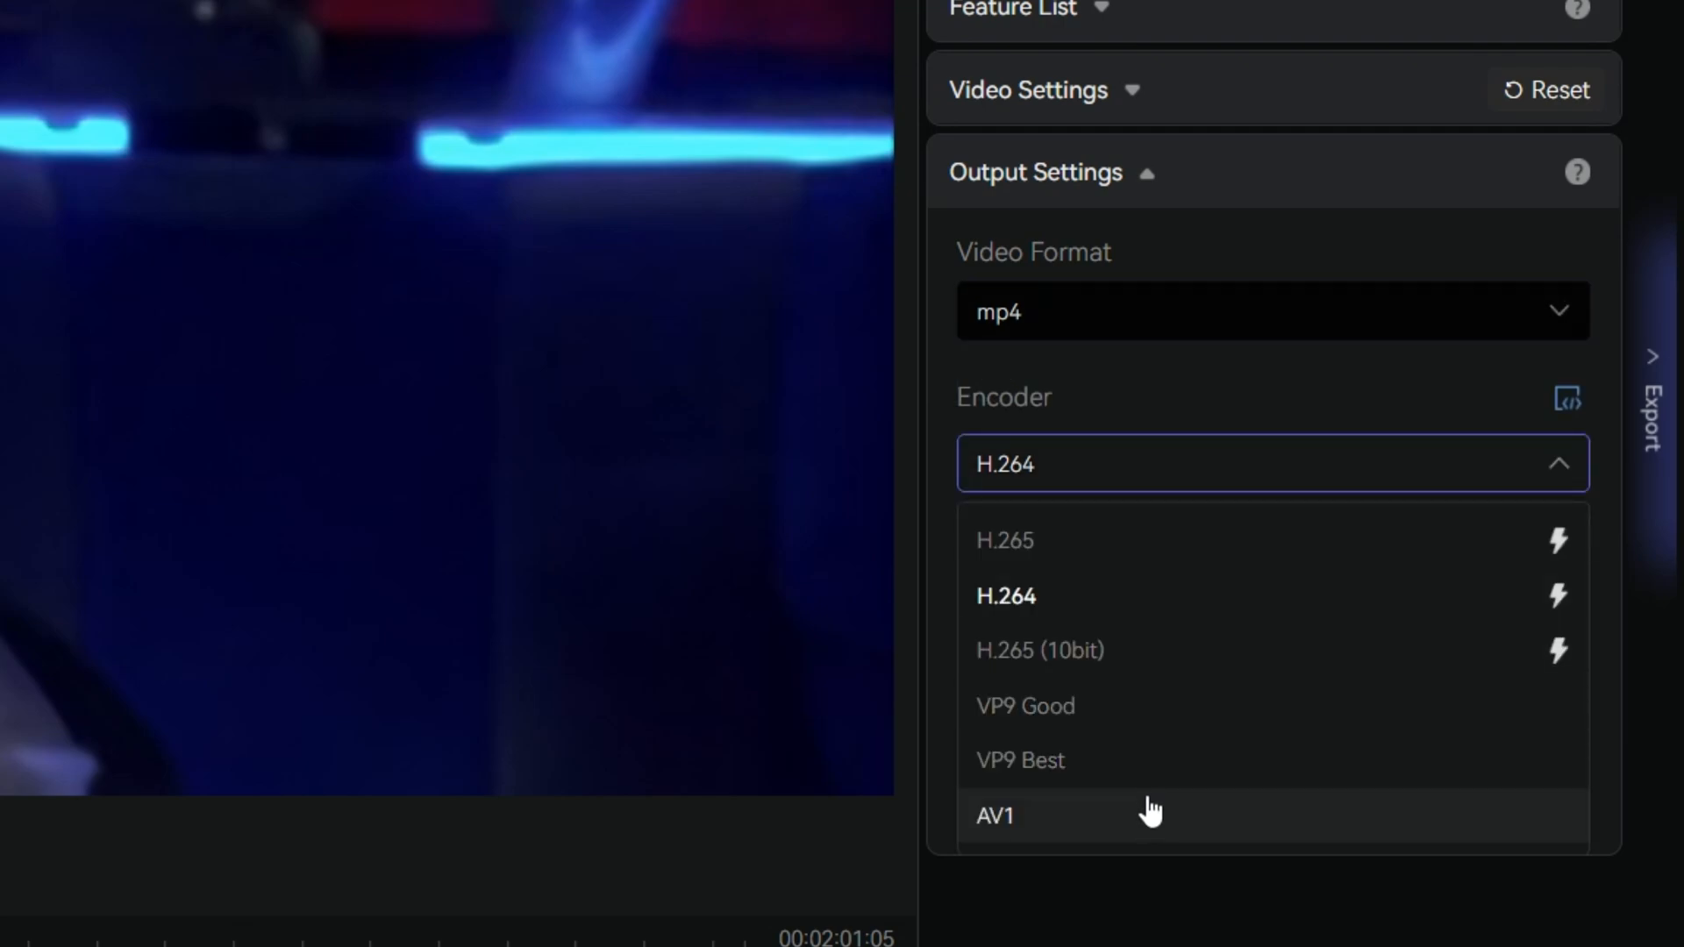